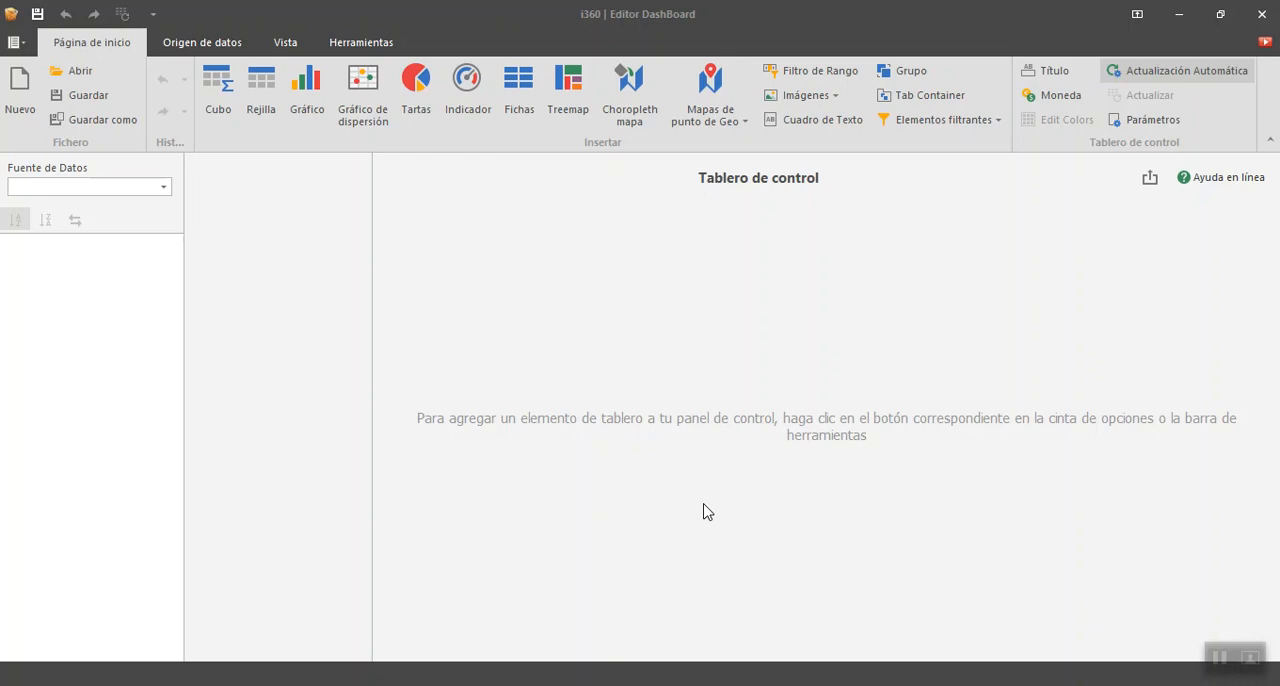
{"action": "mouse_move", "coordinate": [924, 406]}
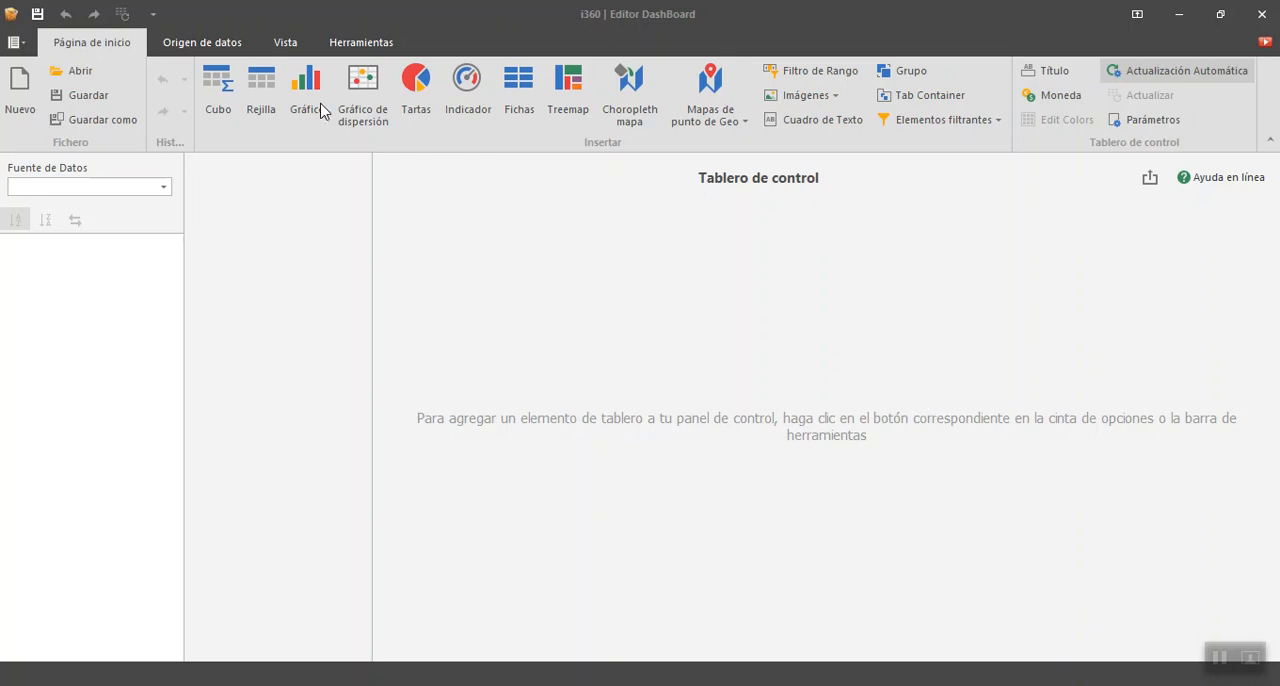
{"action": "mouse_move", "coordinate": [700, 432]}
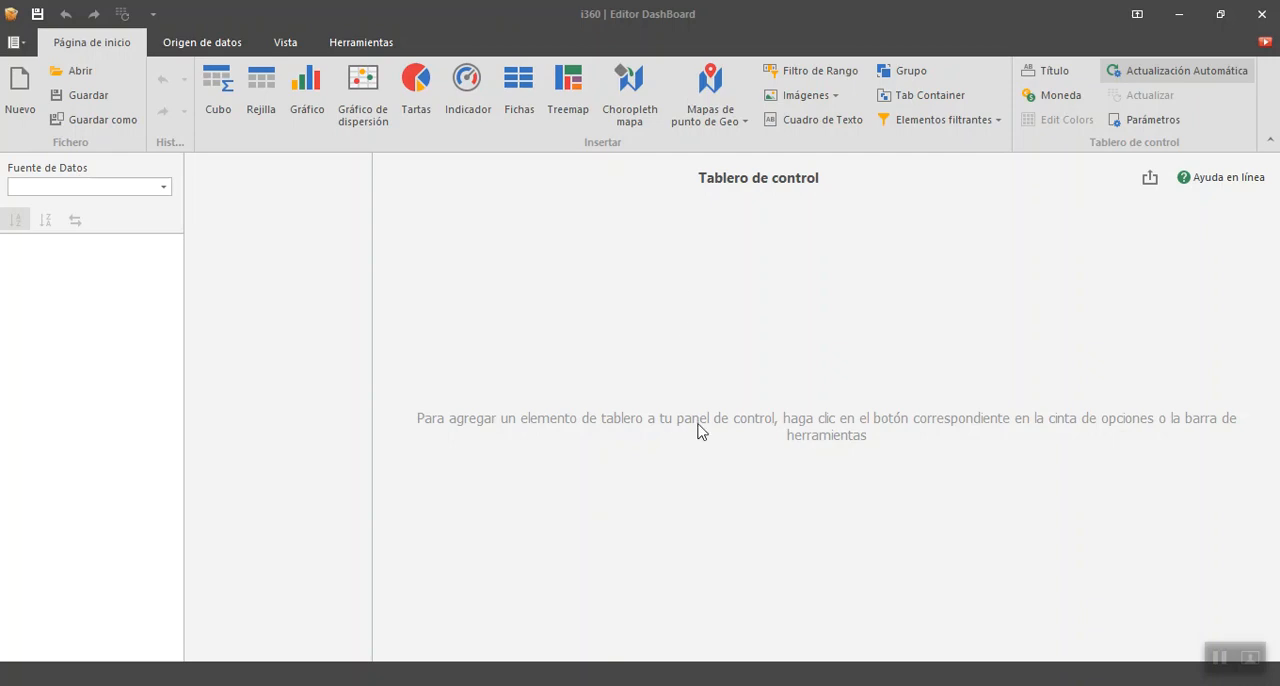
{"action": "mouse_move", "coordinate": [532, 322]}
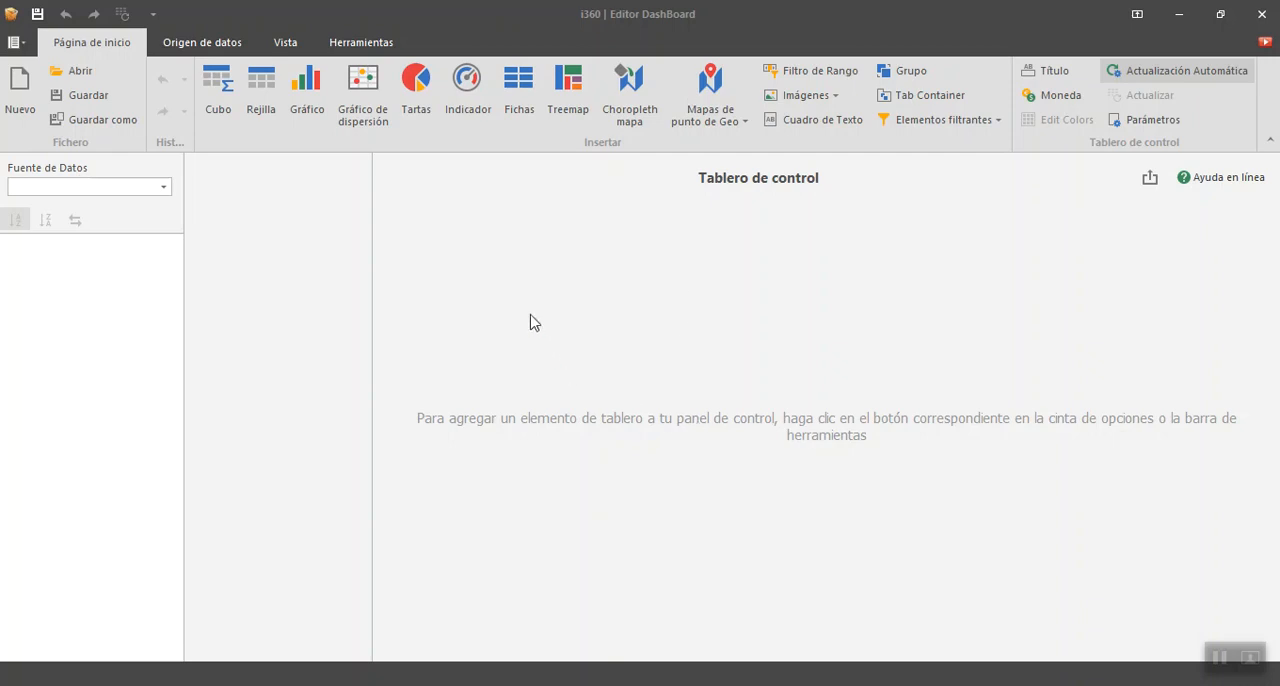
{"action": "mouse_move", "coordinate": [204, 58]}
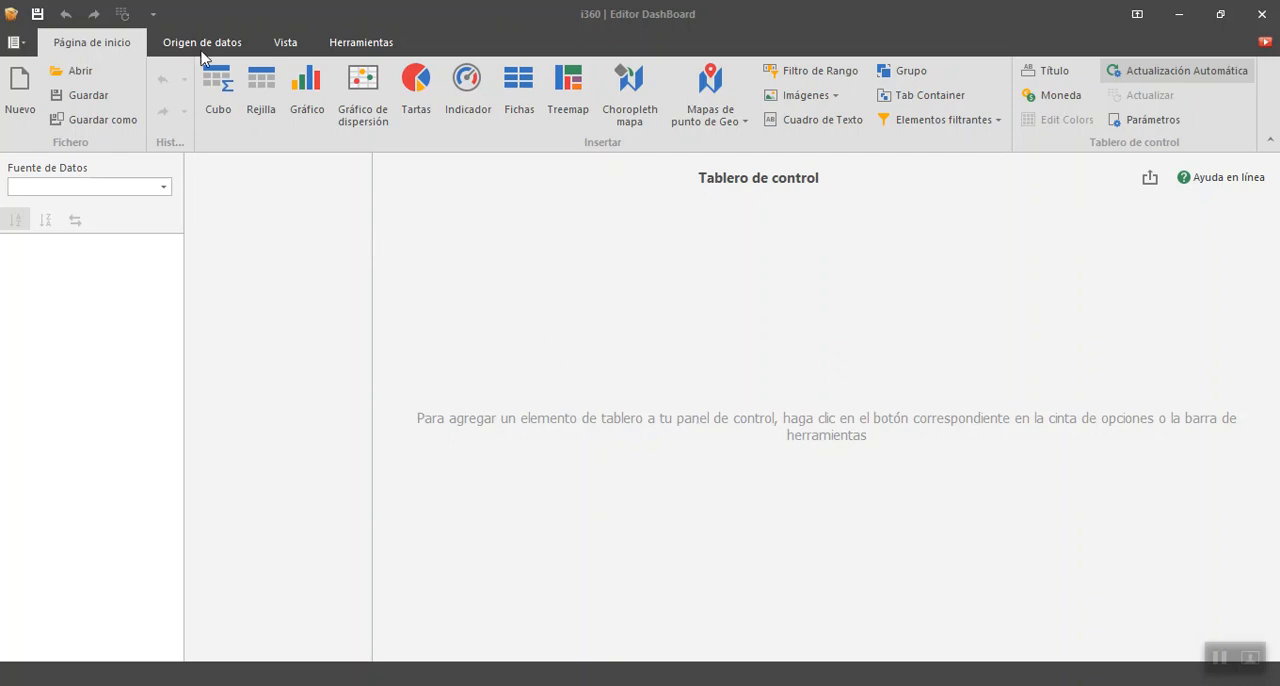
{"action": "mouse_move", "coordinate": [732, 446]}
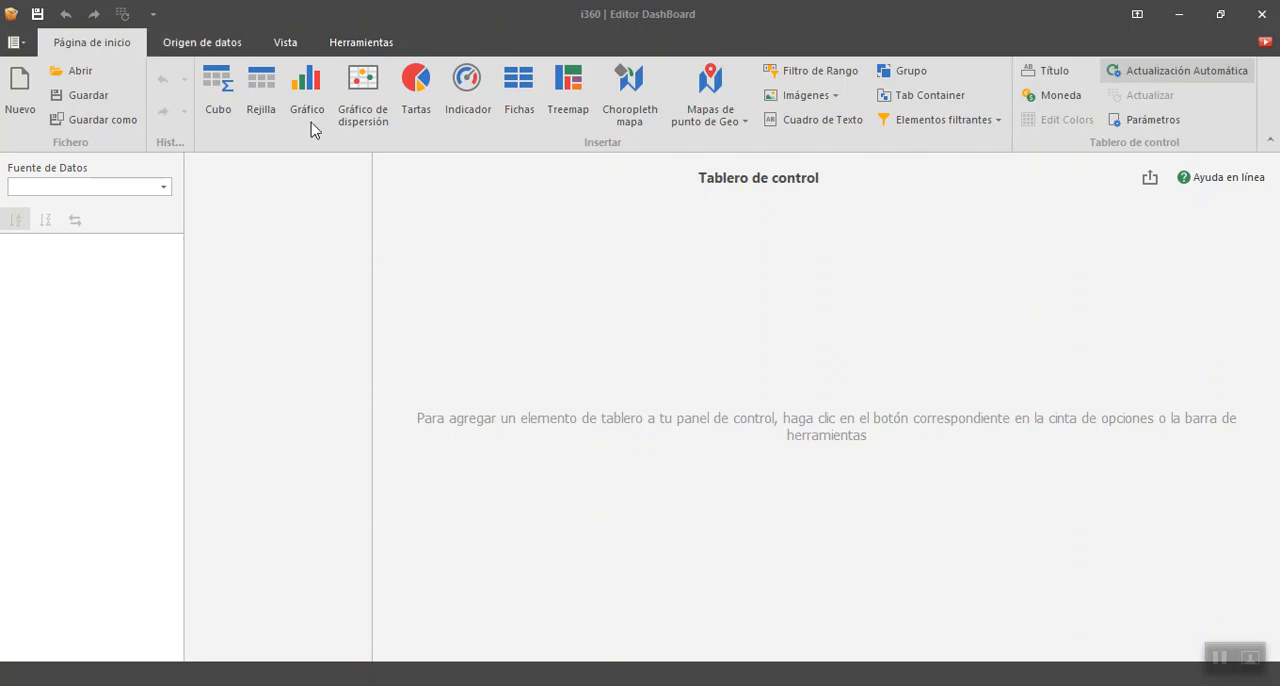
{"action": "mouse_move", "coordinate": [500, 140]}
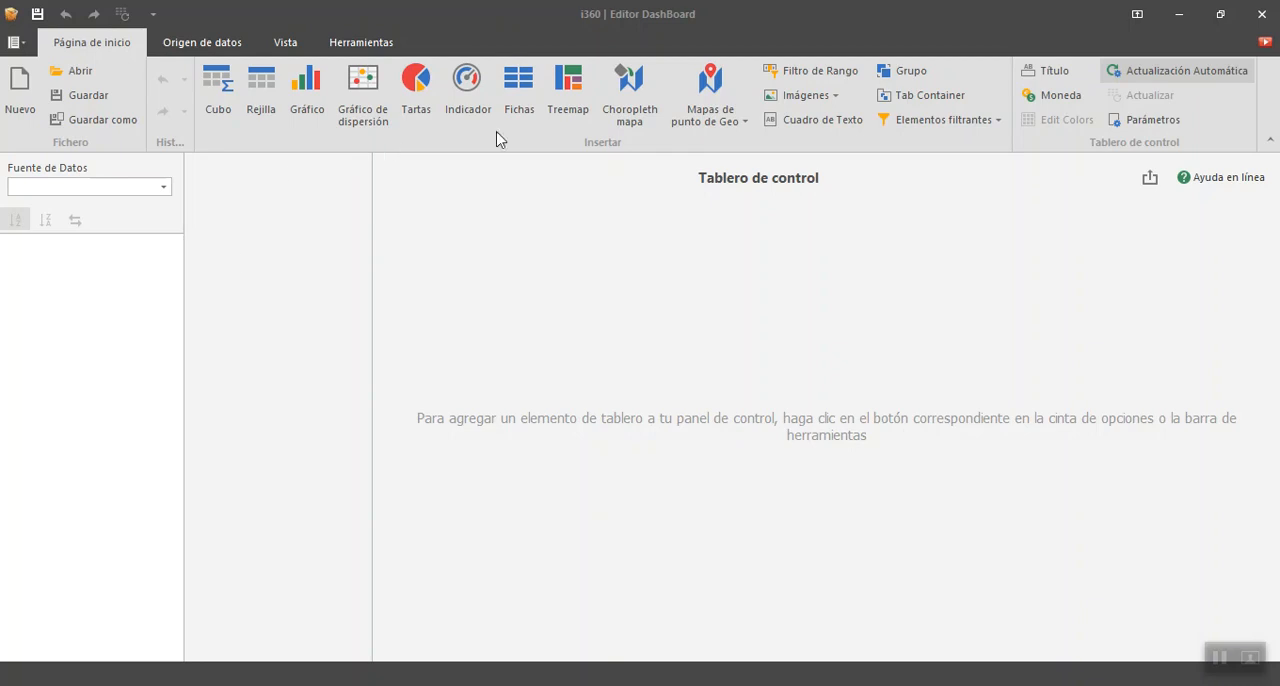
{"action": "mouse_move", "coordinate": [132, 288]}
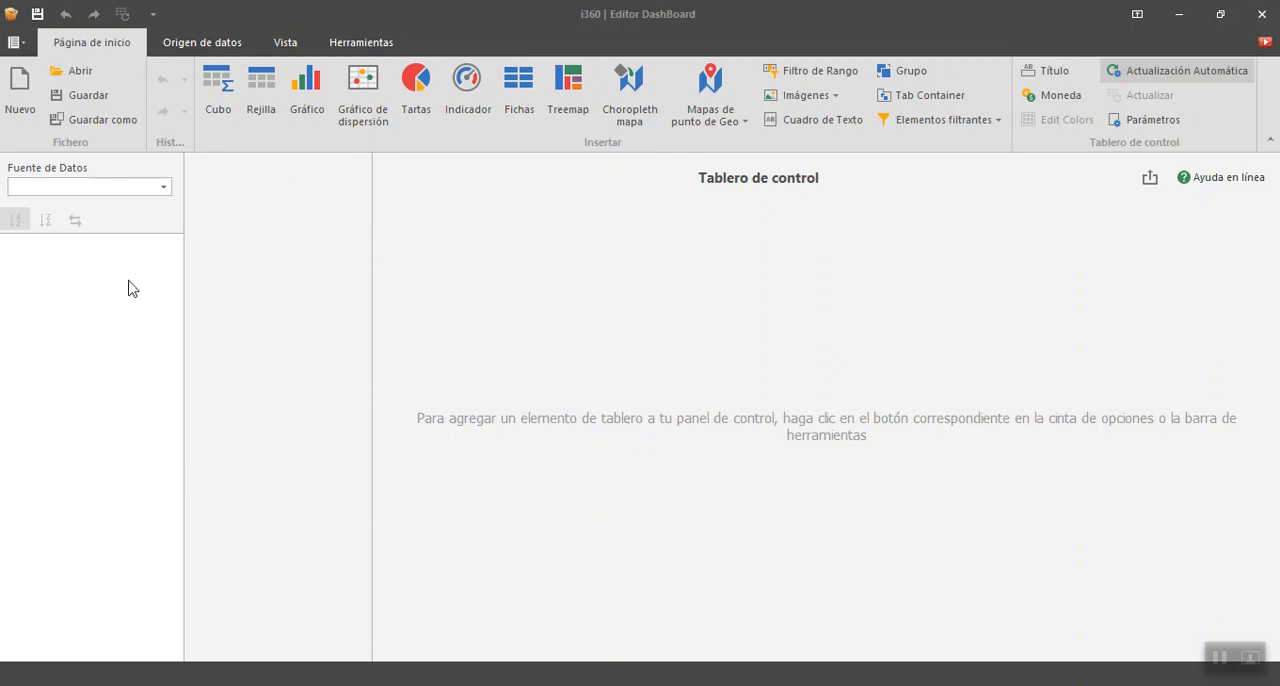
{"action": "mouse_move", "coordinate": [864, 348]}
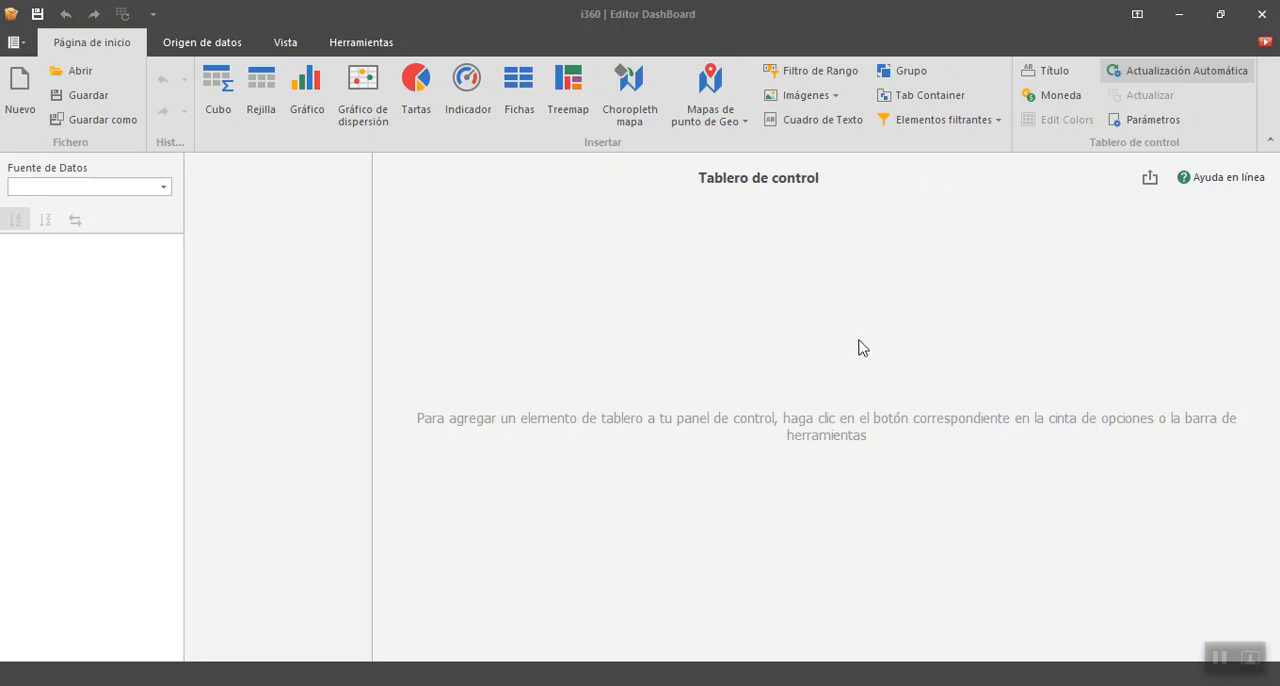
{"action": "mouse_move", "coordinate": [858, 348]}
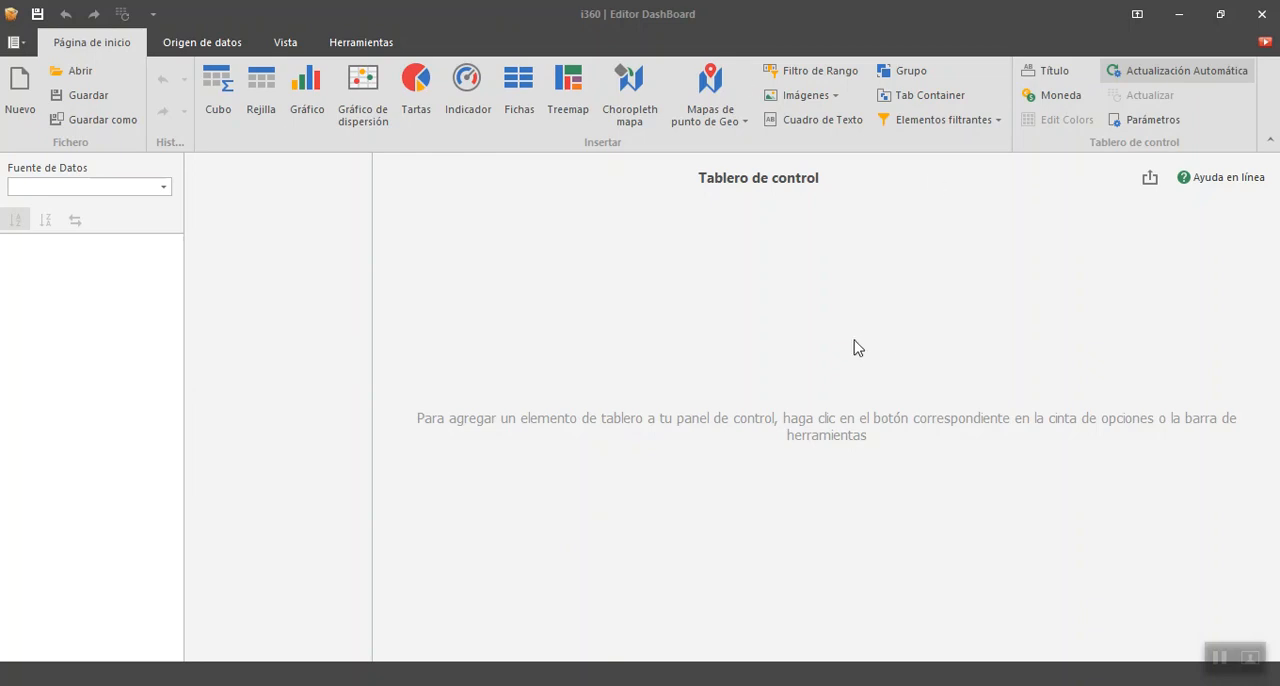
{"action": "mouse_move", "coordinate": [480, 84]}
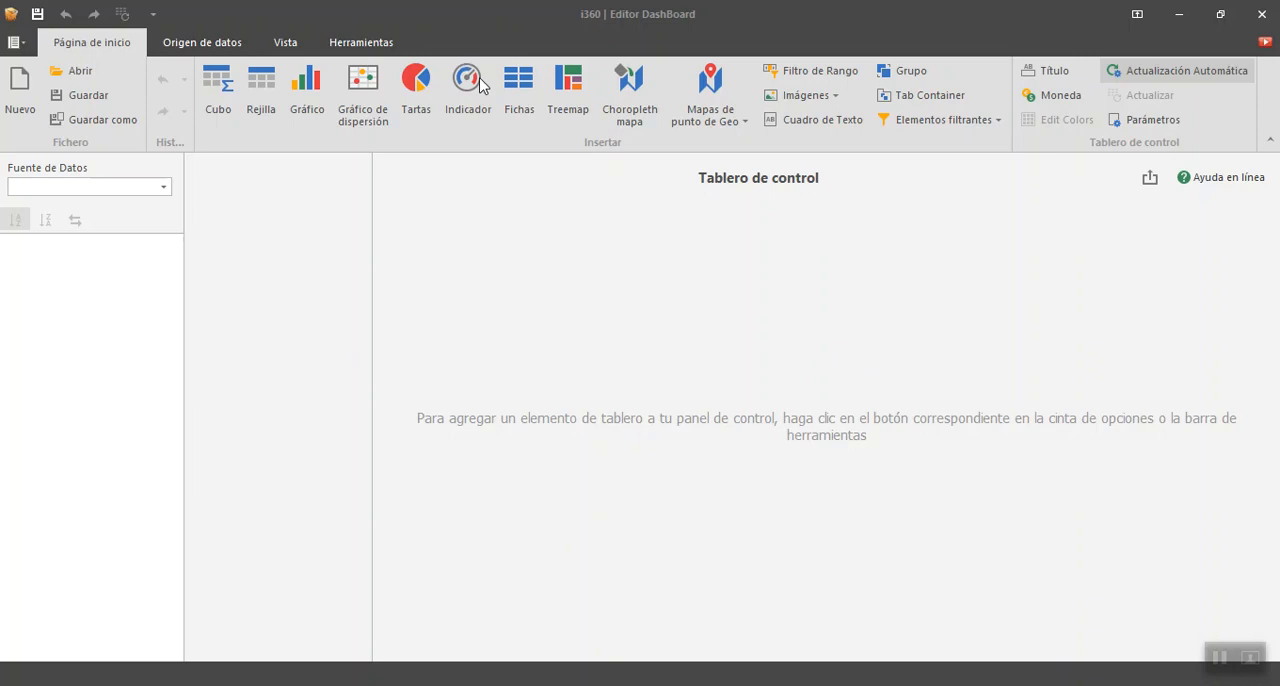
{"action": "mouse_move", "coordinate": [328, 316]}
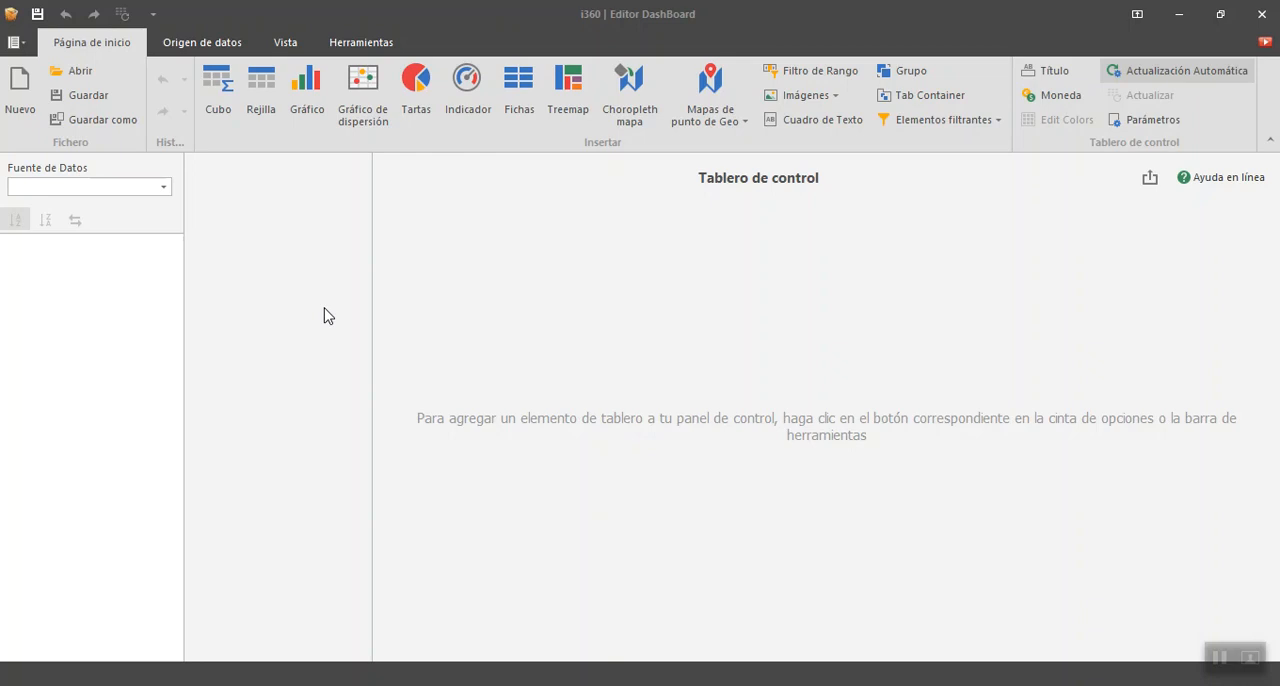
{"action": "mouse_move", "coordinate": [1124, 56]}
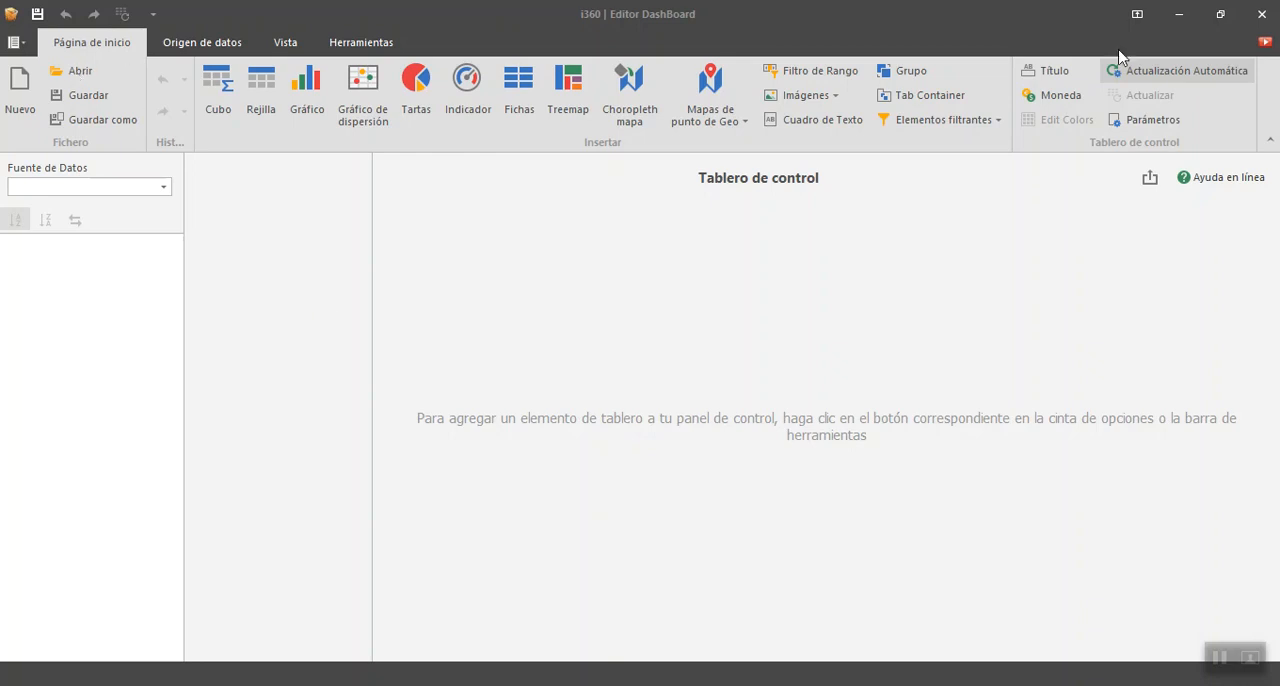
{"action": "mouse_move", "coordinate": [228, 124]}
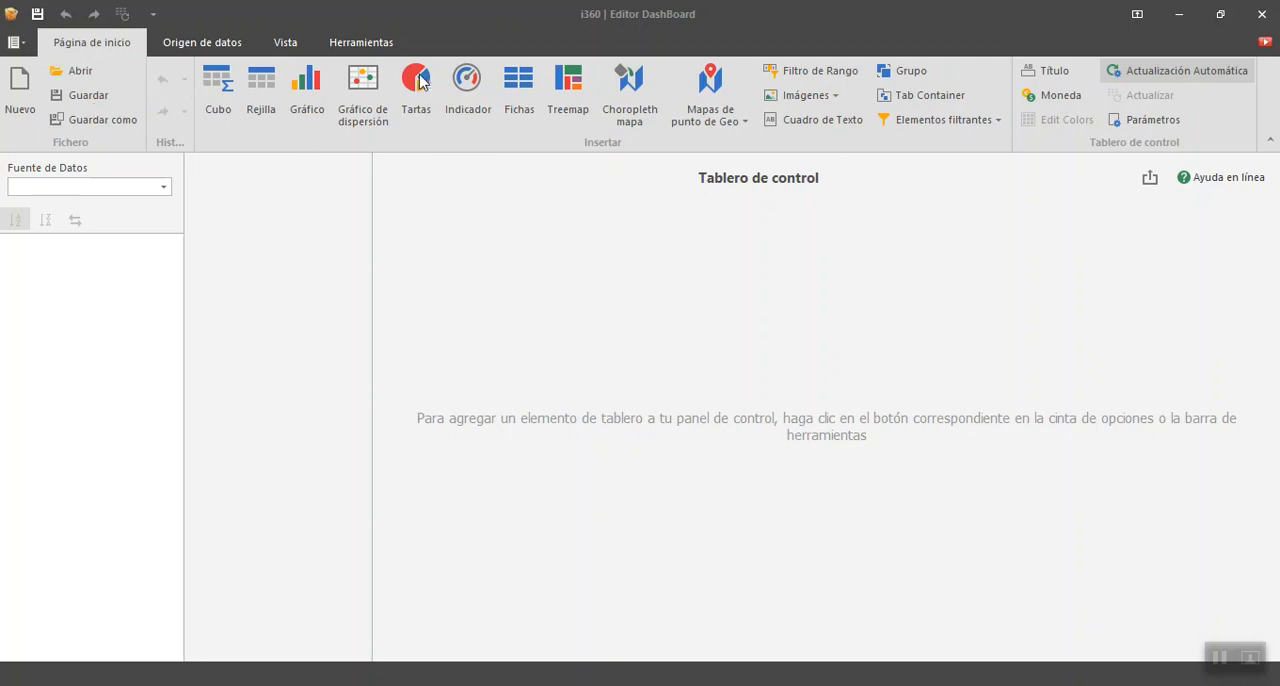
{"action": "mouse_move", "coordinate": [528, 76]}
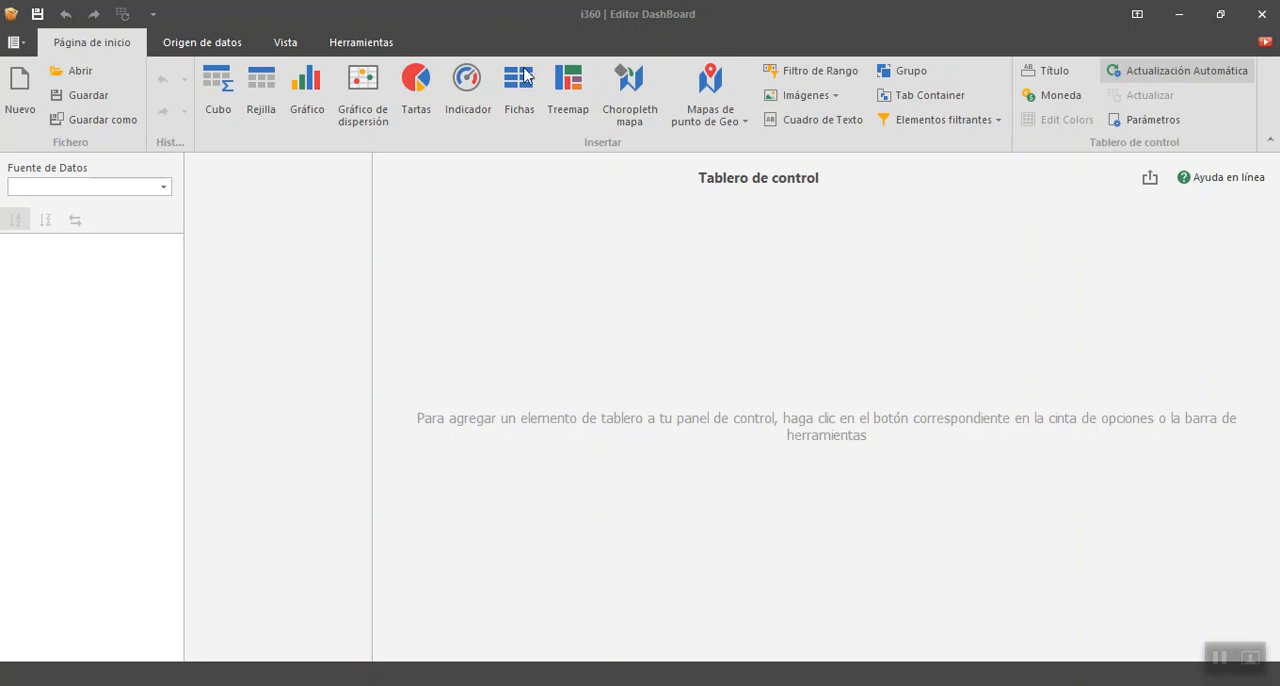
{"action": "mouse_move", "coordinate": [1110, 496]}
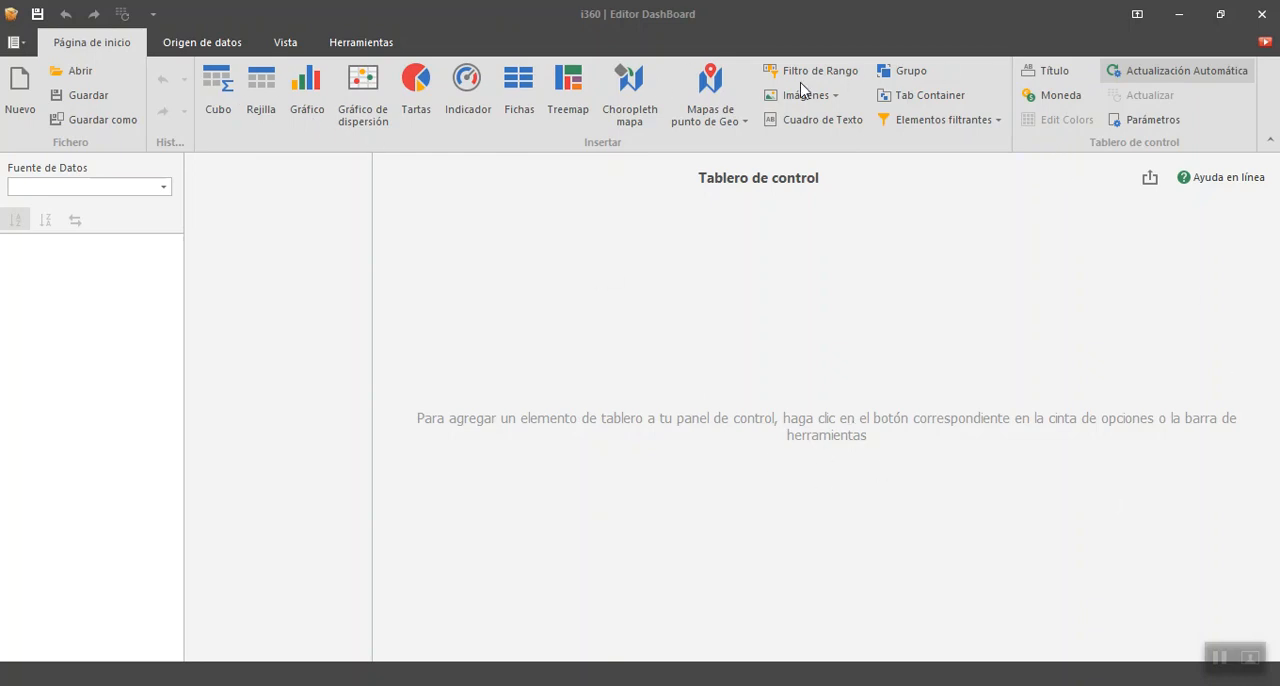
{"action": "mouse_move", "coordinate": [388, 158]}
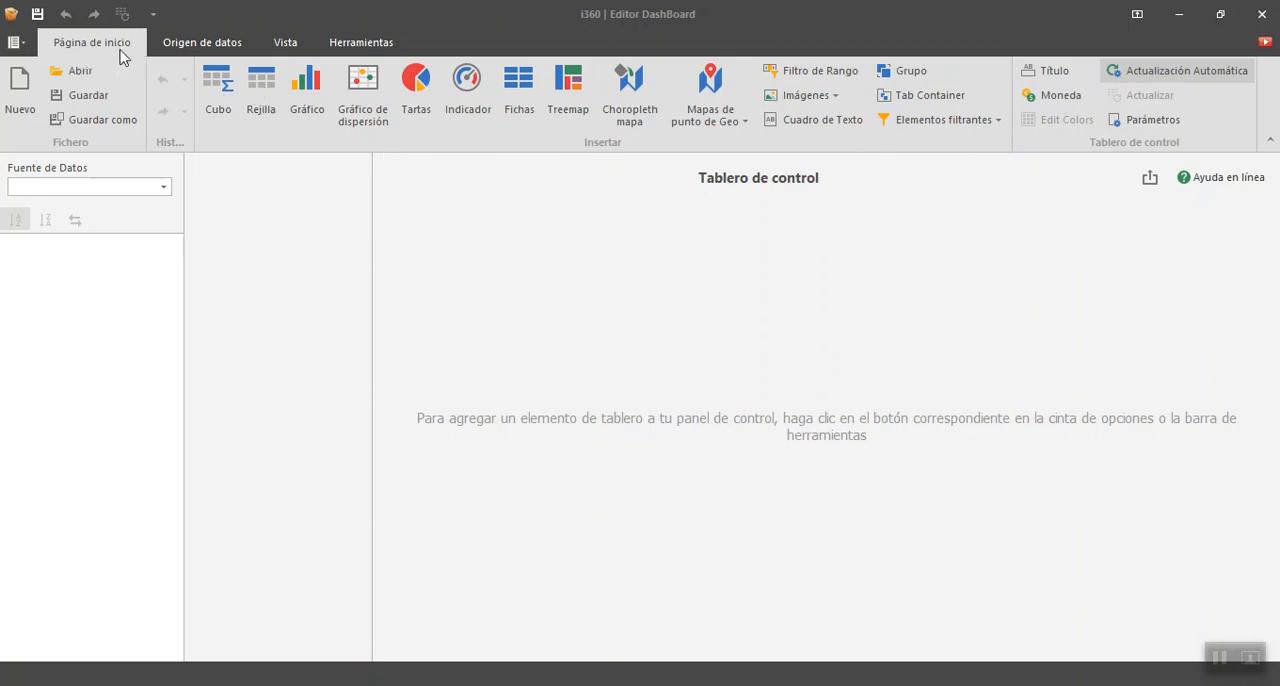
{"action": "mouse_move", "coordinate": [590, 272]}
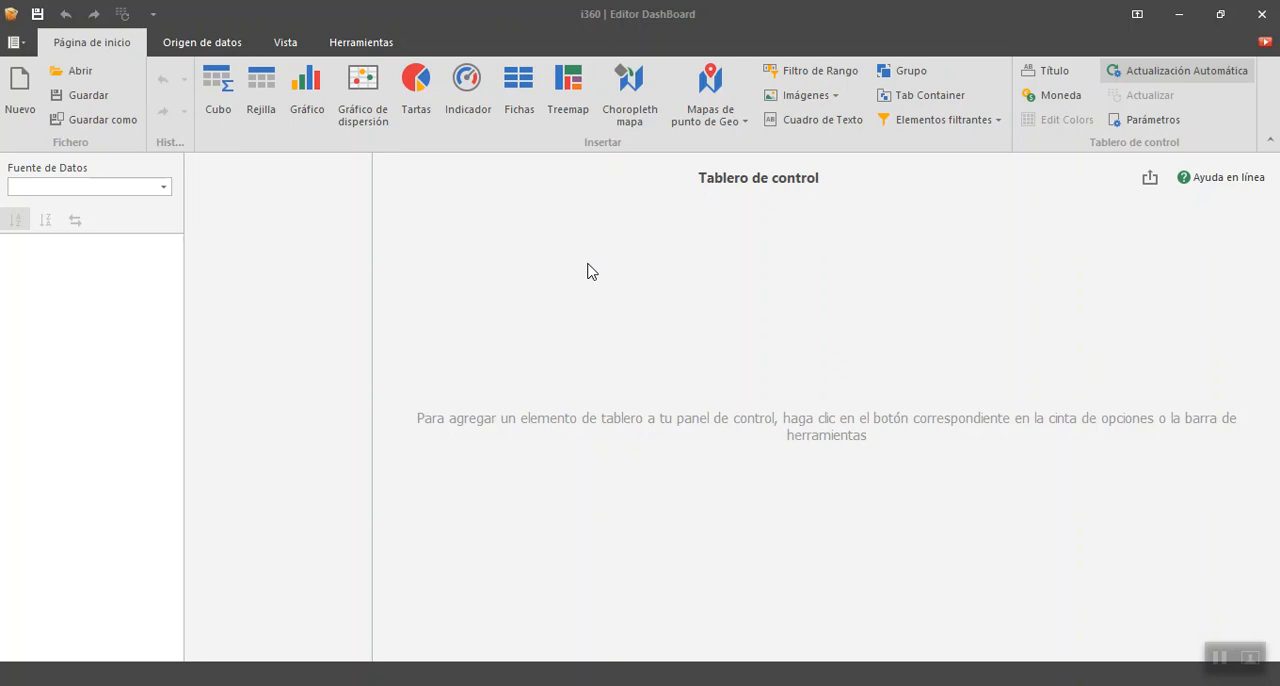
{"action": "mouse_move", "coordinate": [146, 60]}
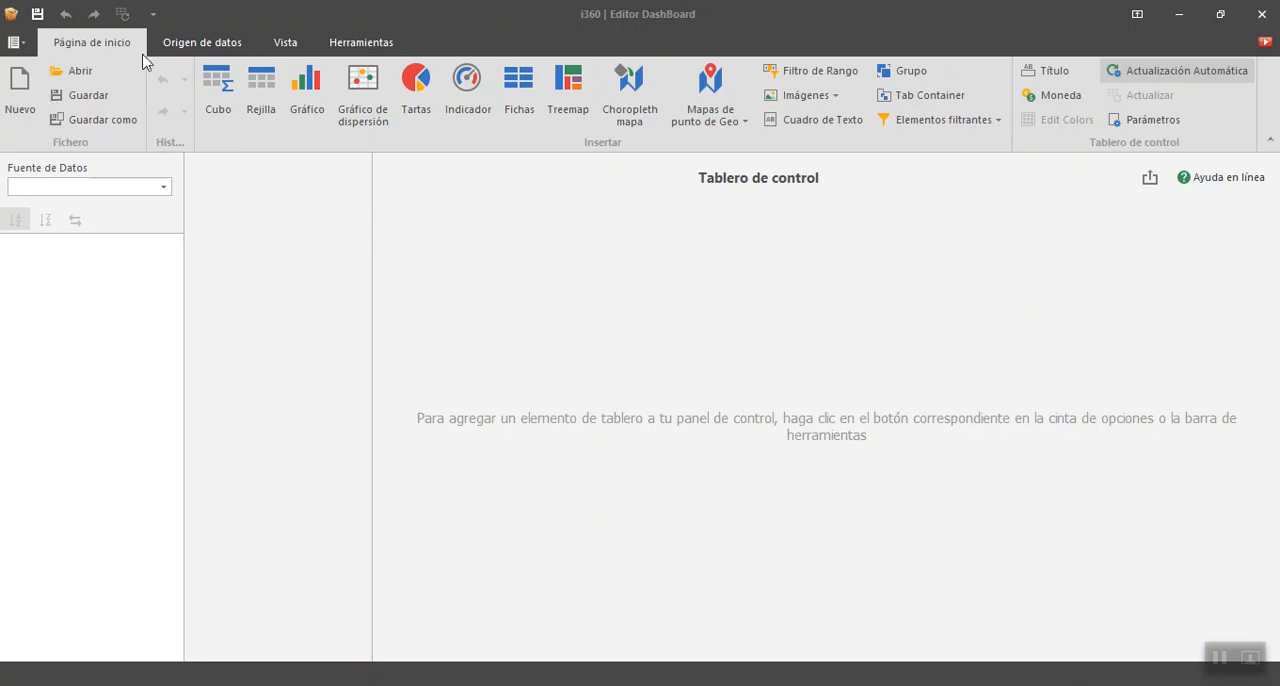
{"action": "mouse_move", "coordinate": [738, 116]}
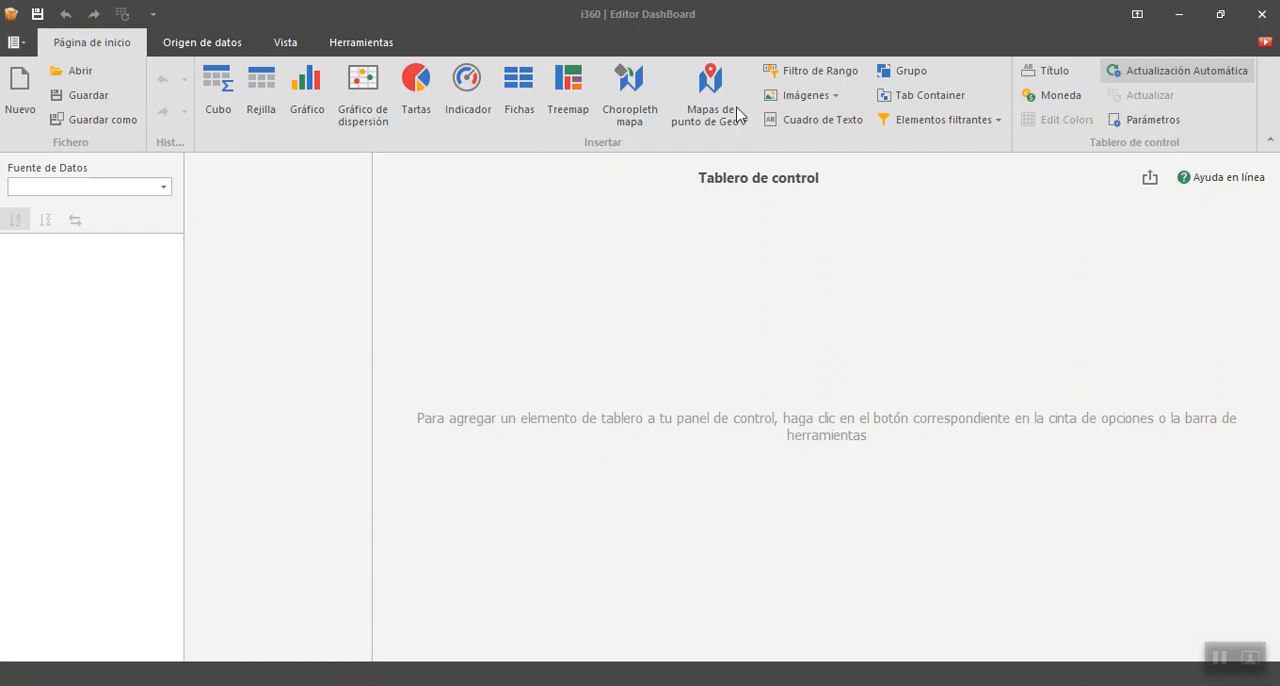
{"action": "mouse_move", "coordinate": [882, 208]}
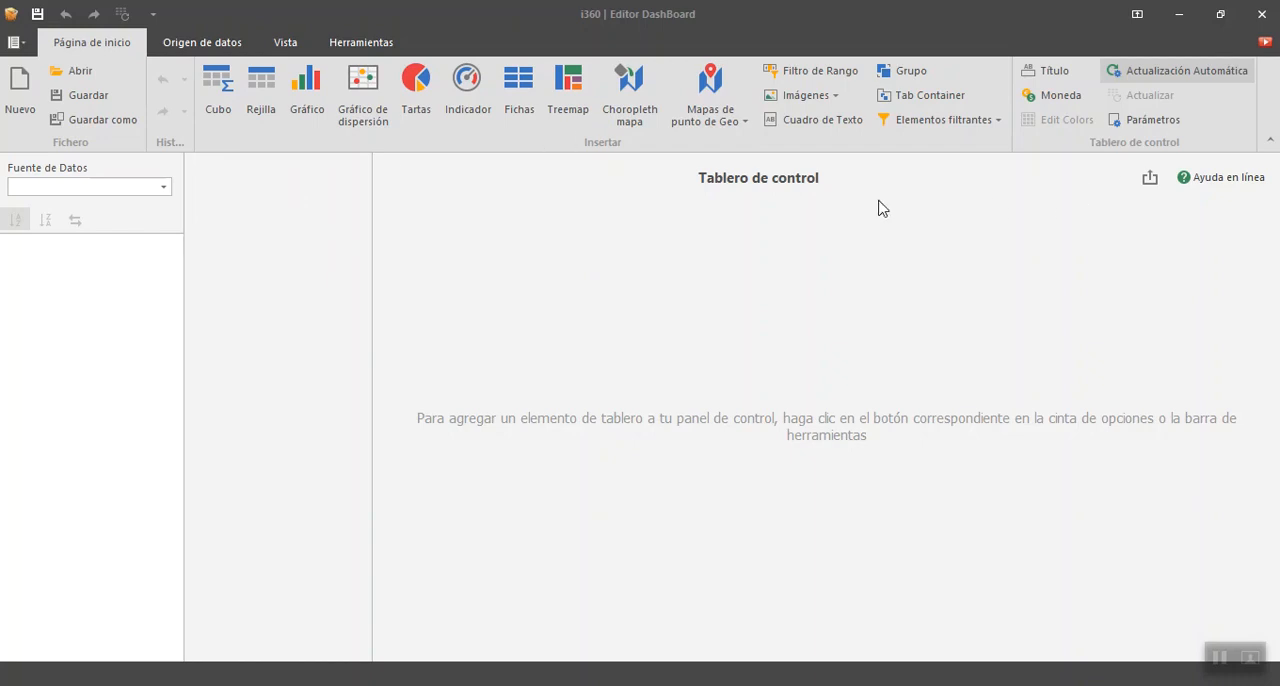
{"action": "mouse_move", "coordinate": [1164, 190]}
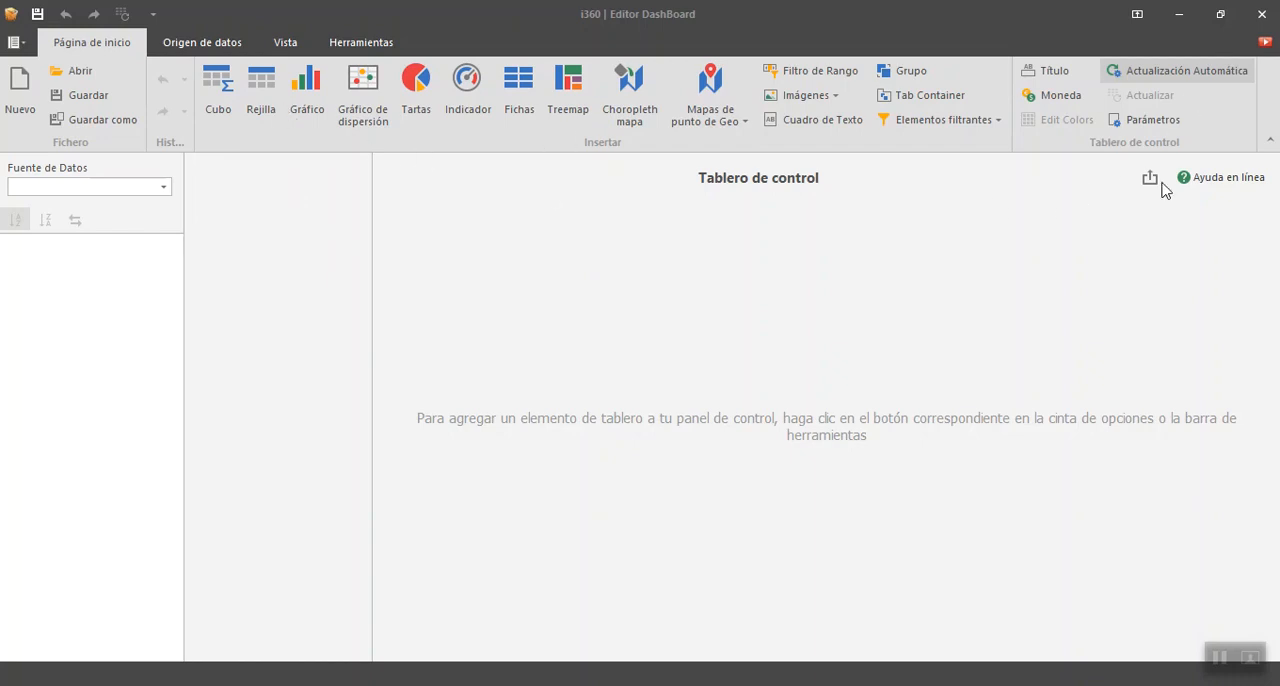
{"action": "mouse_move", "coordinate": [792, 364]}
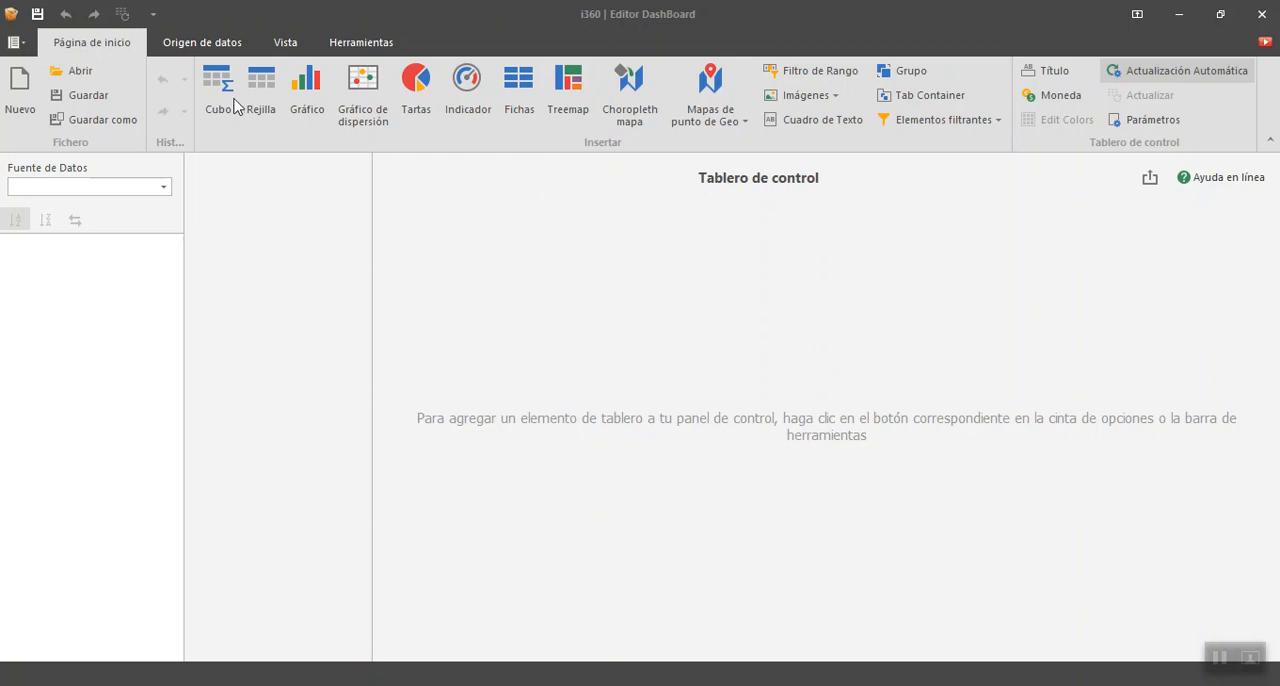
{"action": "mouse_move", "coordinate": [1220, 176]}
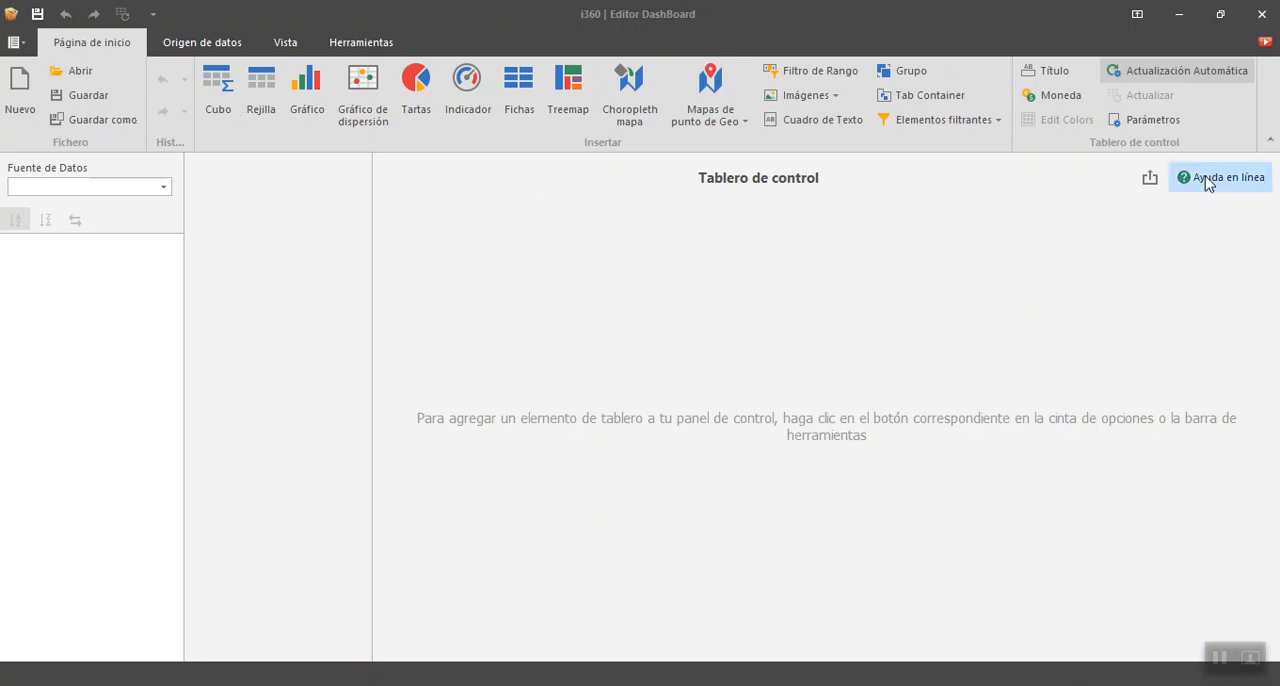
{"action": "mouse_move", "coordinate": [616, 310]}
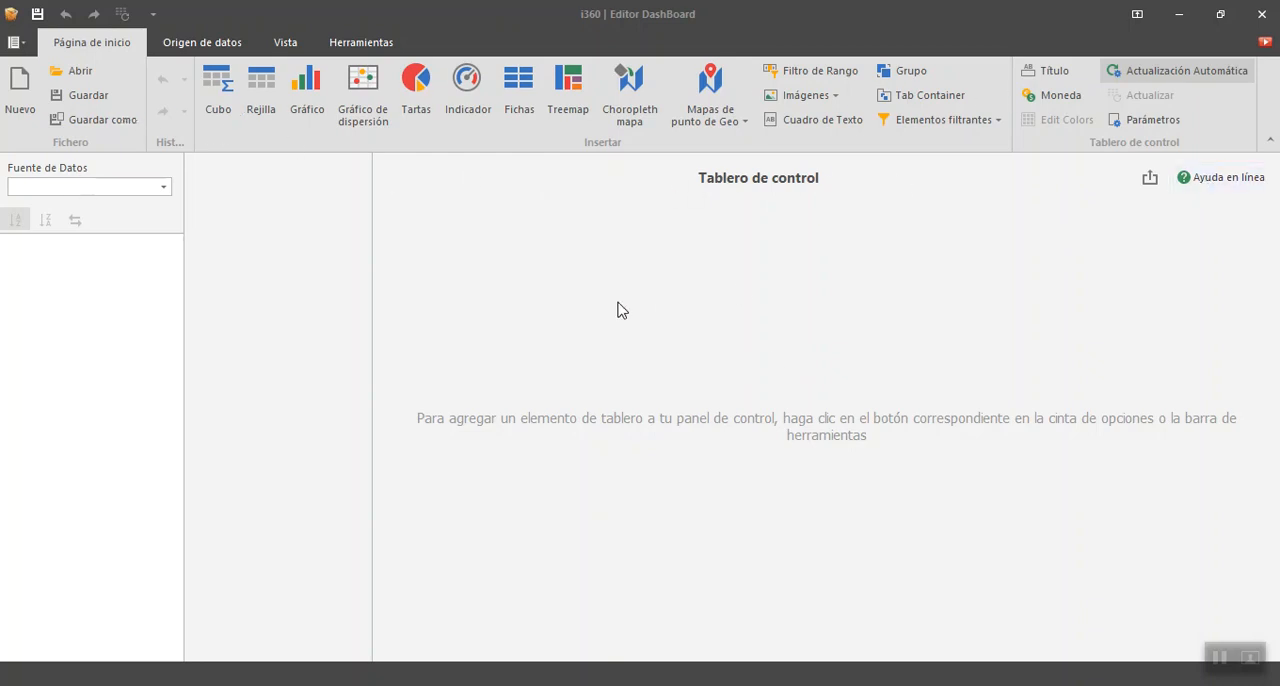
{"action": "mouse_move", "coordinate": [548, 306]}
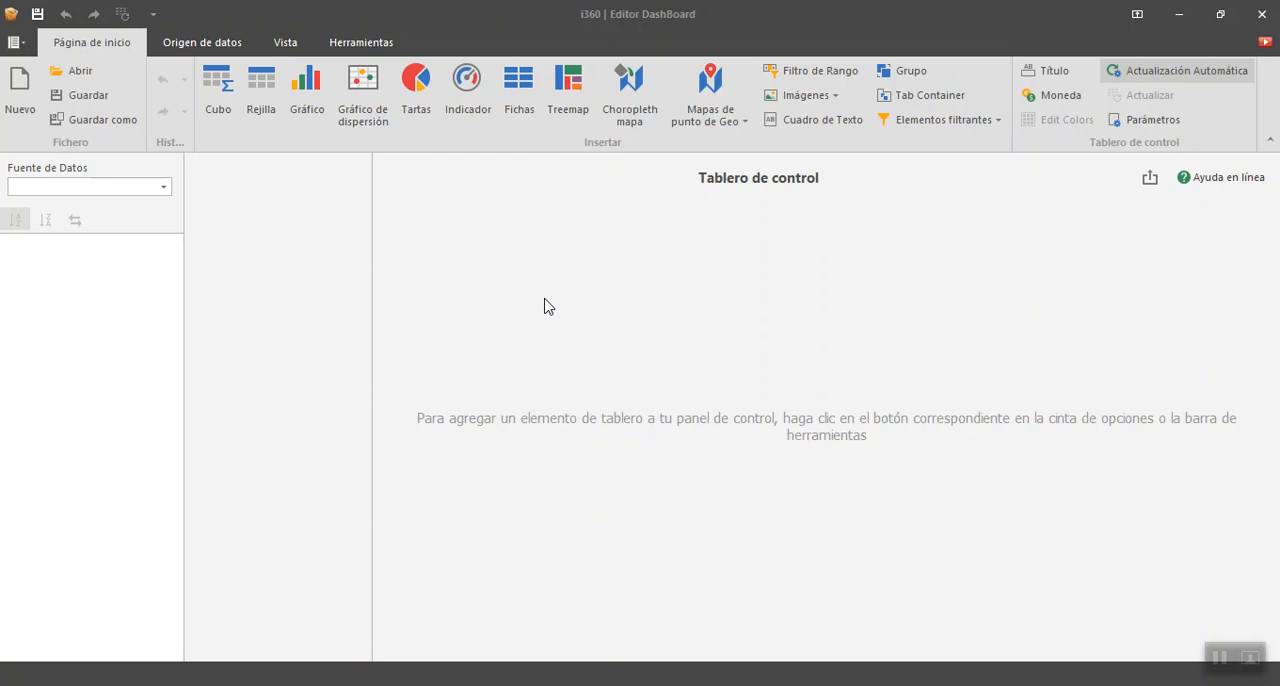
{"action": "mouse_move", "coordinate": [540, 392]}
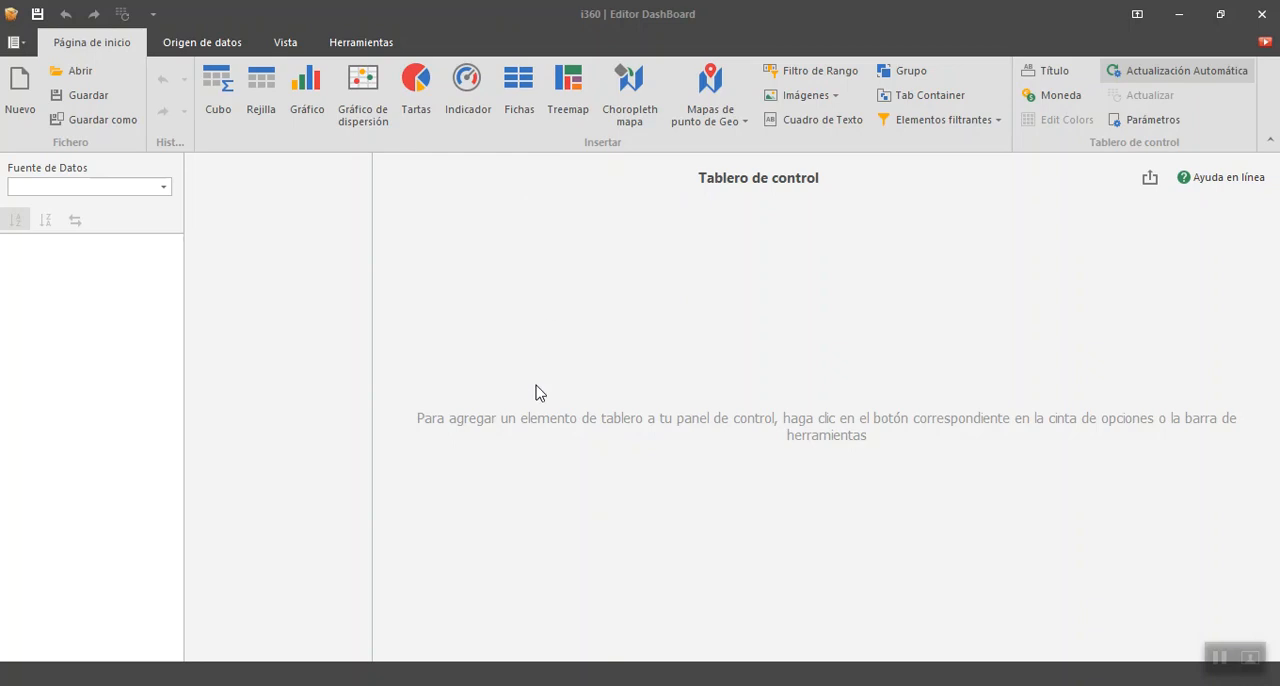
{"action": "mouse_move", "coordinate": [316, 220]}
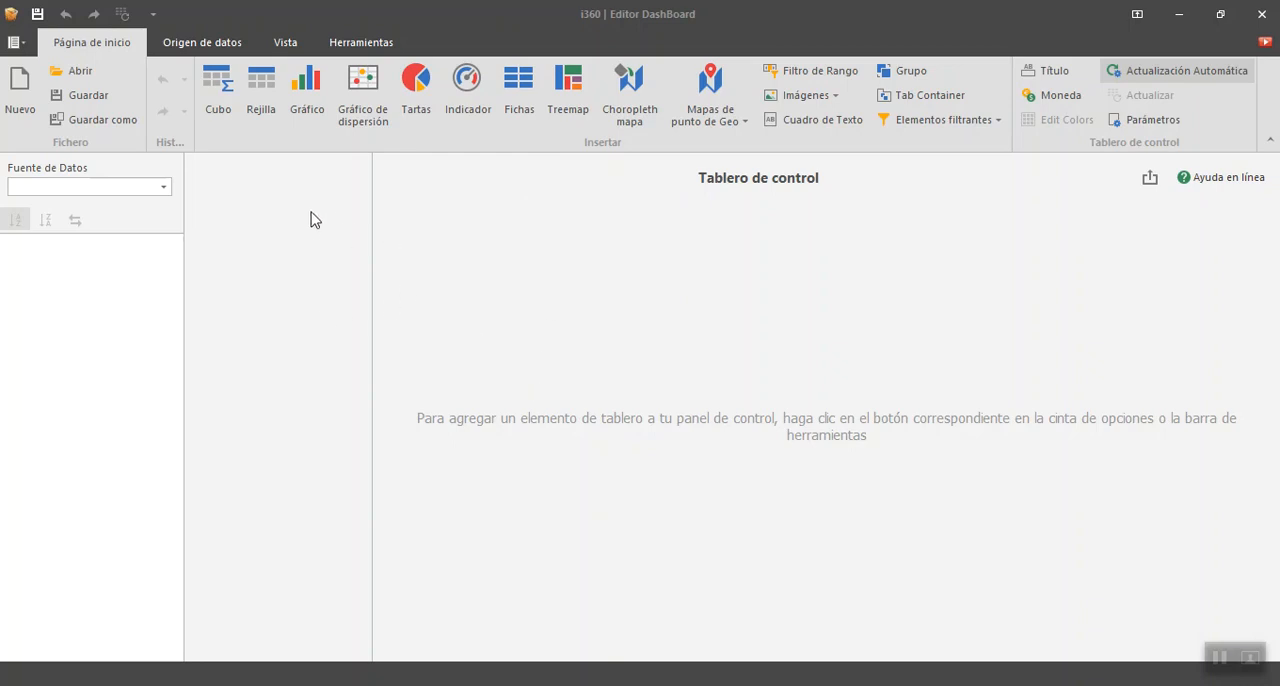
{"action": "mouse_move", "coordinate": [220, 136]}
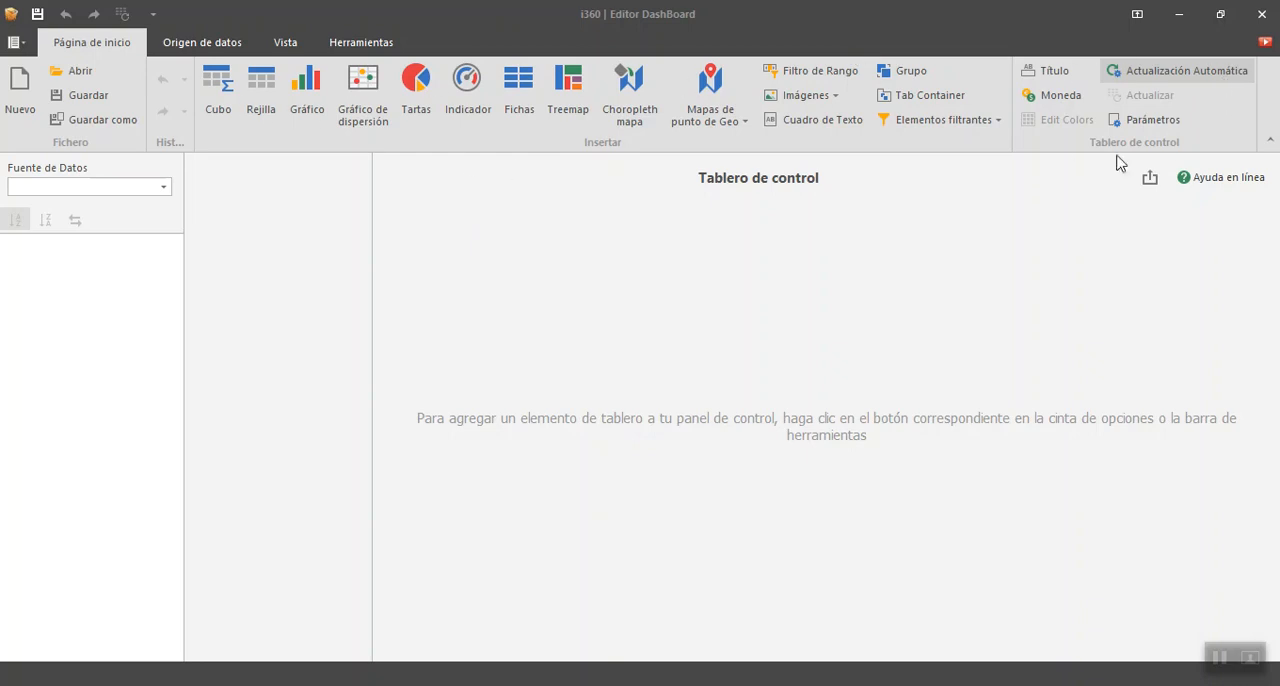
{"action": "mouse_move", "coordinate": [792, 126]}
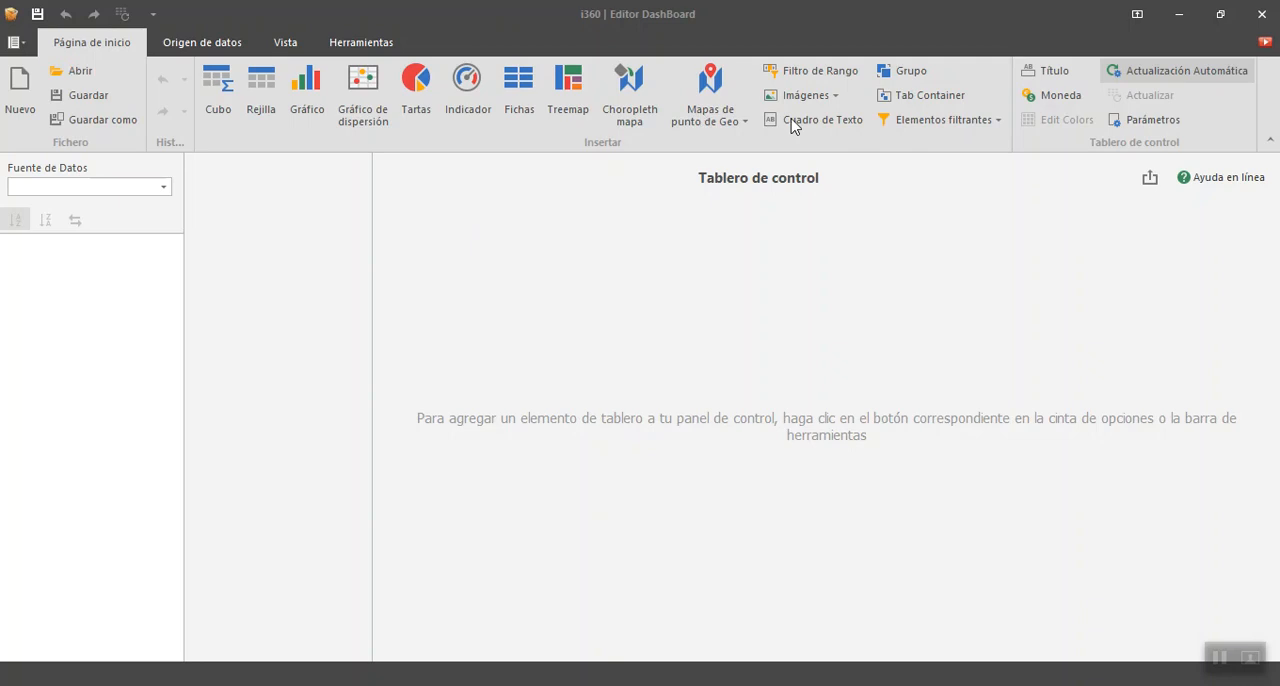
{"action": "mouse_move", "coordinate": [864, 102]}
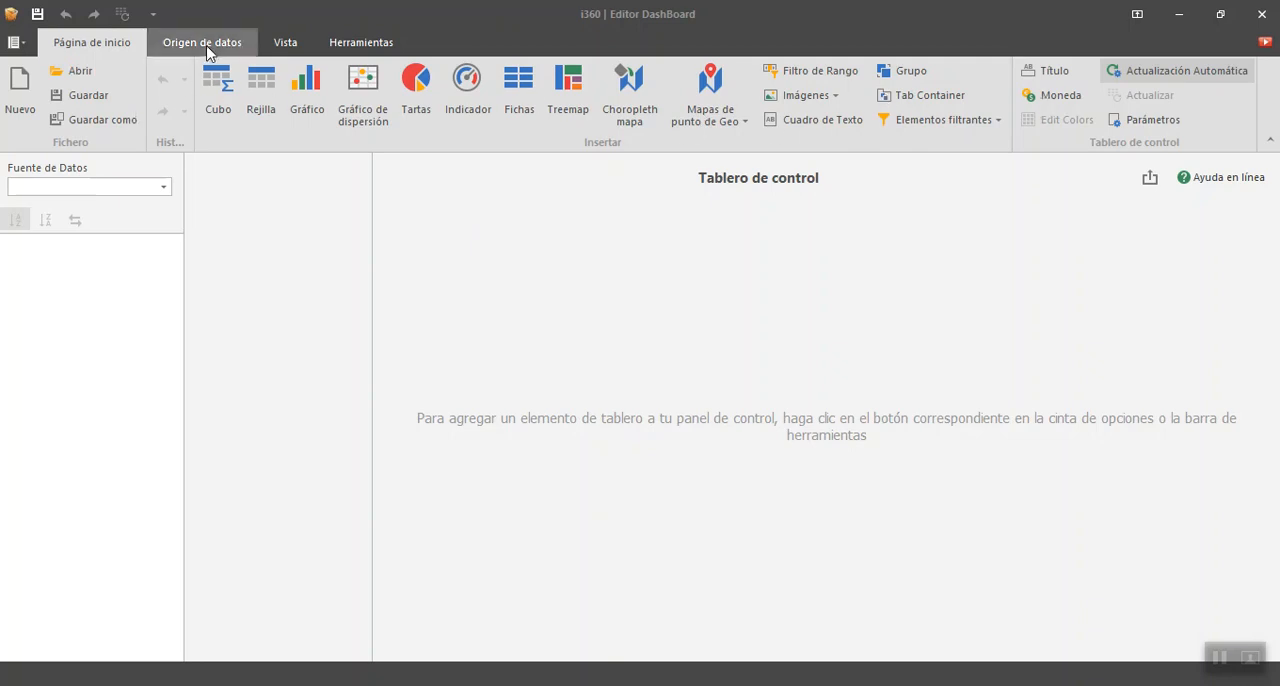
- Show the Origen de datos commands, including Nueva Fuente de Datos
{"action": "left_click", "coordinate": [202, 42]}
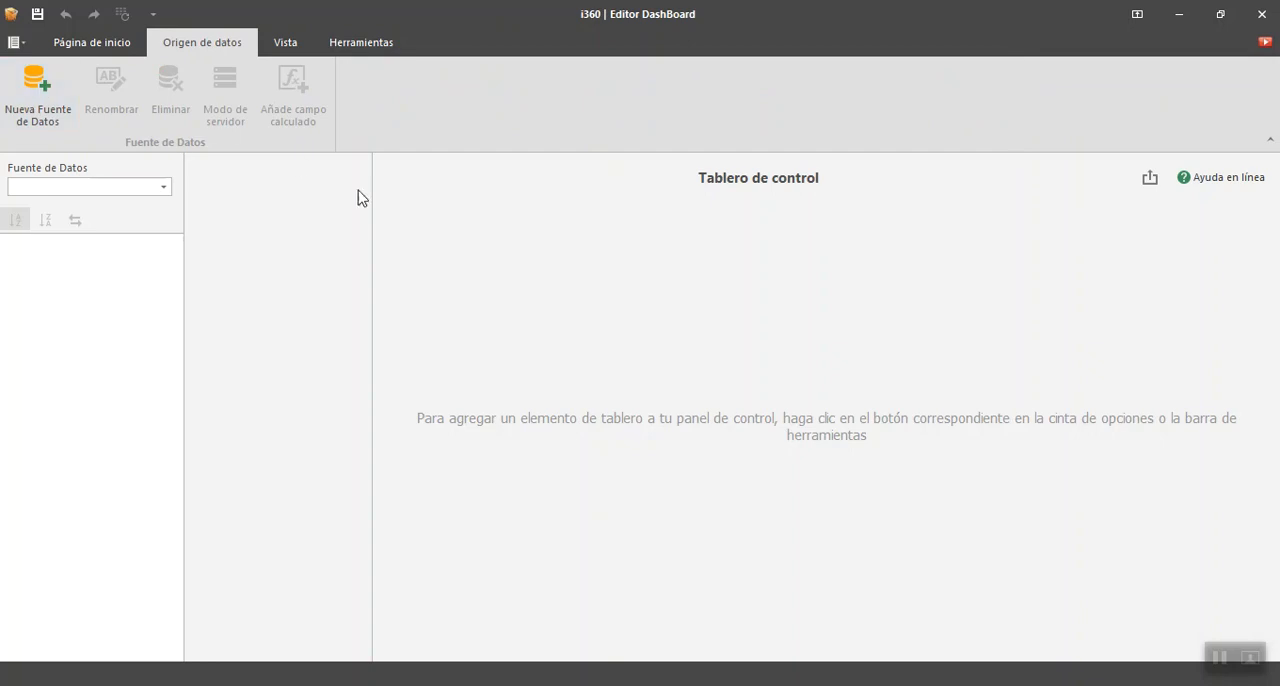
{"action": "mouse_move", "coordinate": [492, 254]}
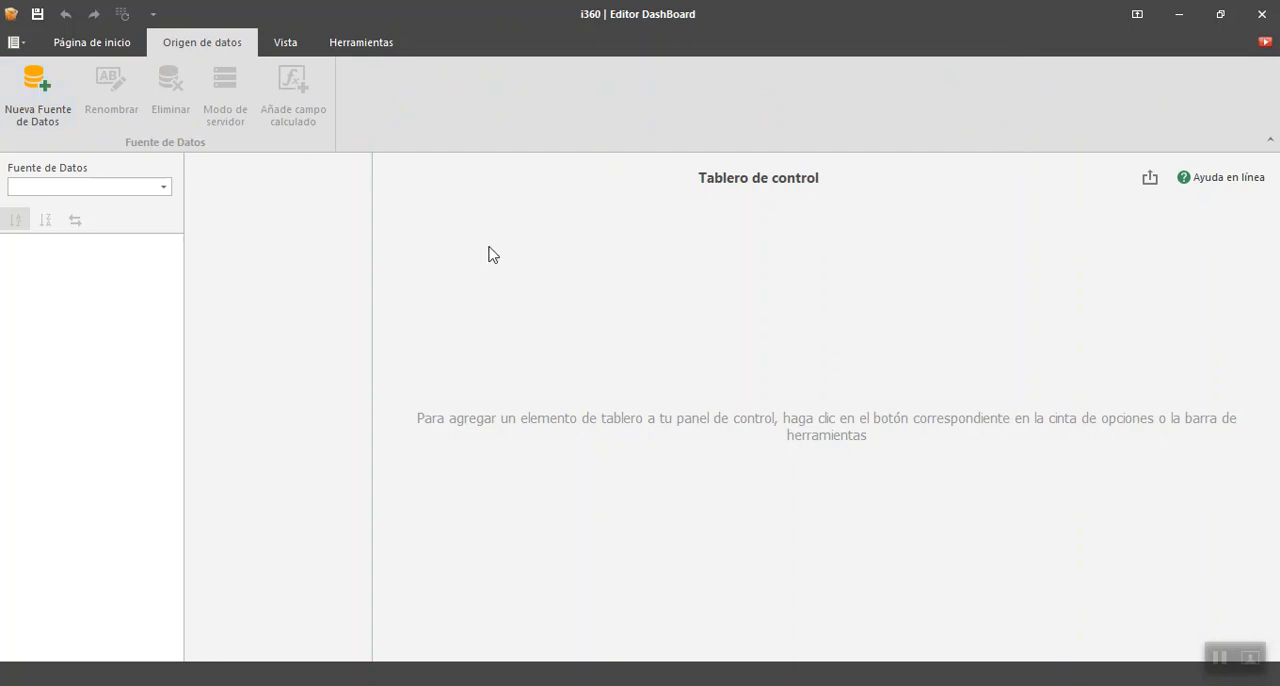
{"action": "mouse_move", "coordinate": [590, 344]}
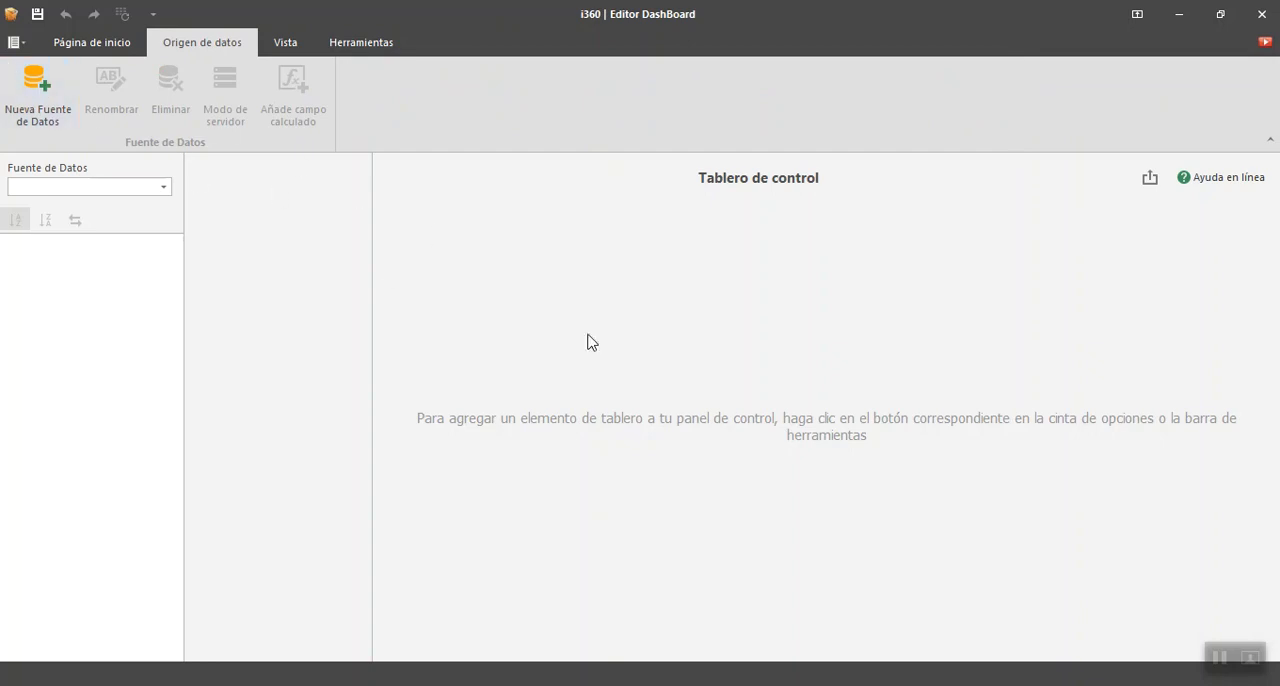
{"action": "mouse_move", "coordinate": [650, 416]}
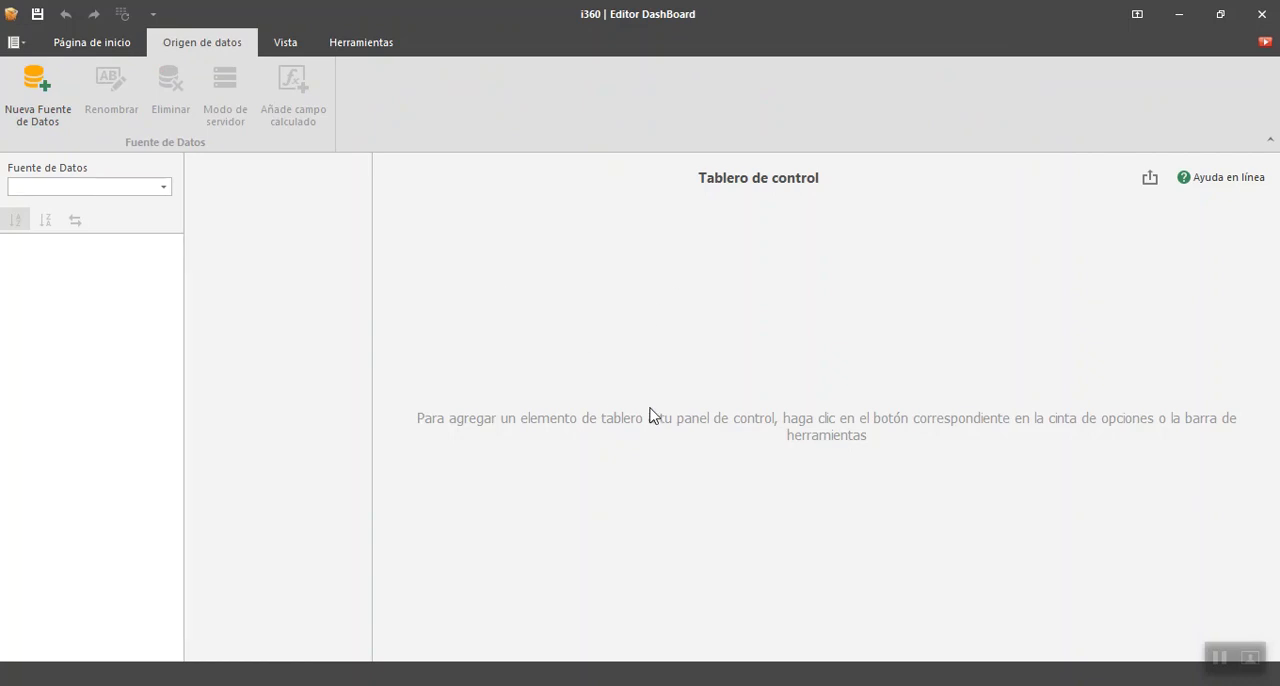
{"action": "mouse_move", "coordinate": [308, 252]}
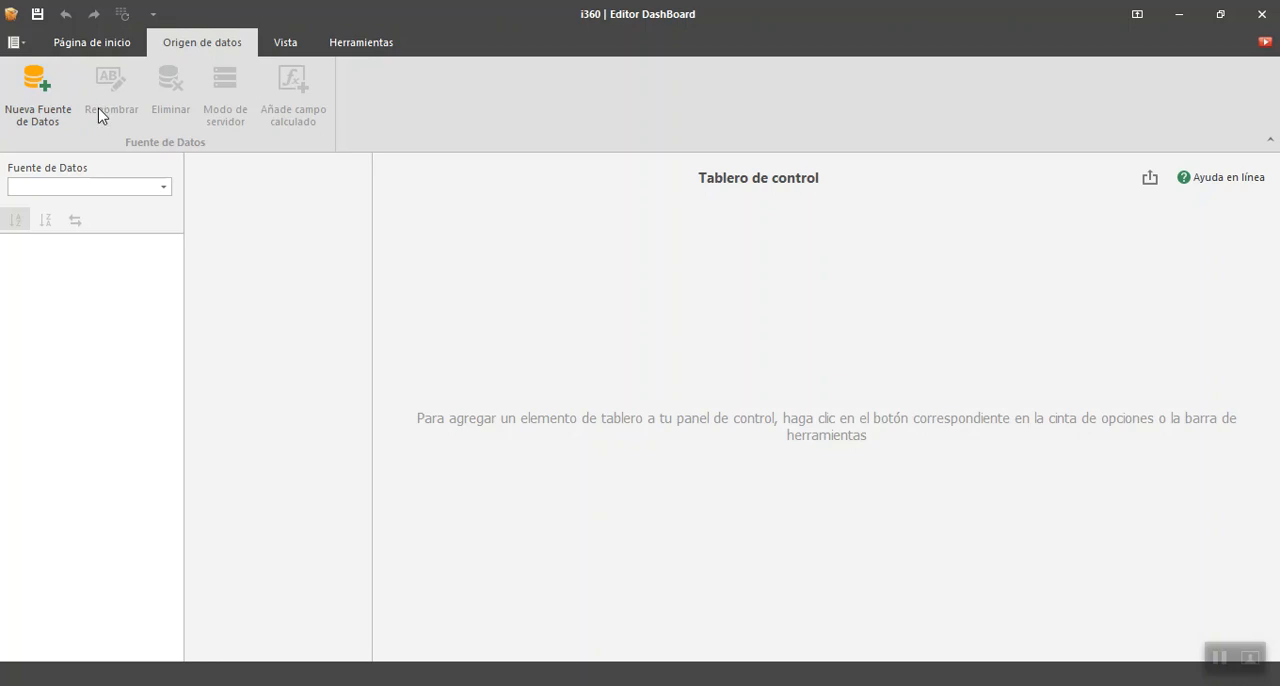
{"action": "mouse_move", "coordinate": [280, 108]}
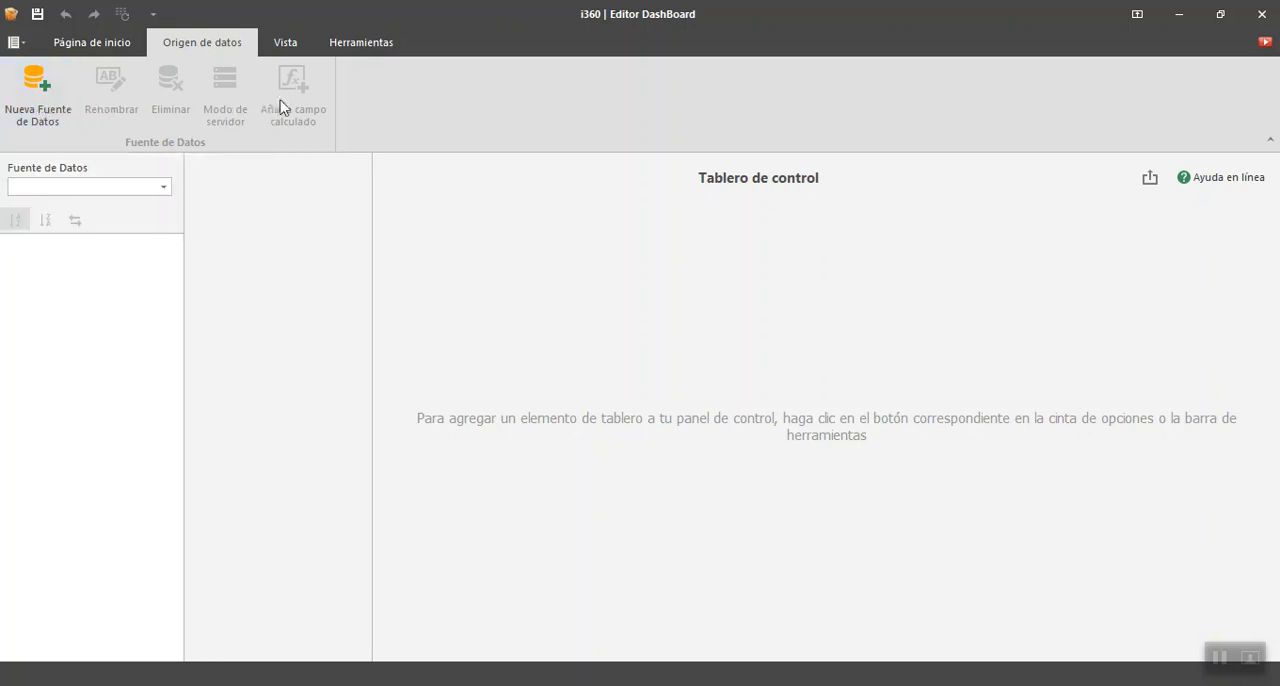
{"action": "mouse_move", "coordinate": [318, 124]}
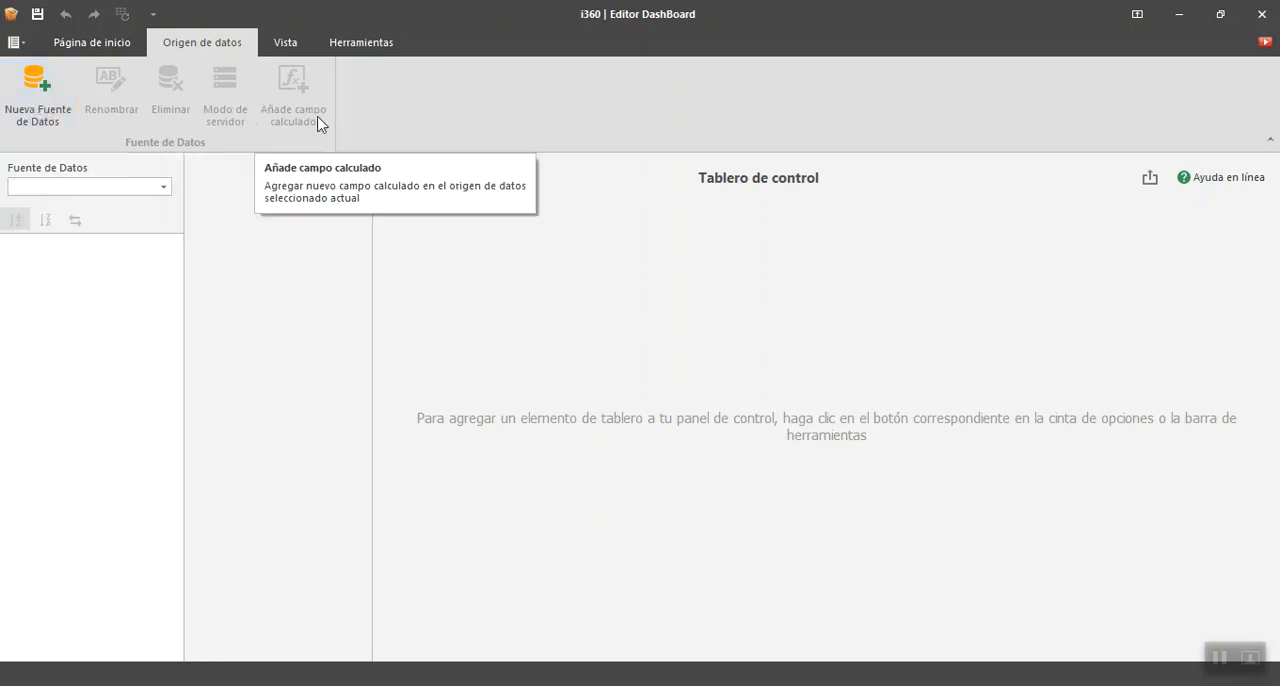
{"action": "mouse_move", "coordinate": [250, 82]}
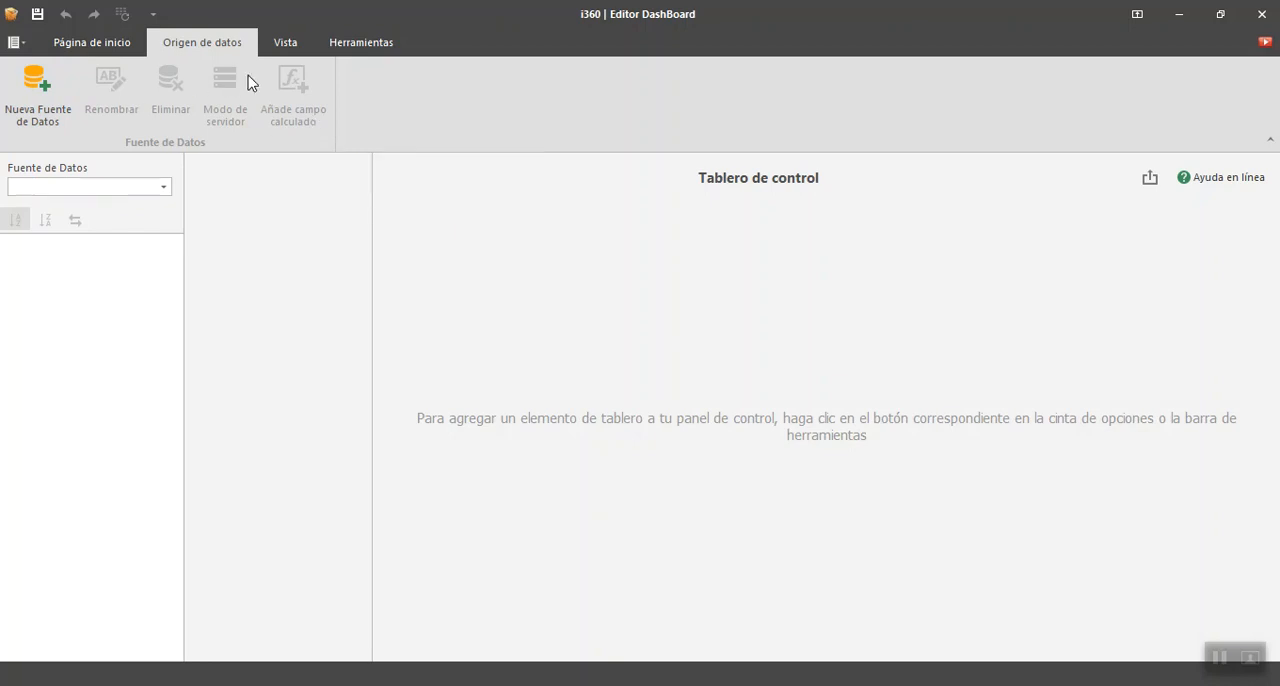
{"action": "mouse_move", "coordinate": [192, 128]}
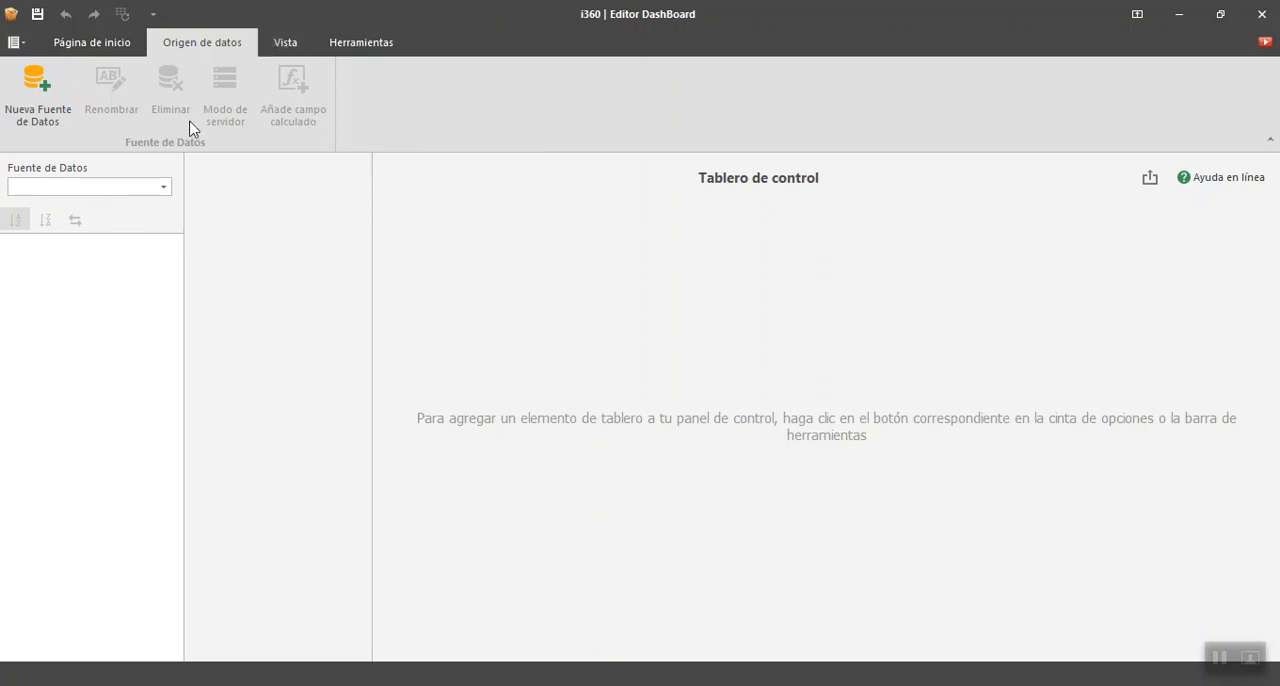
- Apply the VS Dark colour scheme from the Vista Apariencia gallery and return to Página de inicio
{"action": "left_click", "coordinate": [284, 42]}
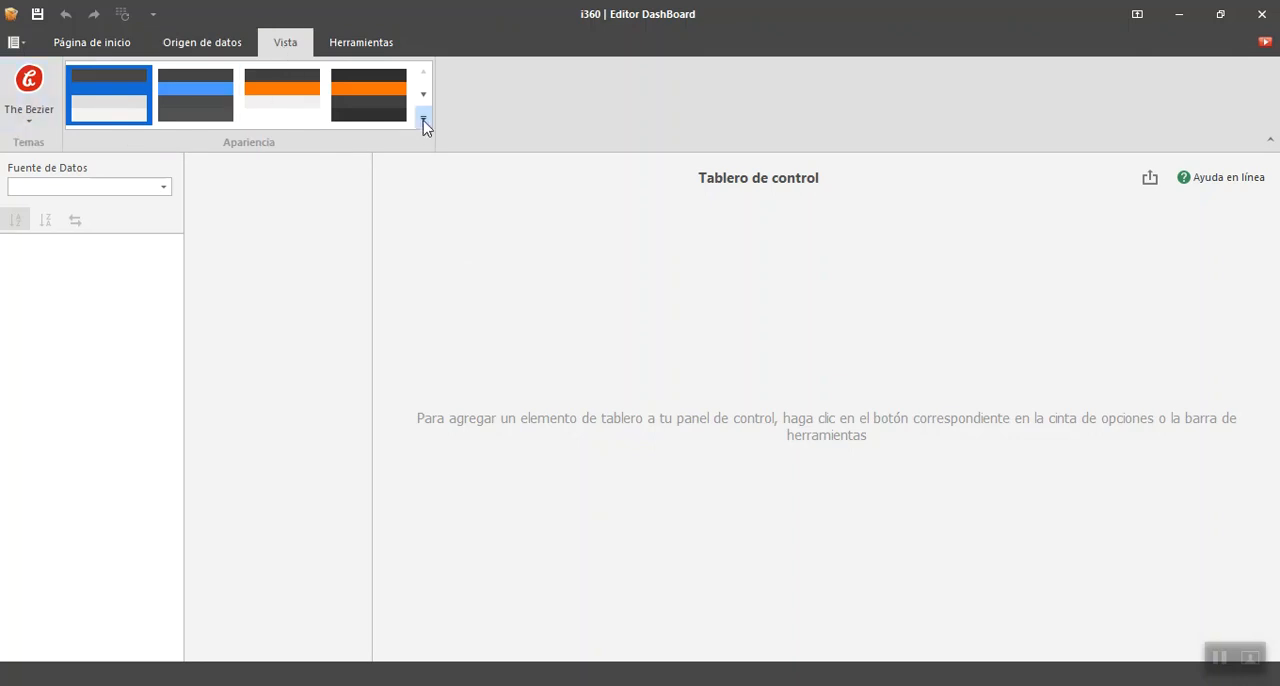
{"action": "left_click", "coordinate": [424, 118]}
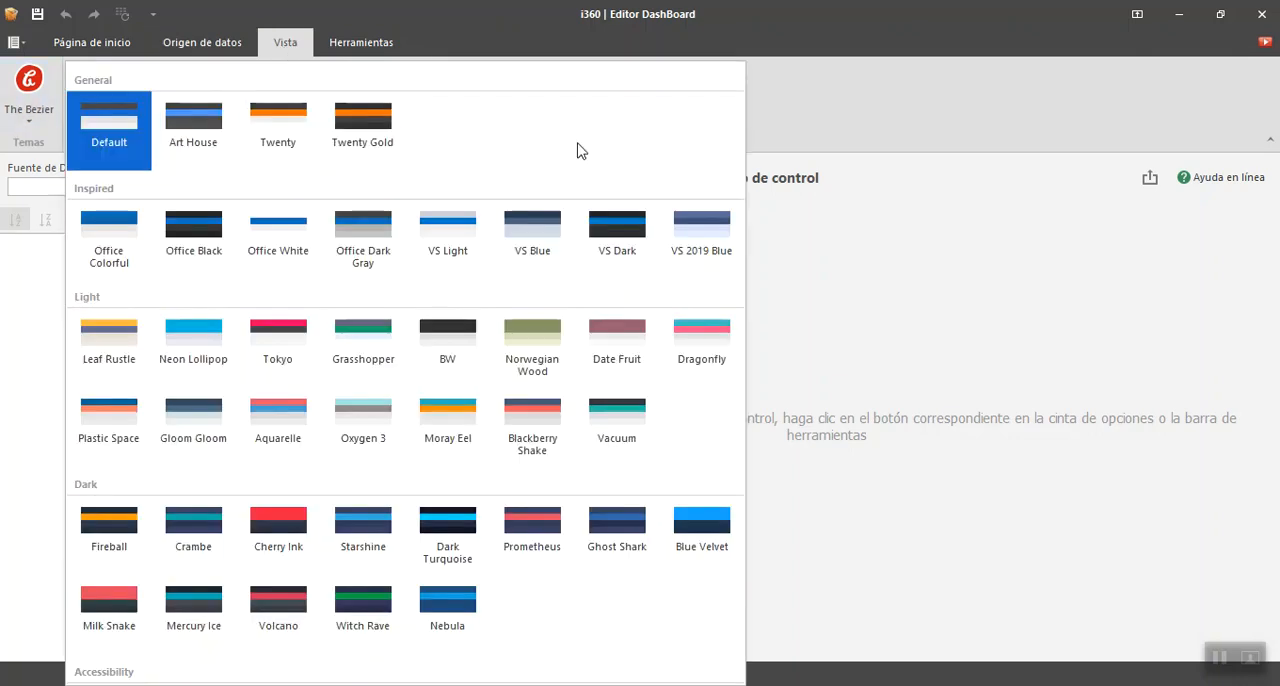
{"action": "mouse_move", "coordinate": [478, 216]}
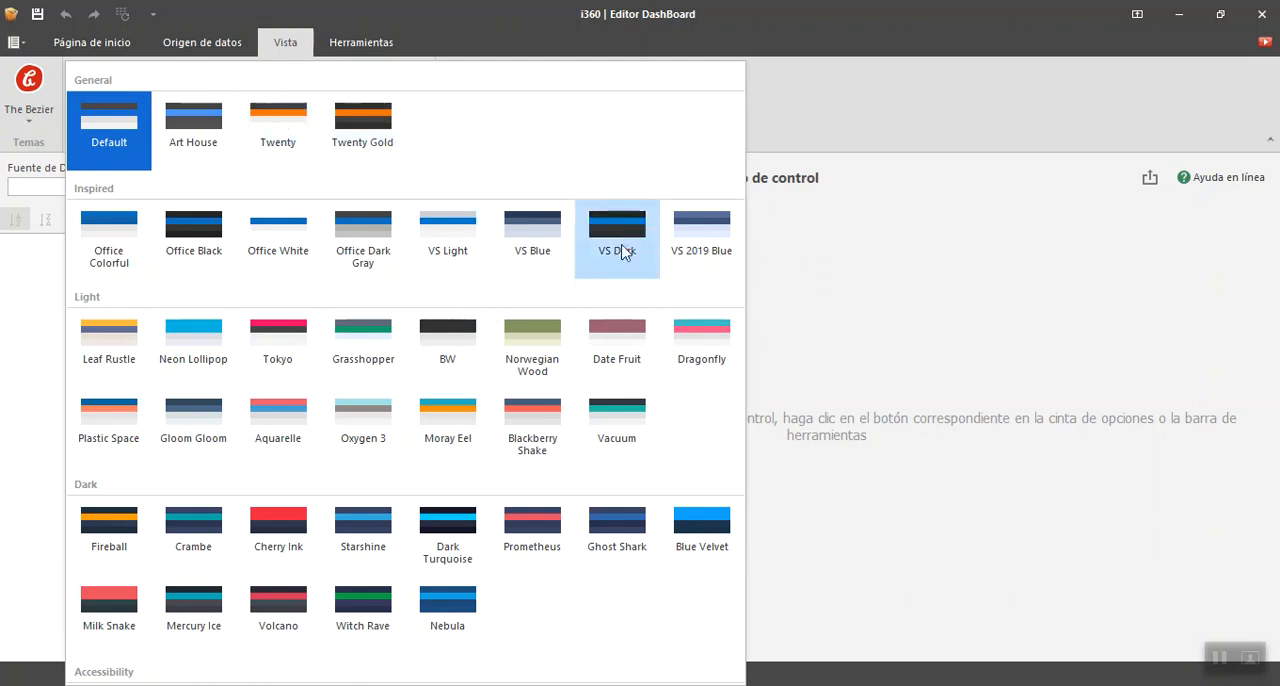
{"action": "left_click", "coordinate": [92, 42]}
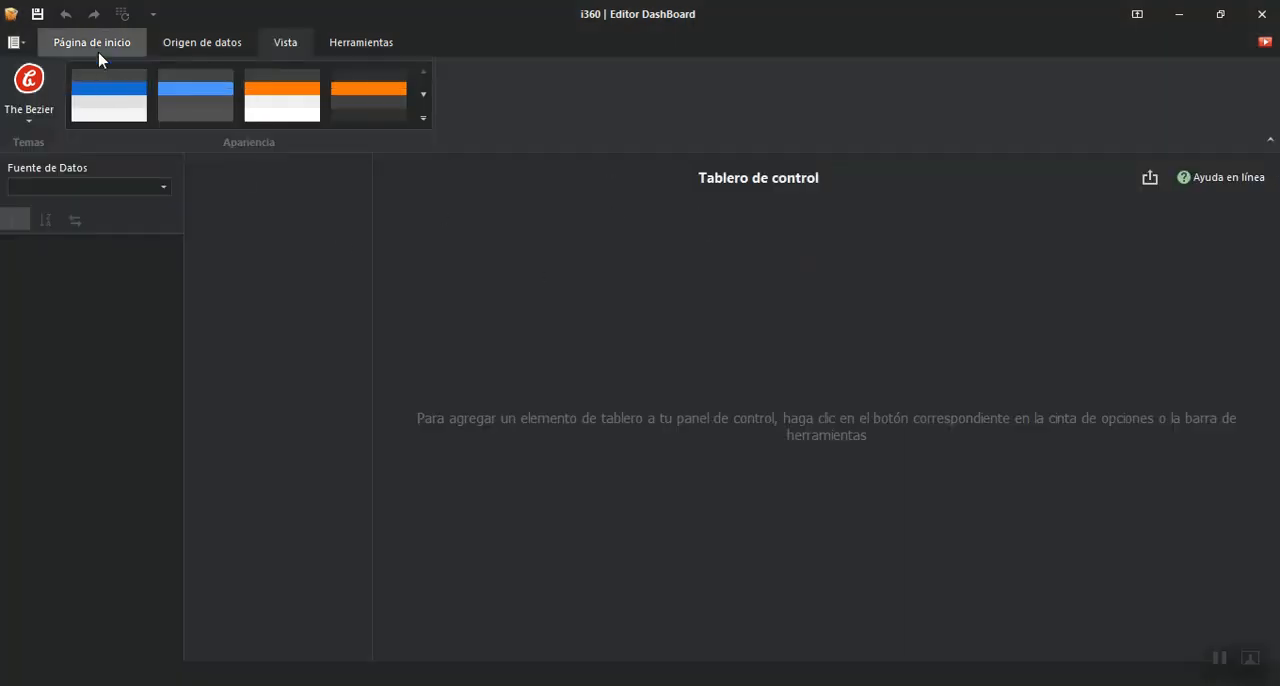
{"action": "left_click", "coordinate": [92, 42]}
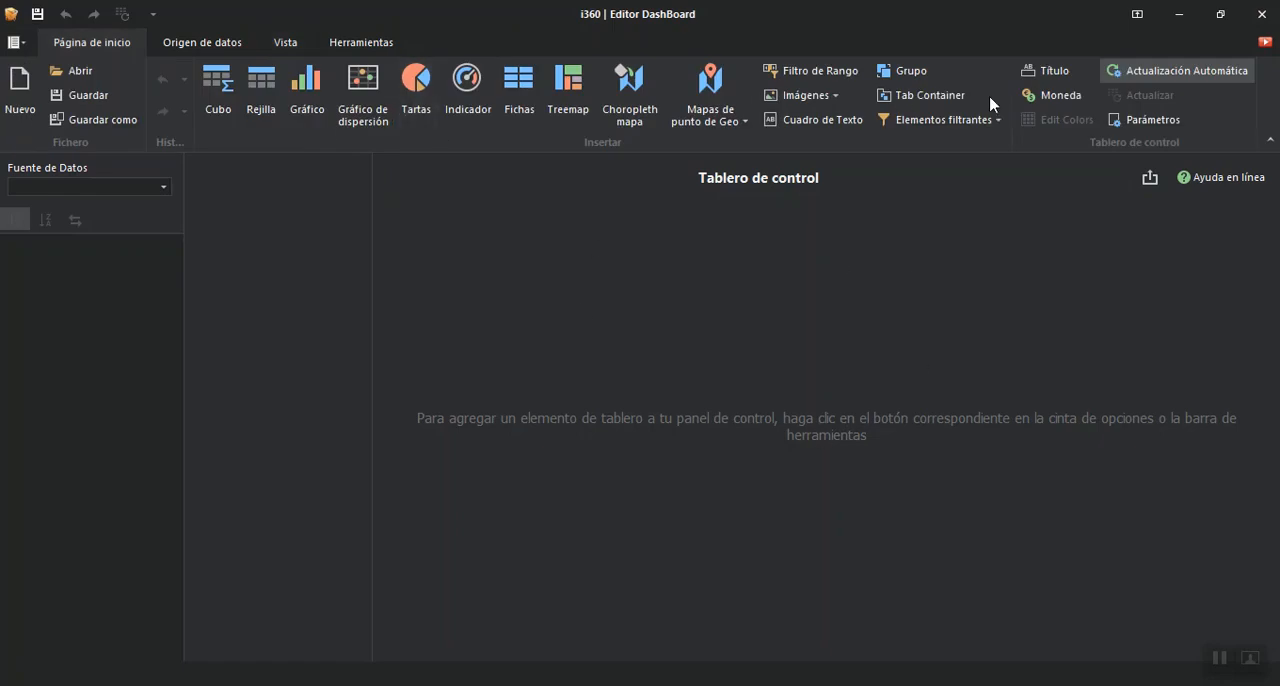
{"action": "mouse_move", "coordinate": [1046, 96]}
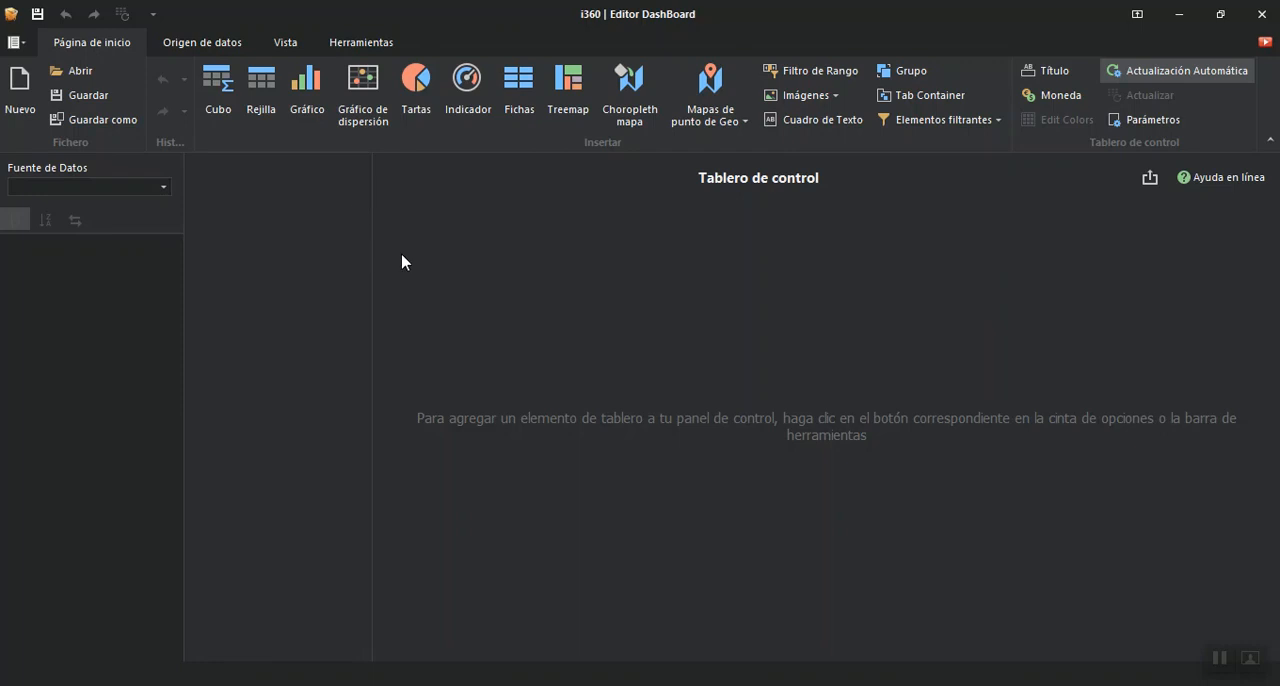
{"action": "mouse_move", "coordinate": [612, 312]}
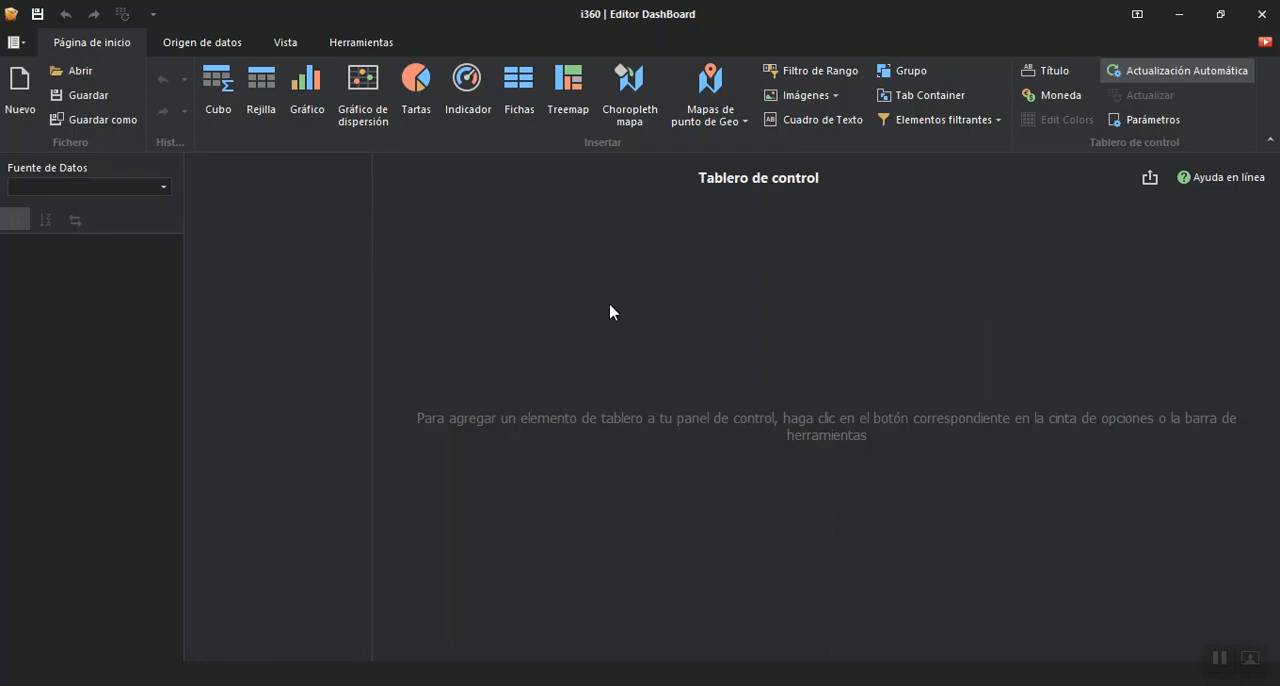
{"action": "mouse_move", "coordinate": [476, 304]}
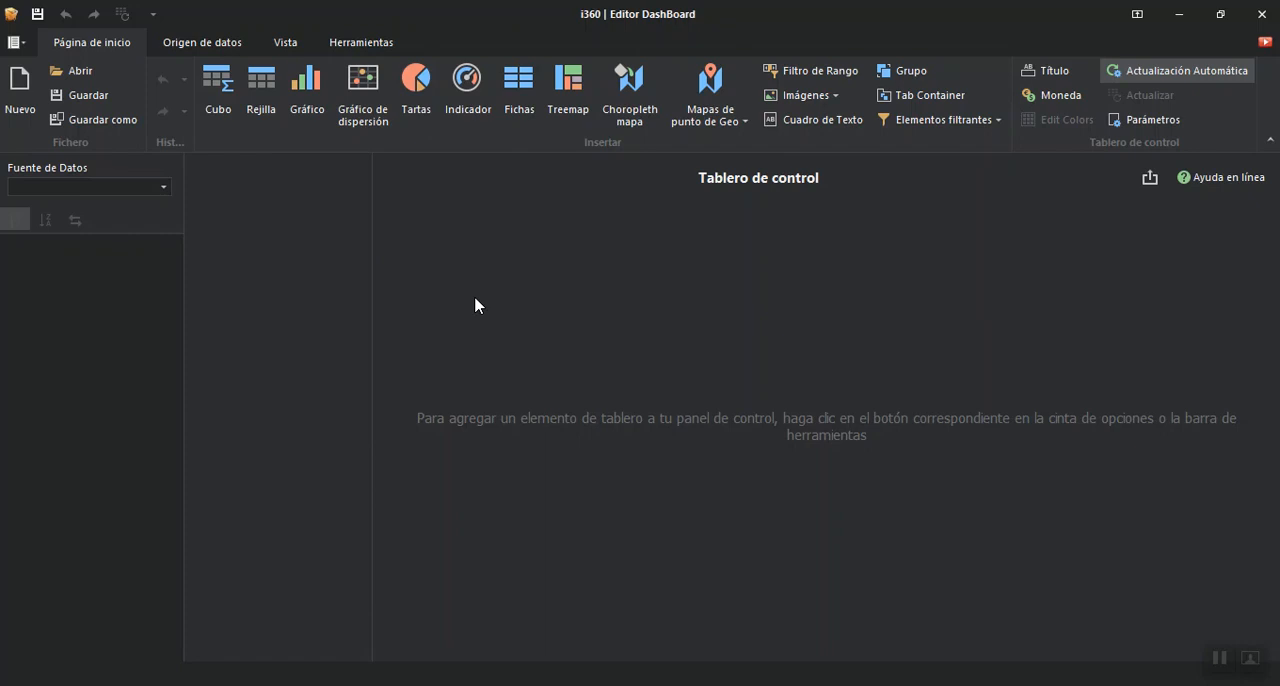
{"action": "mouse_move", "coordinate": [496, 480]}
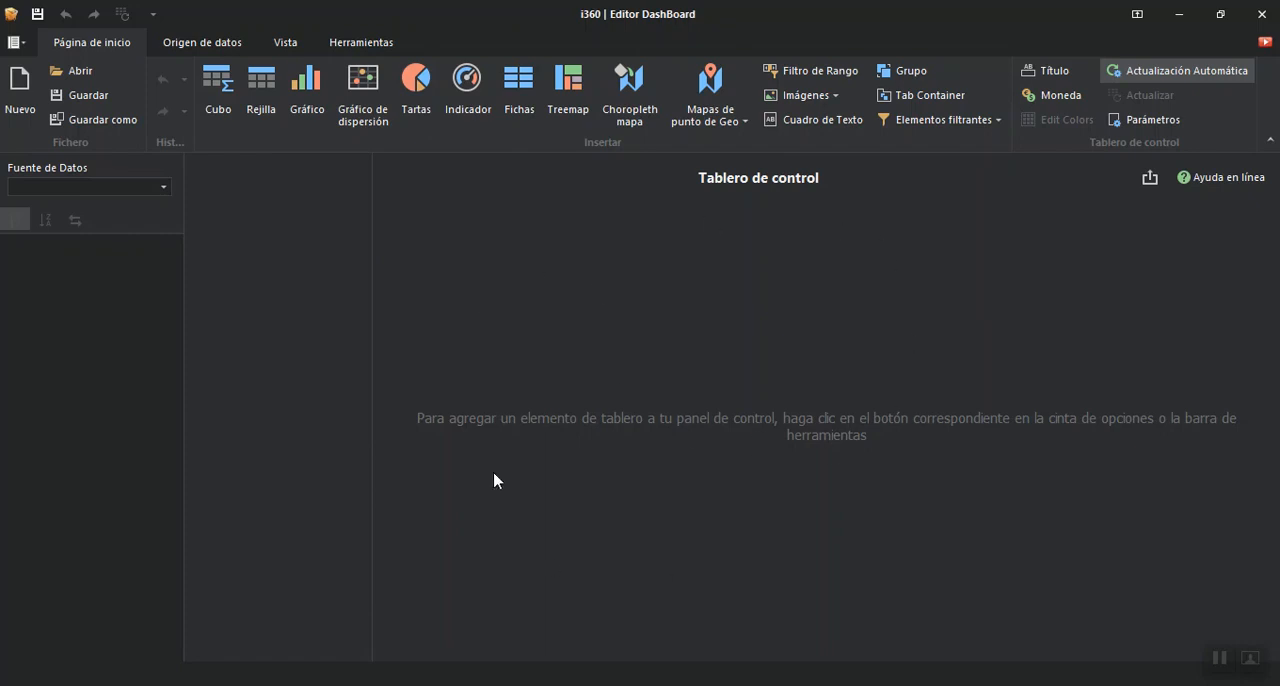
{"action": "mouse_move", "coordinate": [404, 308]}
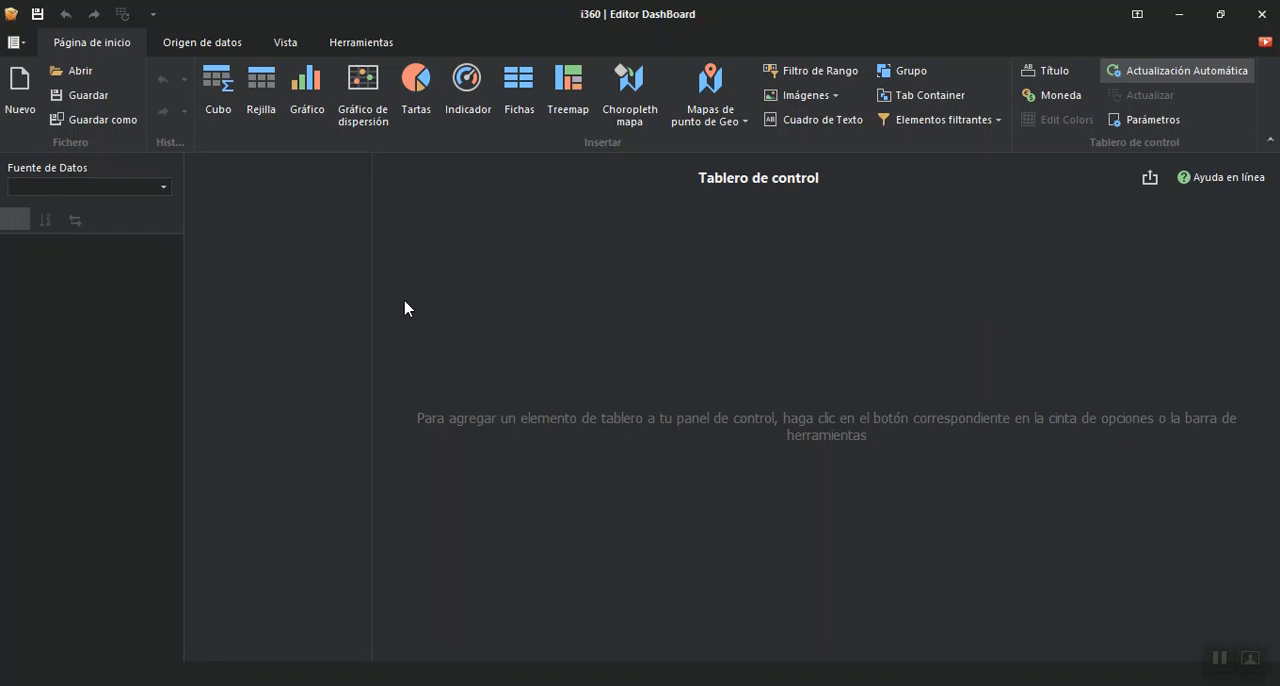
- Switch back to the Default light appearance and browse the Temas list
{"action": "left_click", "coordinate": [284, 42]}
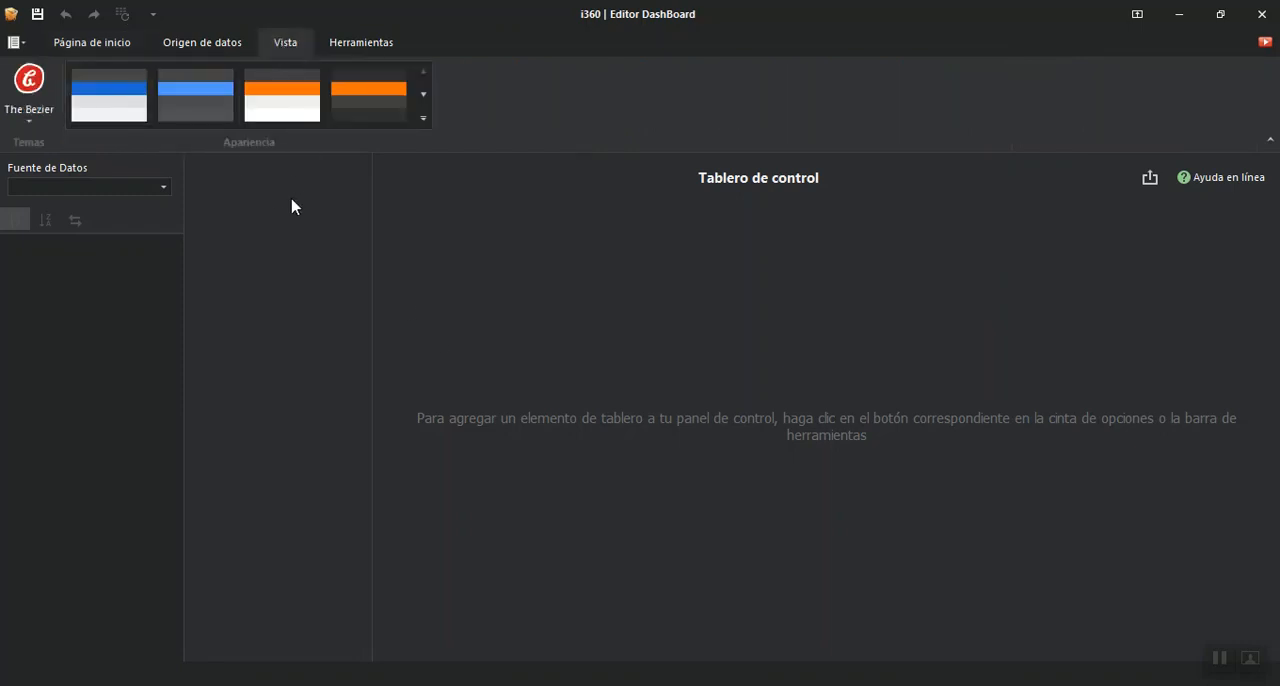
{"action": "mouse_move", "coordinate": [88, 140]}
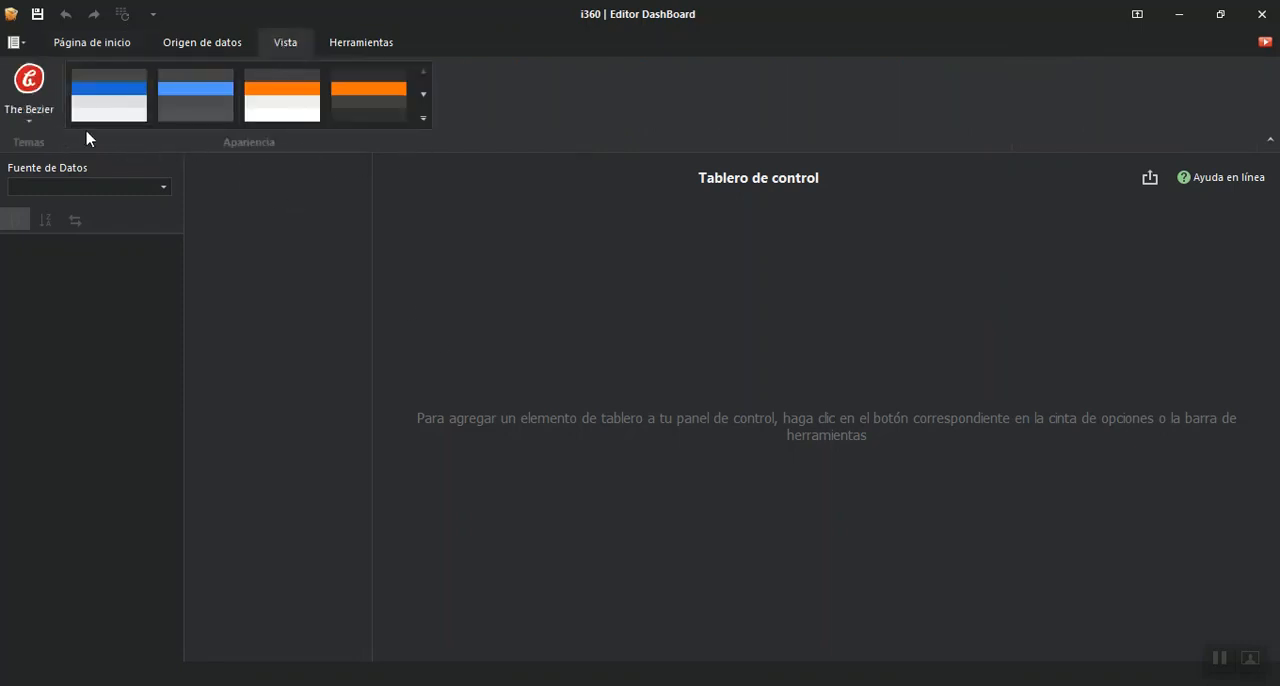
{"action": "left_click", "coordinate": [108, 96]}
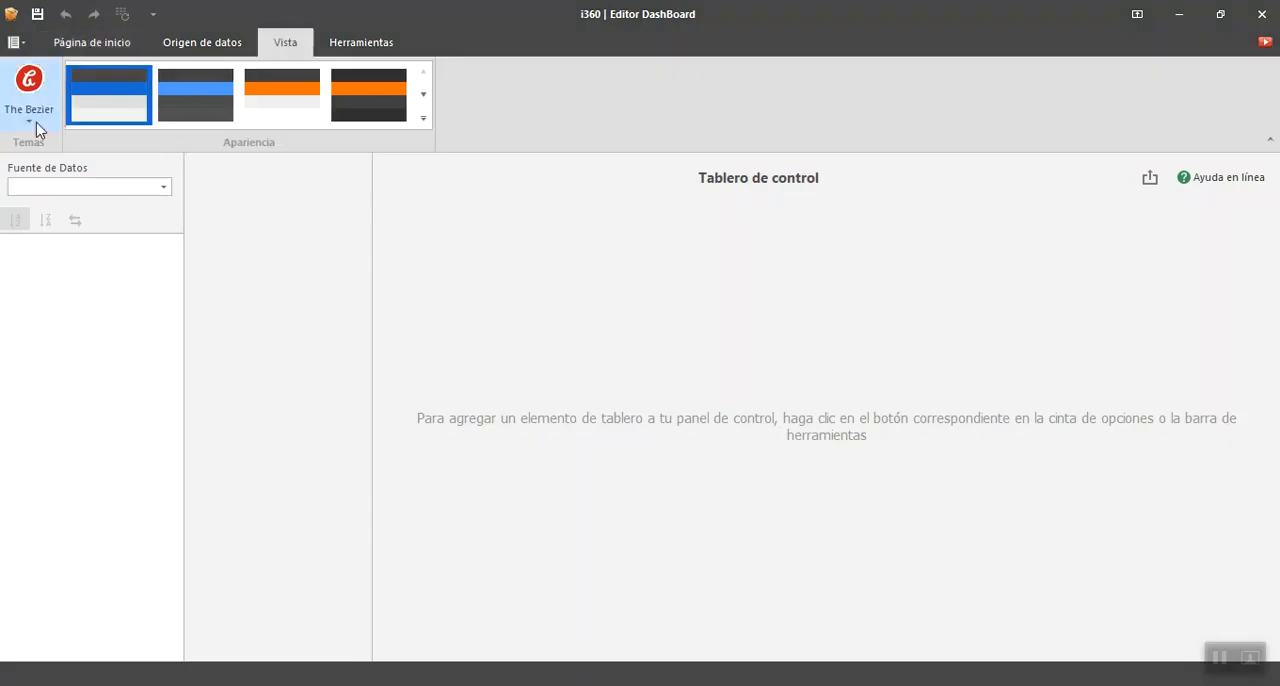
{"action": "left_click", "coordinate": [28, 124]}
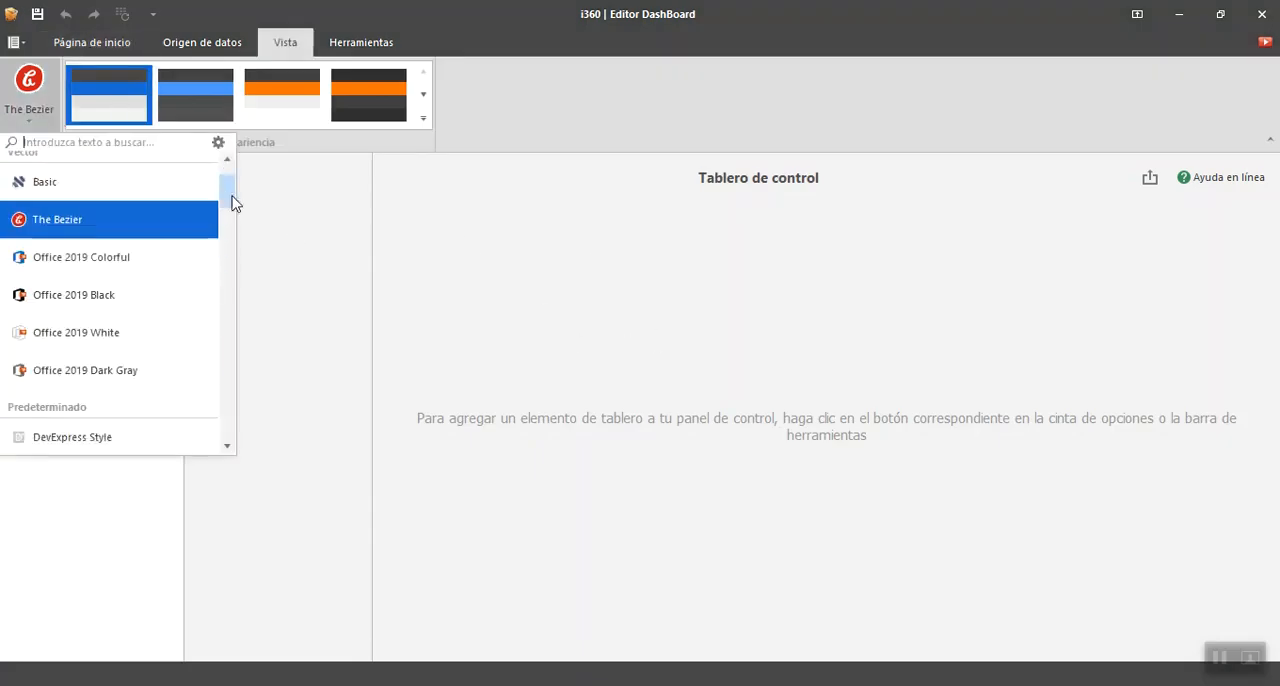
{"action": "scroll", "scroll_direction": "down", "scroll_amount": 3}
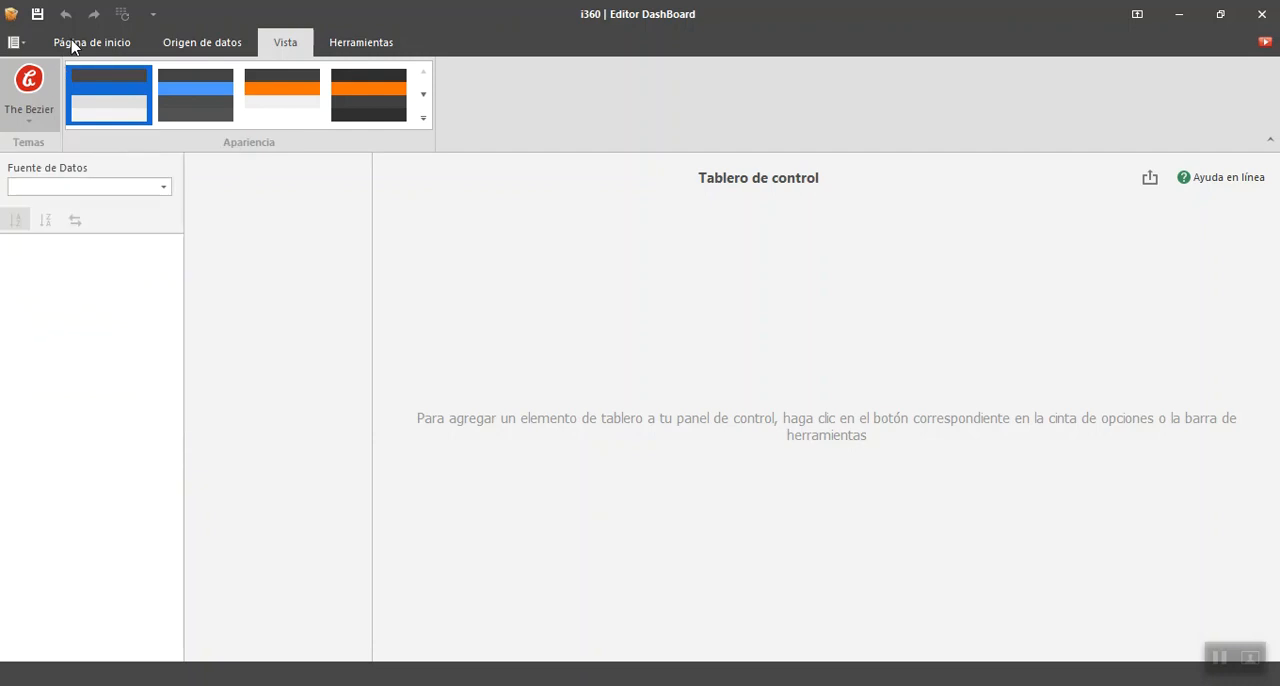
{"action": "left_click", "coordinate": [92, 42]}
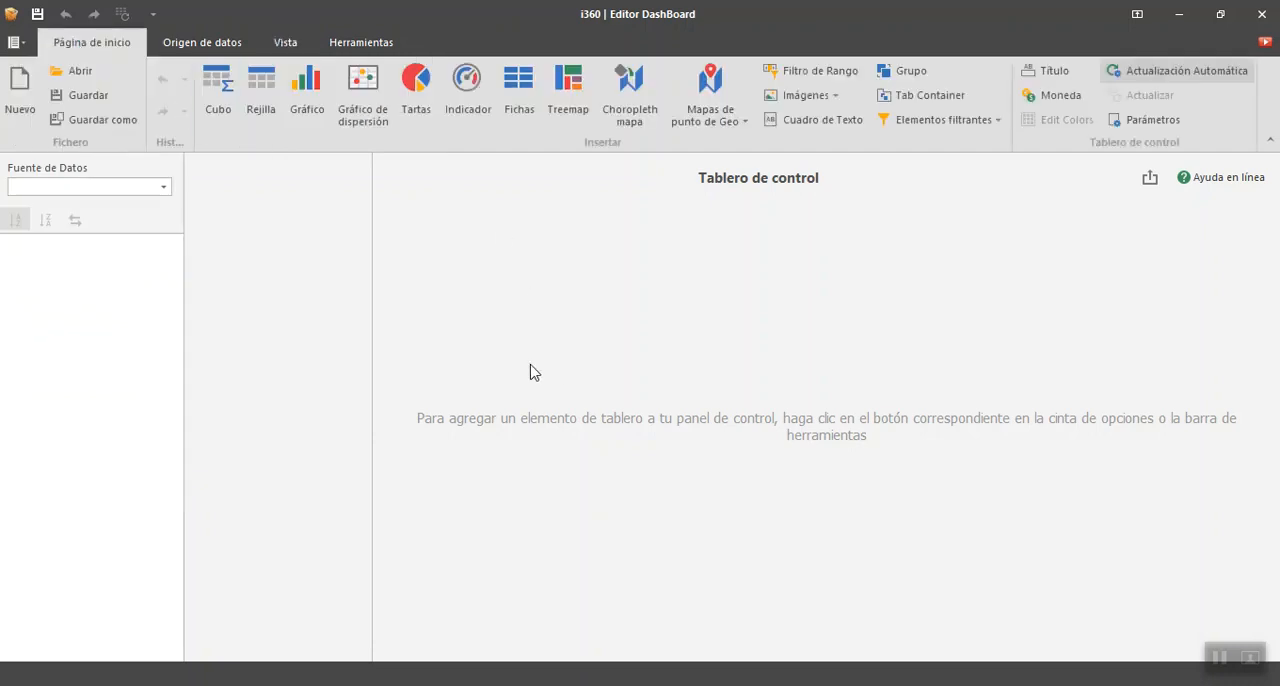
{"action": "mouse_move", "coordinate": [922, 280]}
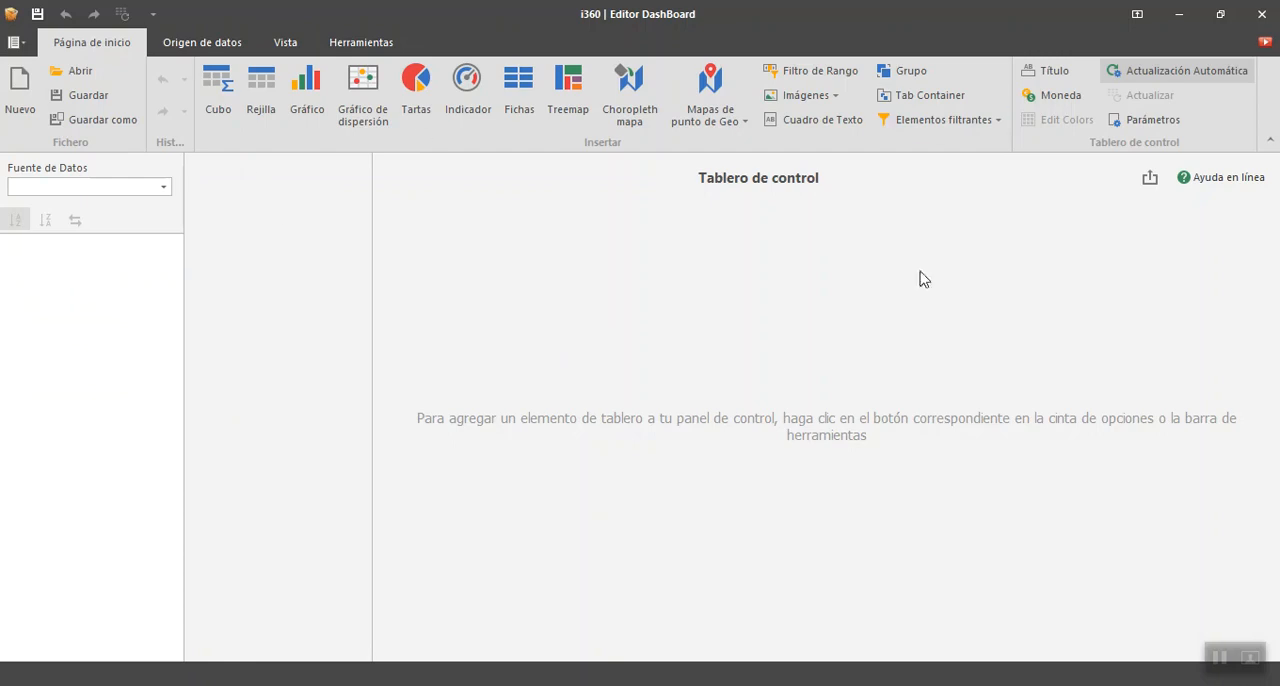
{"action": "left_click", "coordinate": [202, 42]}
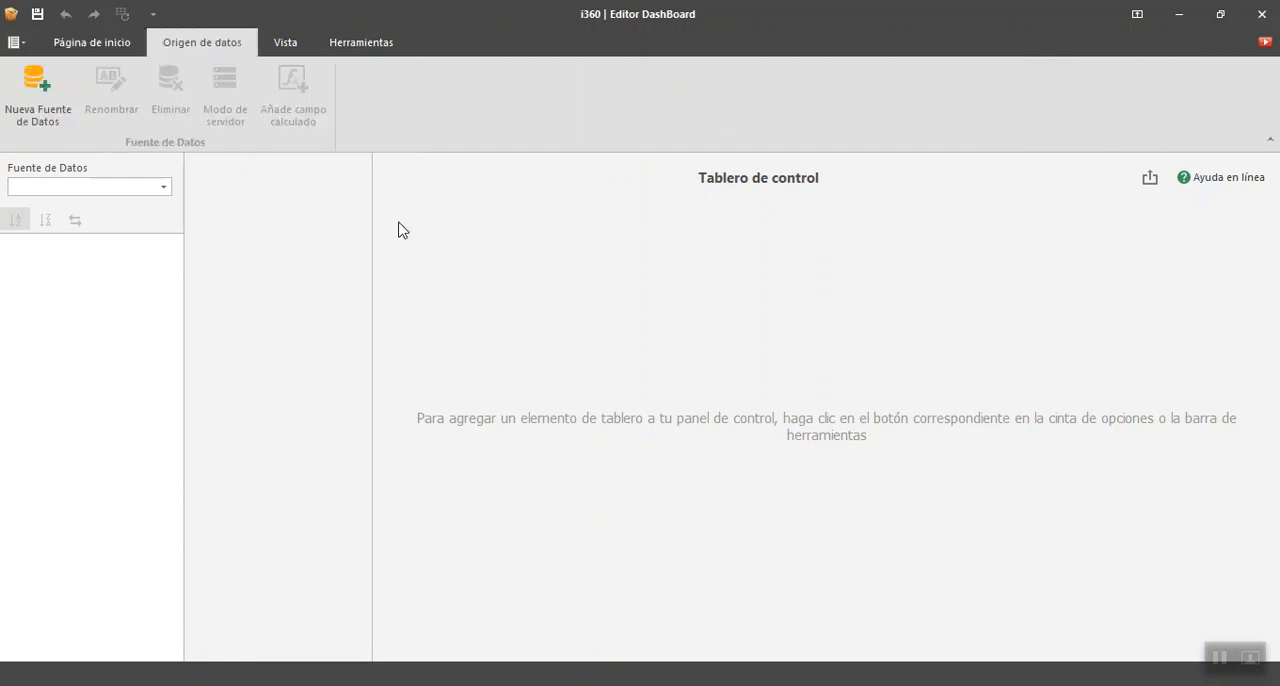
{"action": "mouse_move", "coordinate": [490, 300]}
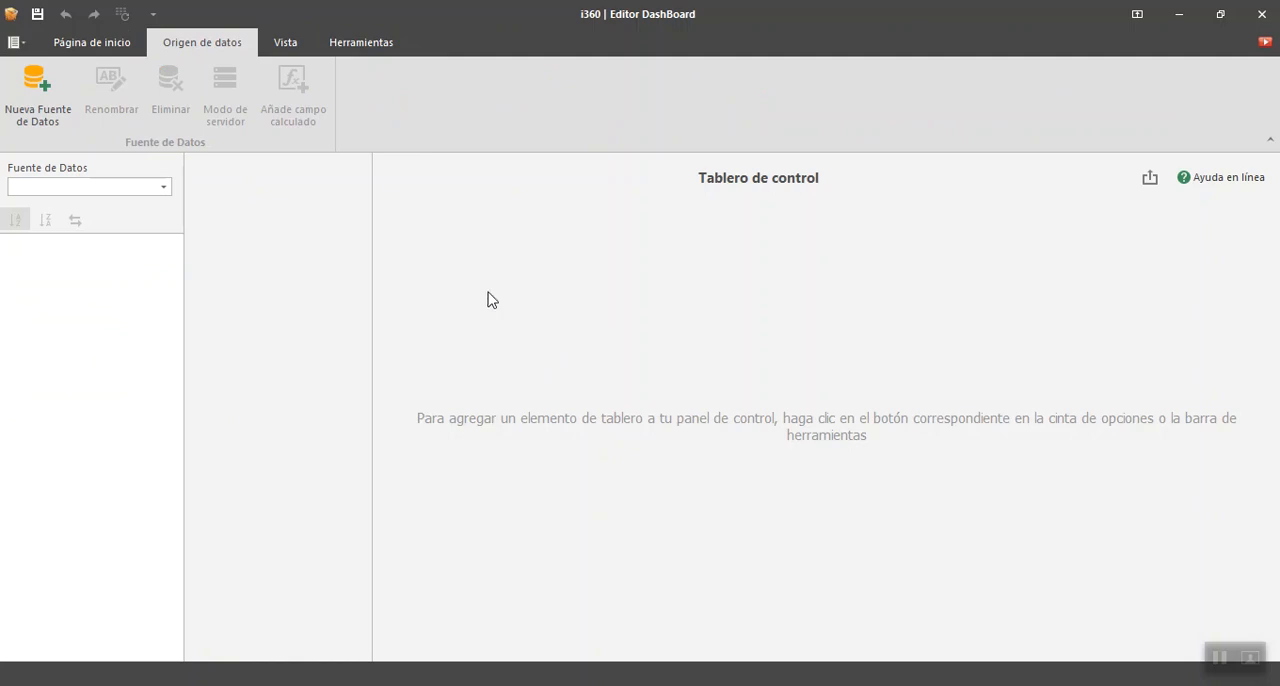
{"action": "mouse_move", "coordinate": [524, 356]}
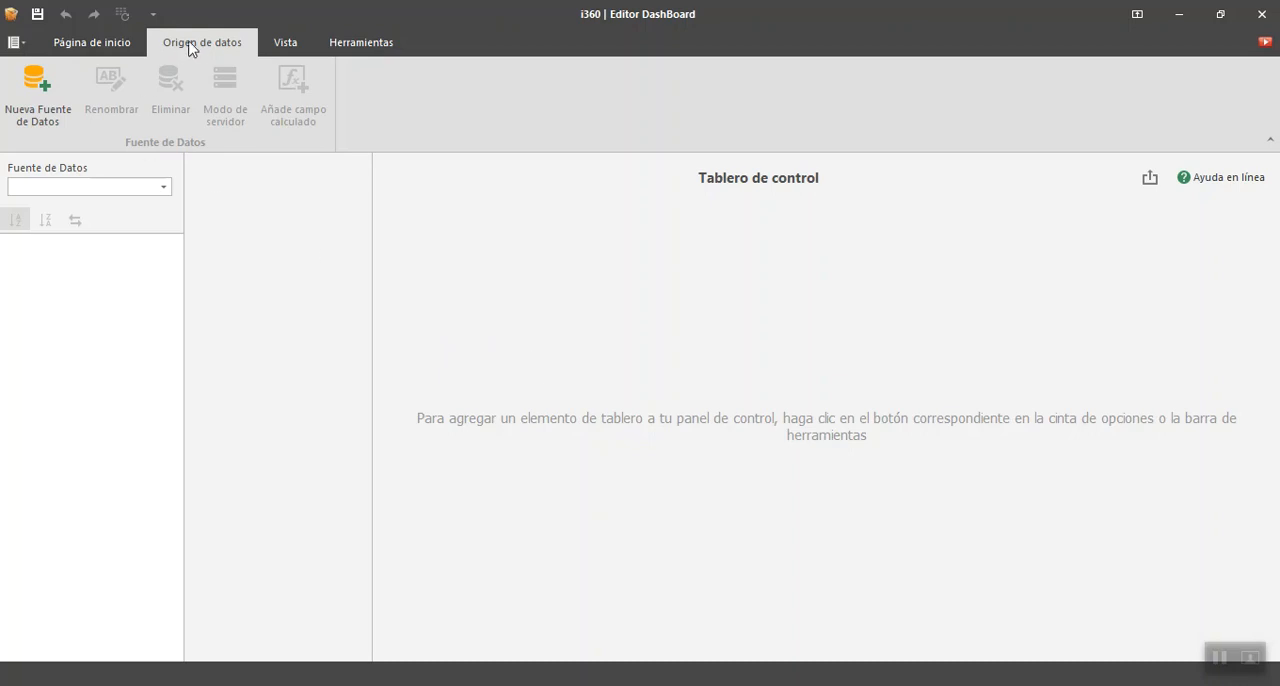
{"action": "mouse_move", "coordinate": [528, 340]}
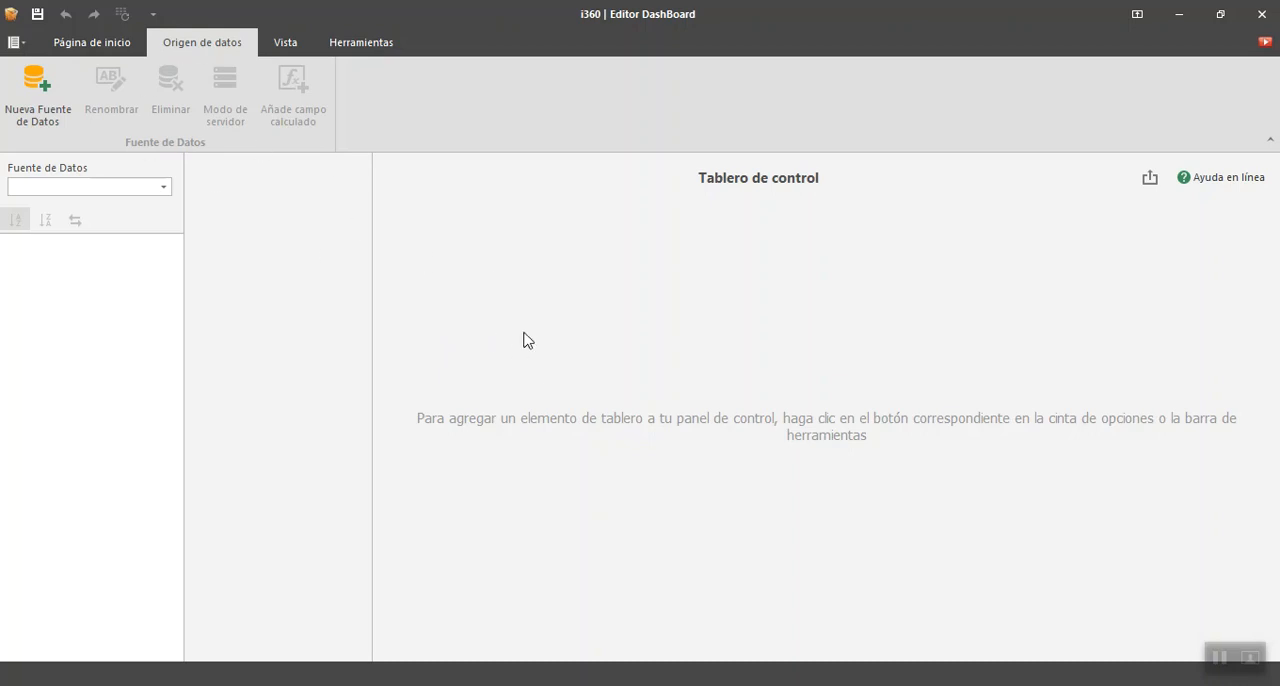
{"action": "mouse_move", "coordinate": [436, 348]}
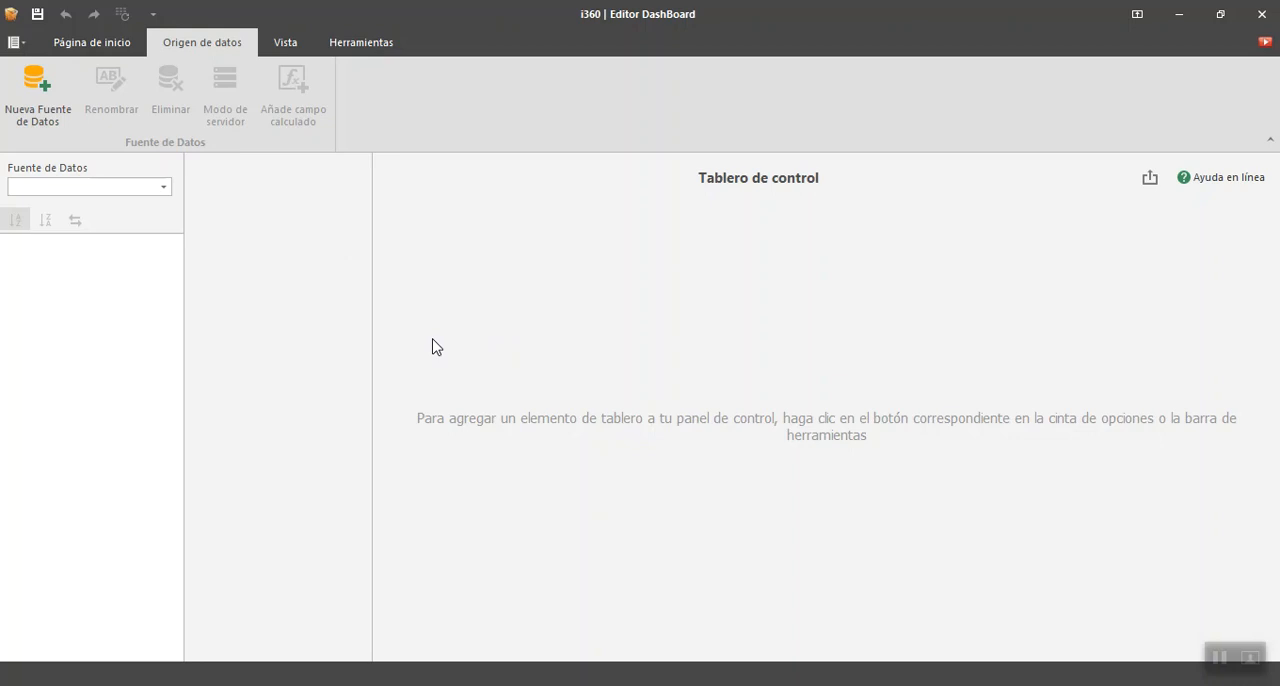
{"action": "mouse_move", "coordinate": [448, 324]}
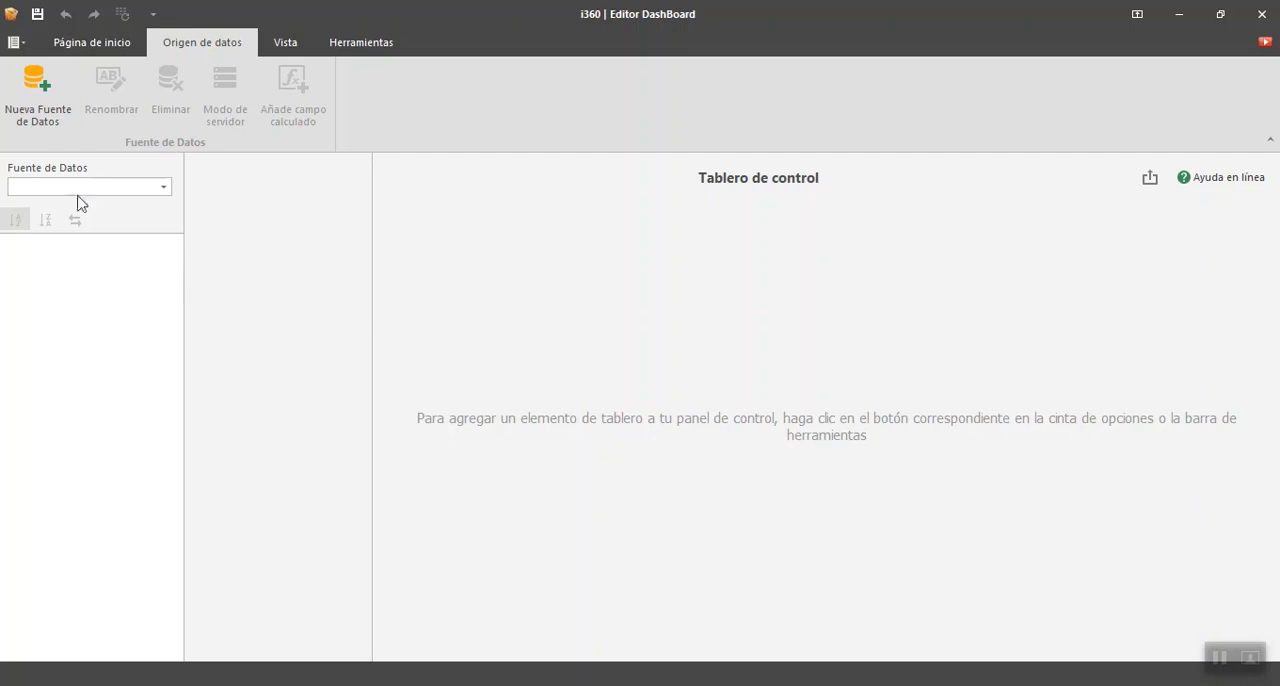
{"action": "mouse_move", "coordinate": [38, 90]}
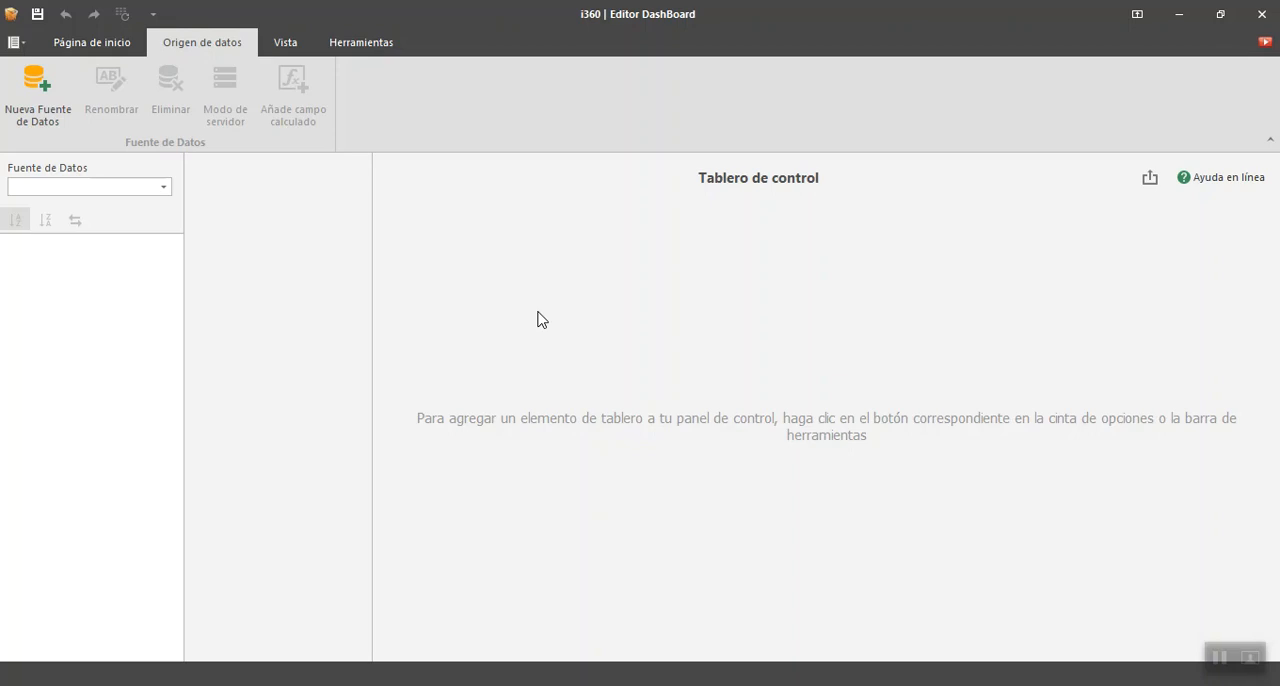
{"action": "mouse_move", "coordinate": [40, 90]}
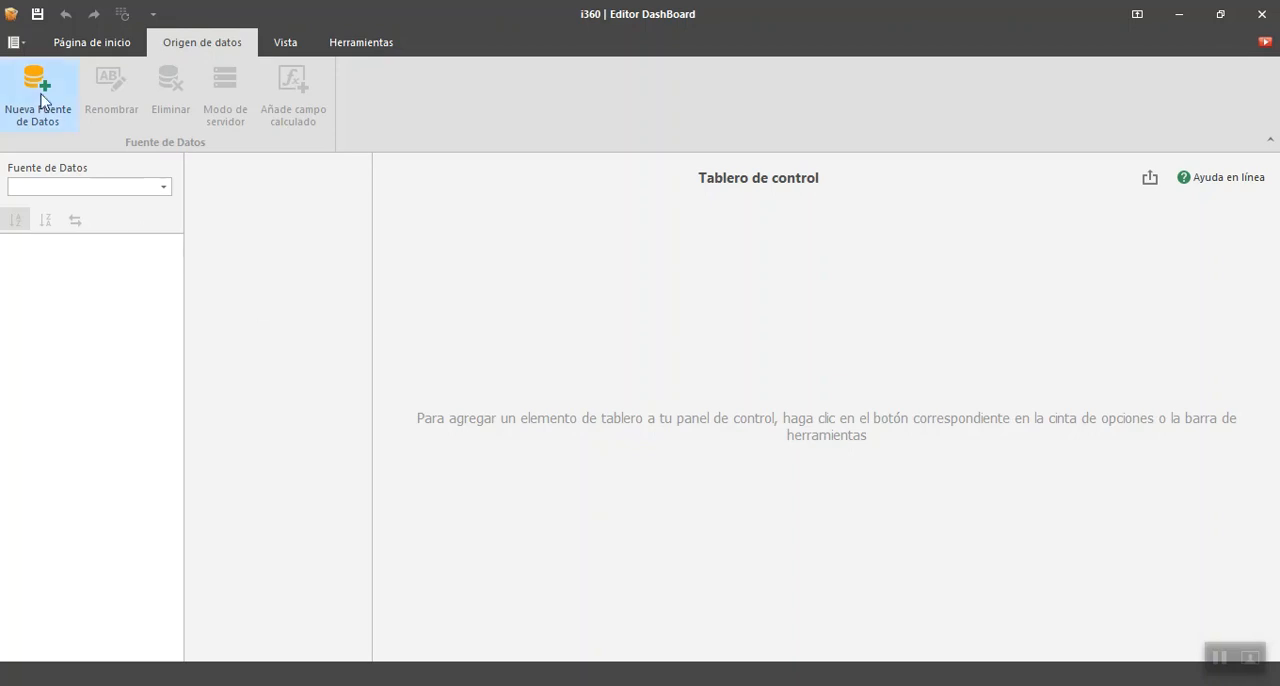
- Start a Nueva Fuente de Datos and name it Empleados
{"action": "left_click", "coordinate": [36, 90]}
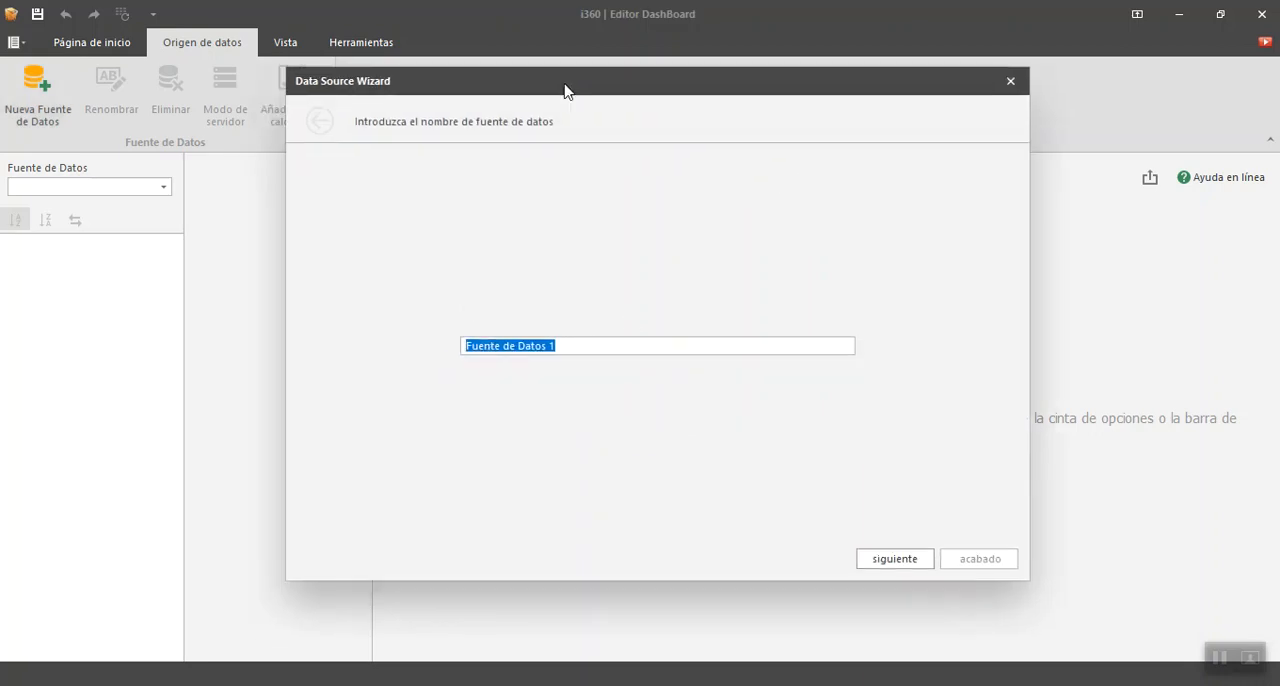
{"action": "mouse_move", "coordinate": [548, 236]}
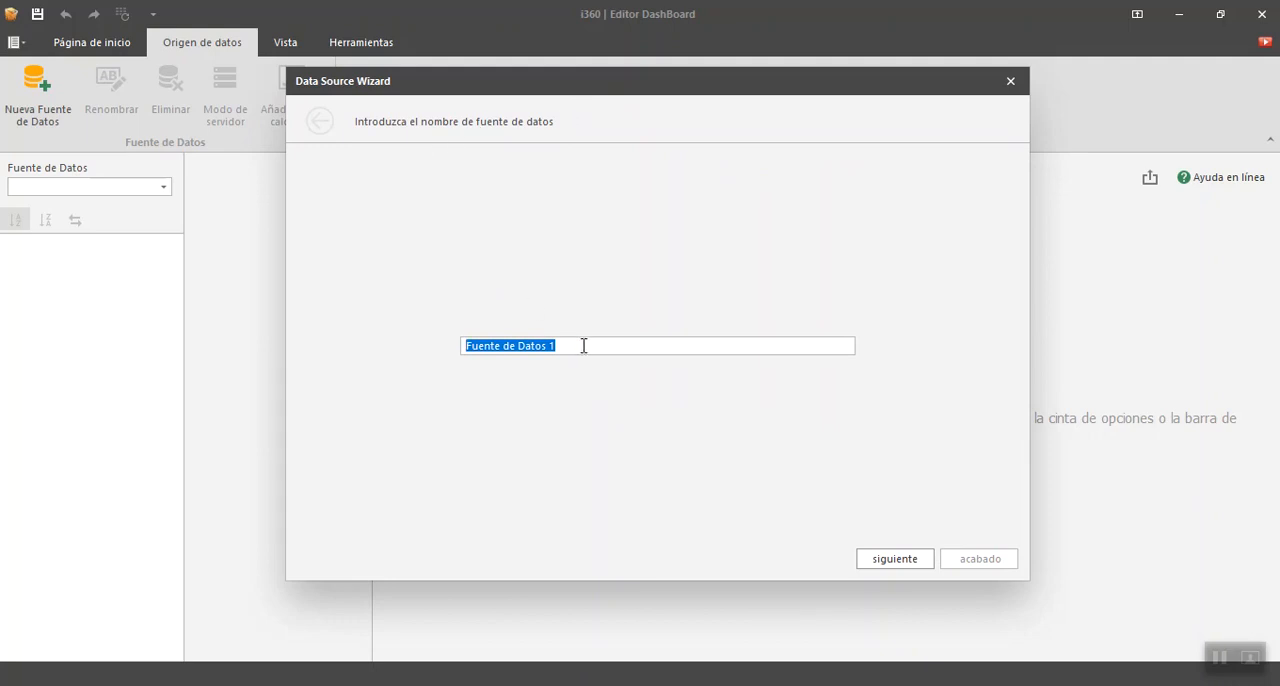
{"action": "mouse_move", "coordinate": [584, 412]}
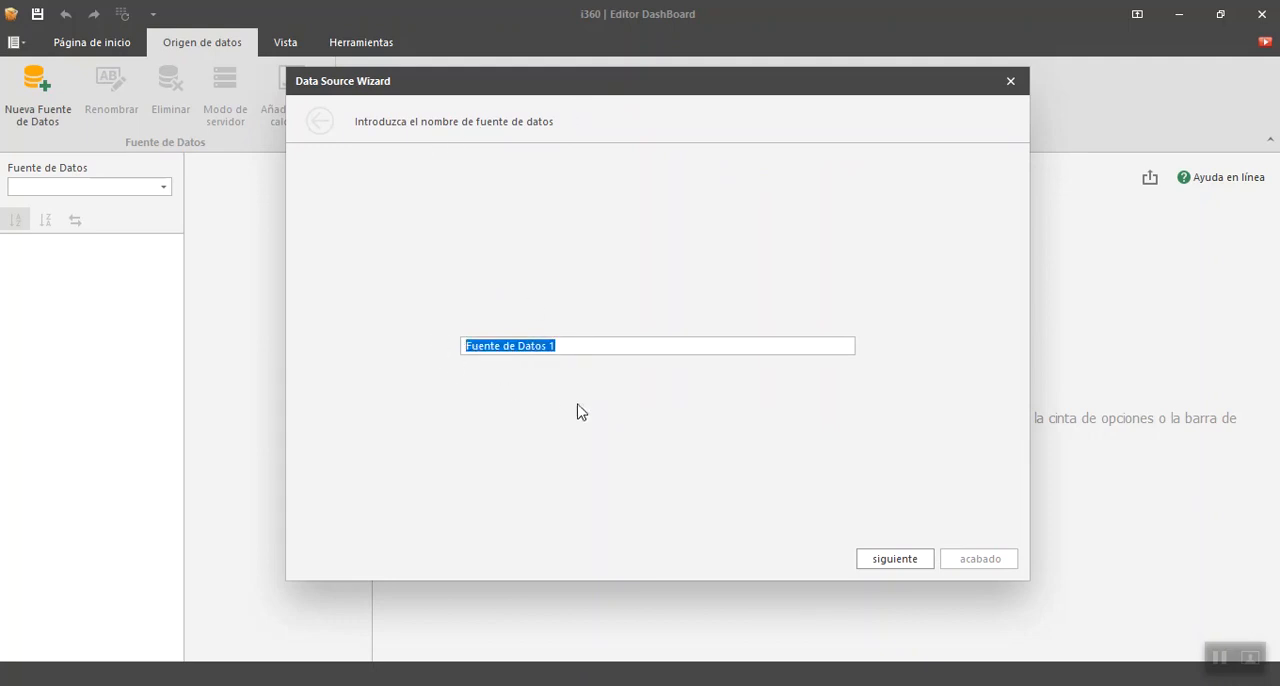
{"action": "left_click", "coordinate": [568, 346]}
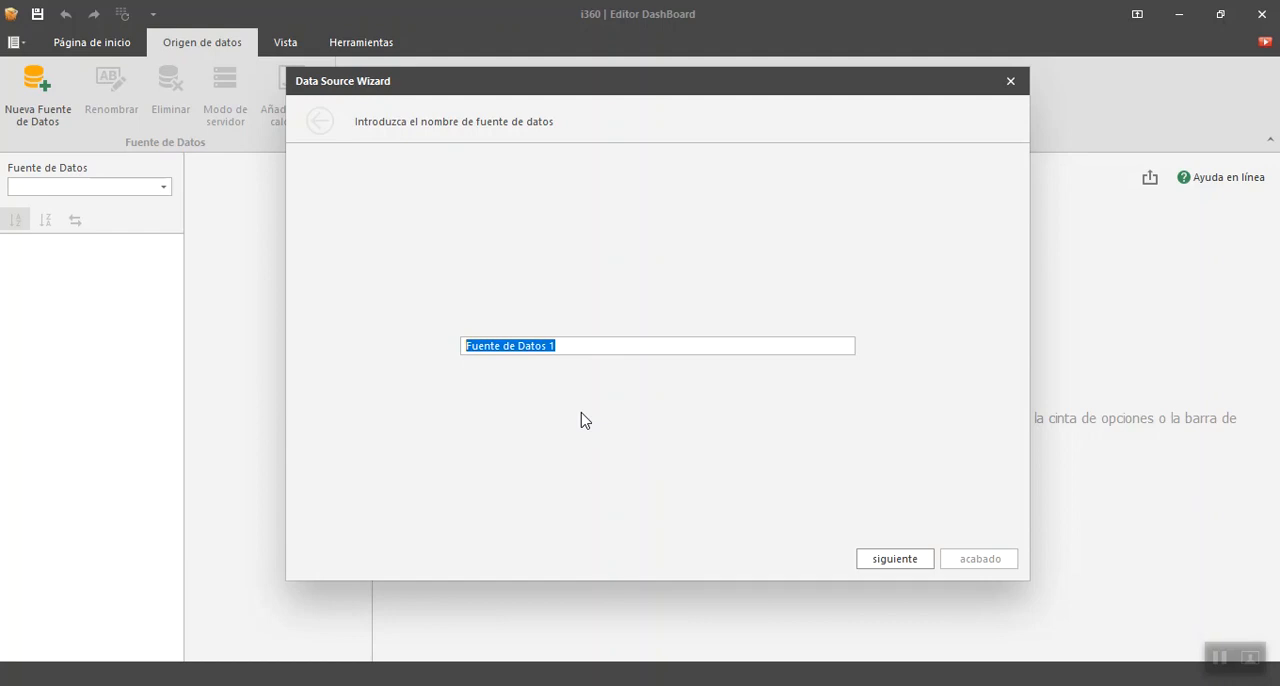
{"action": "type", "text": "Emple"}
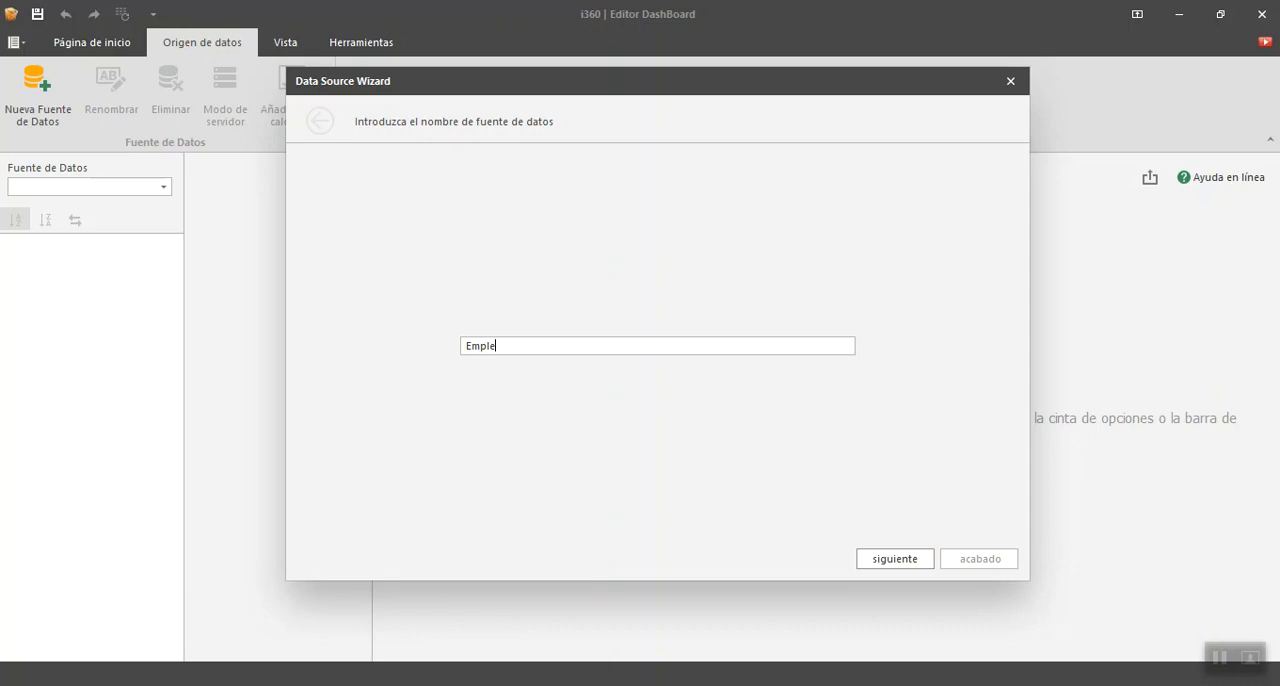
{"action": "type", "text": "ados"}
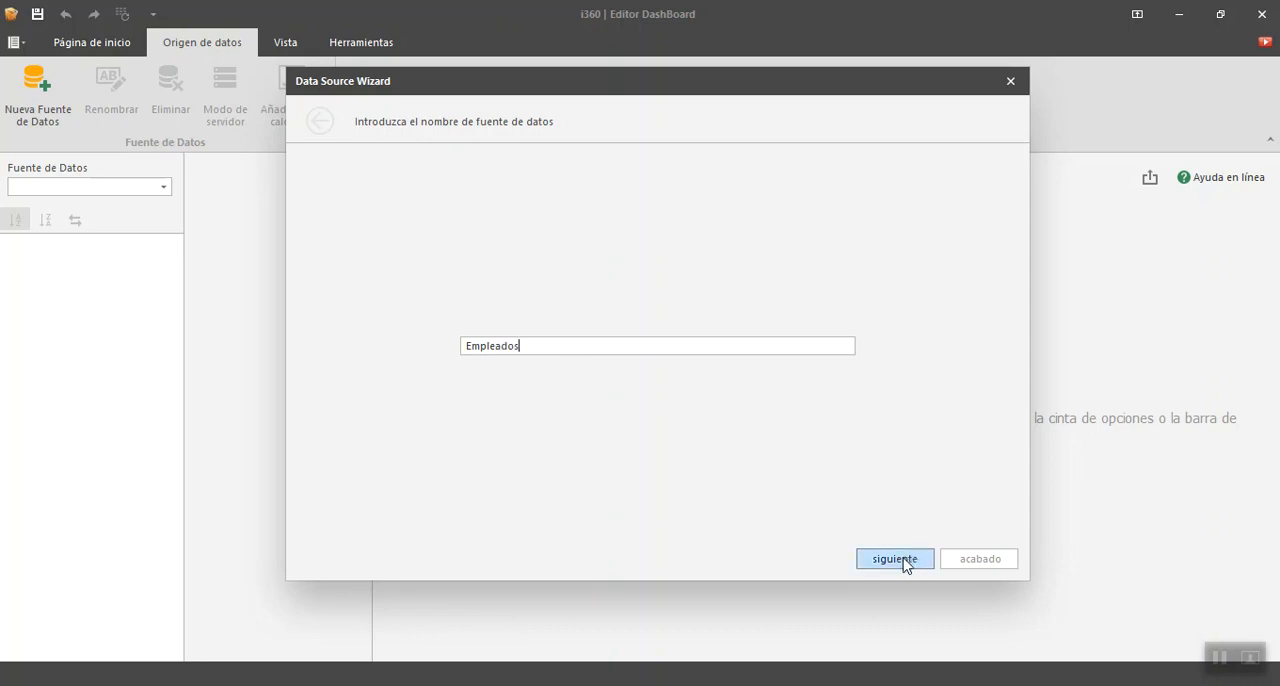
{"action": "mouse_move", "coordinate": [760, 540]}
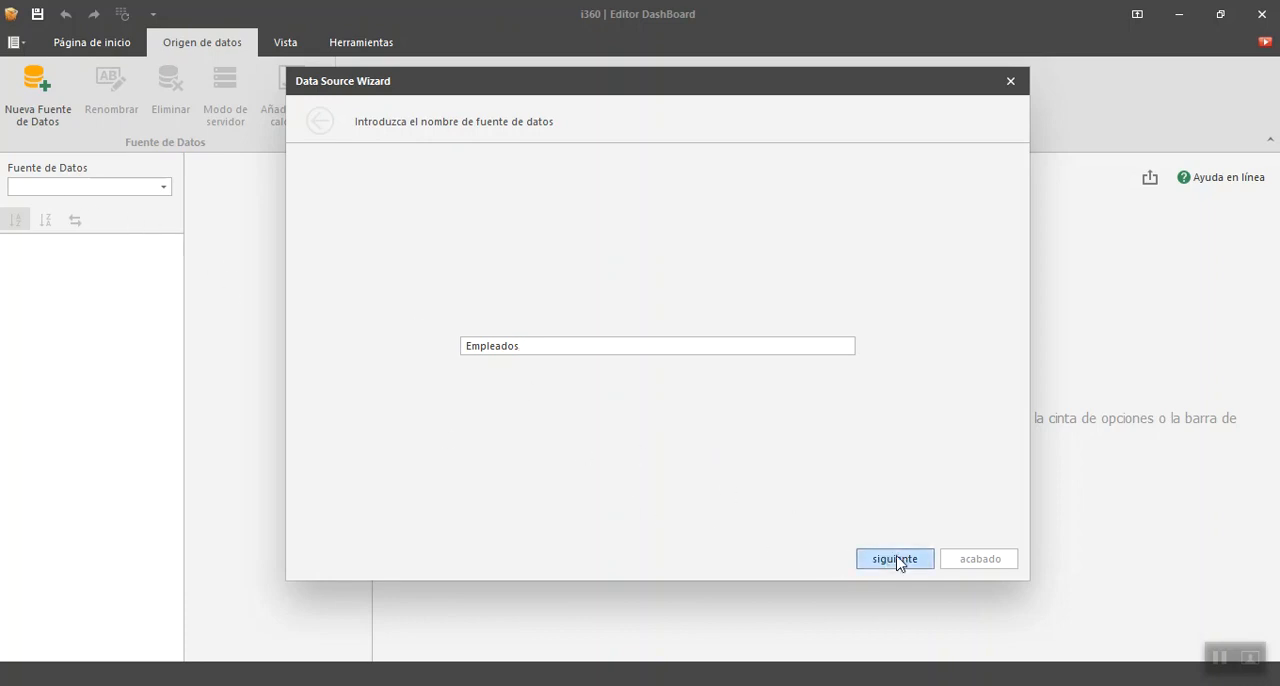
- Advance to the data source type step, keeping Base de datos selected
{"action": "left_click", "coordinate": [892, 558]}
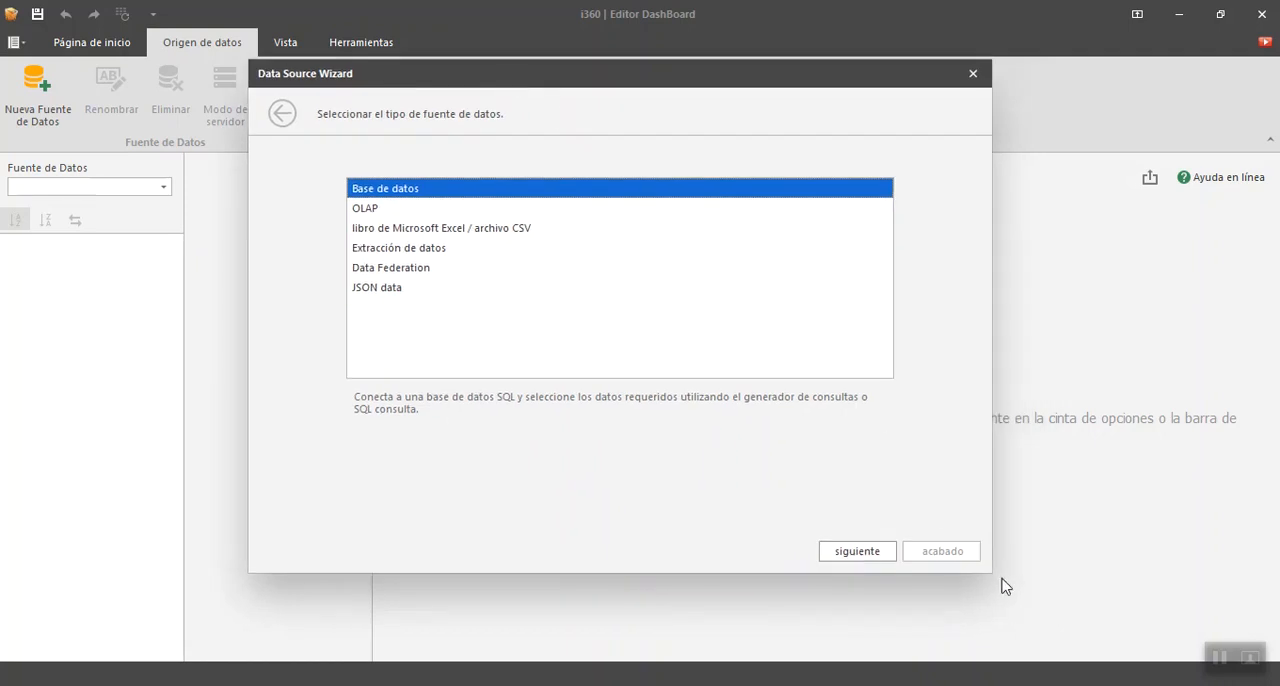
{"action": "mouse_move", "coordinate": [476, 304]}
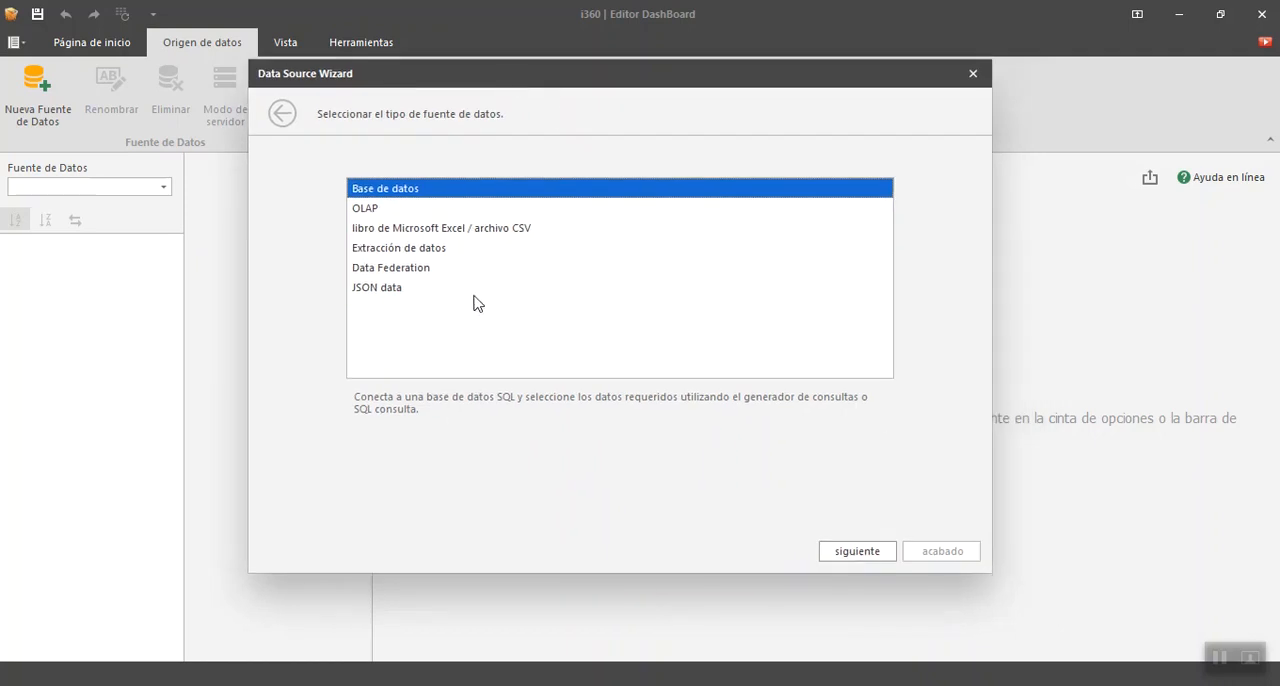
{"action": "mouse_move", "coordinate": [444, 302]}
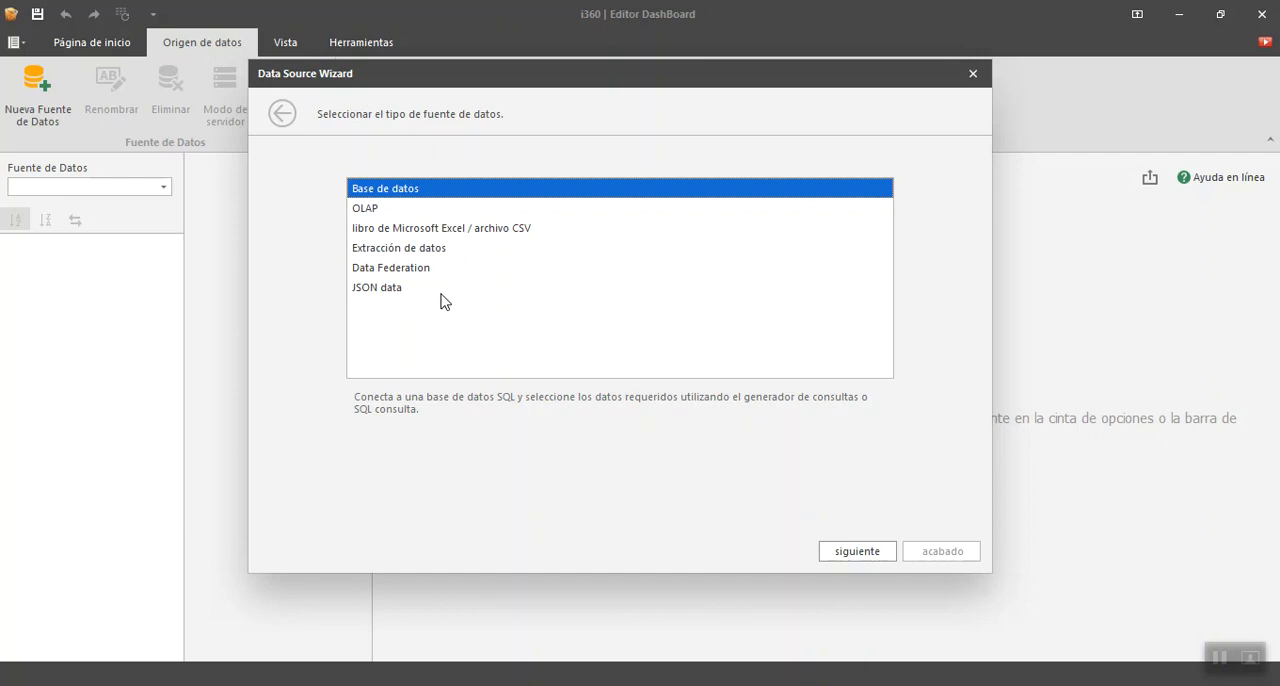
{"action": "mouse_move", "coordinate": [404, 218]}
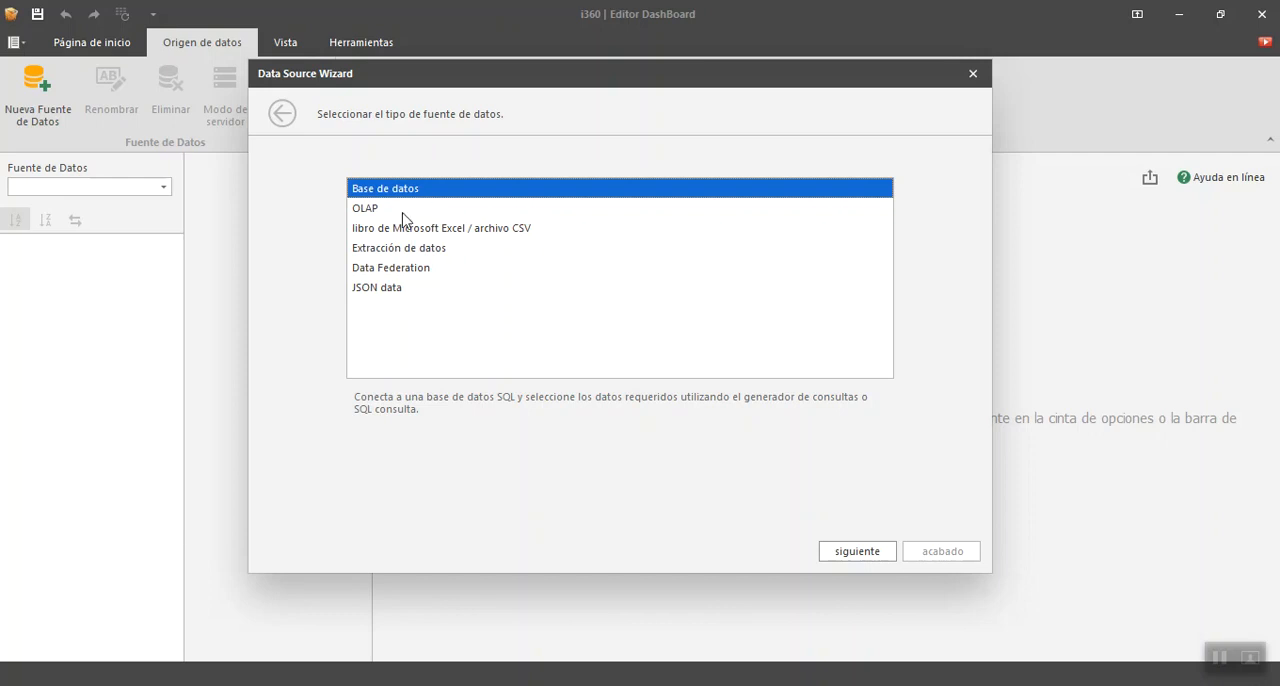
{"action": "mouse_move", "coordinate": [524, 364]}
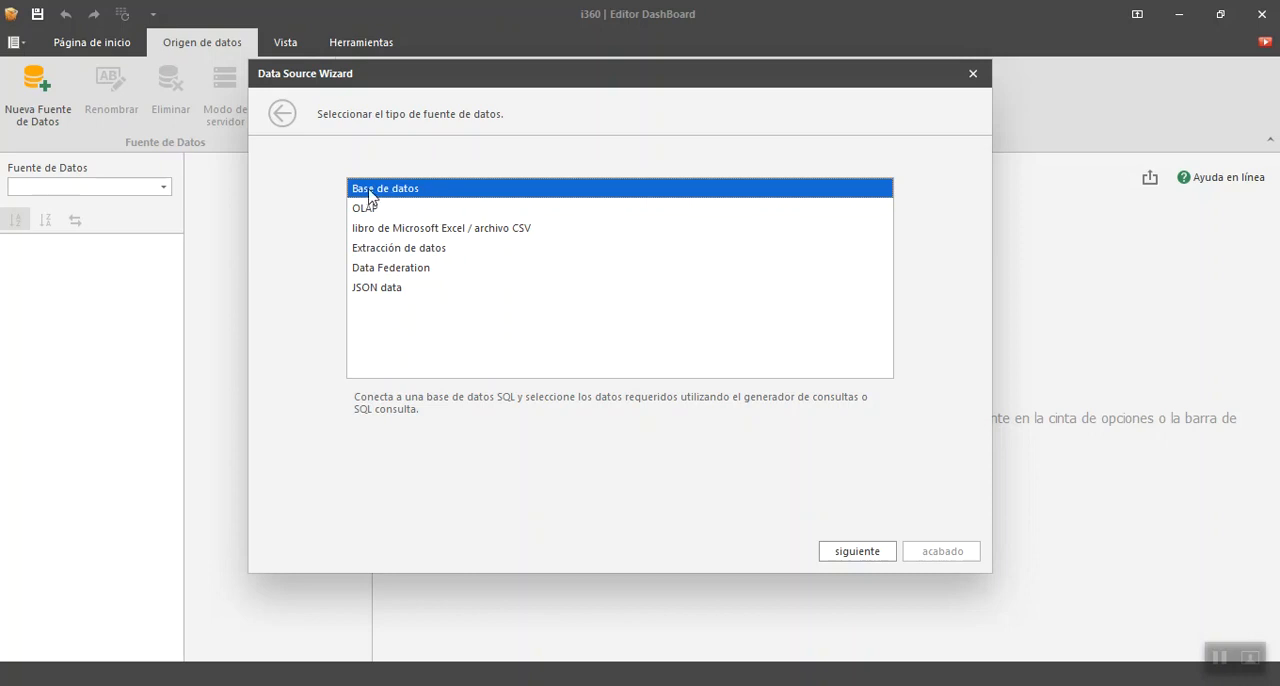
{"action": "mouse_move", "coordinate": [470, 316]}
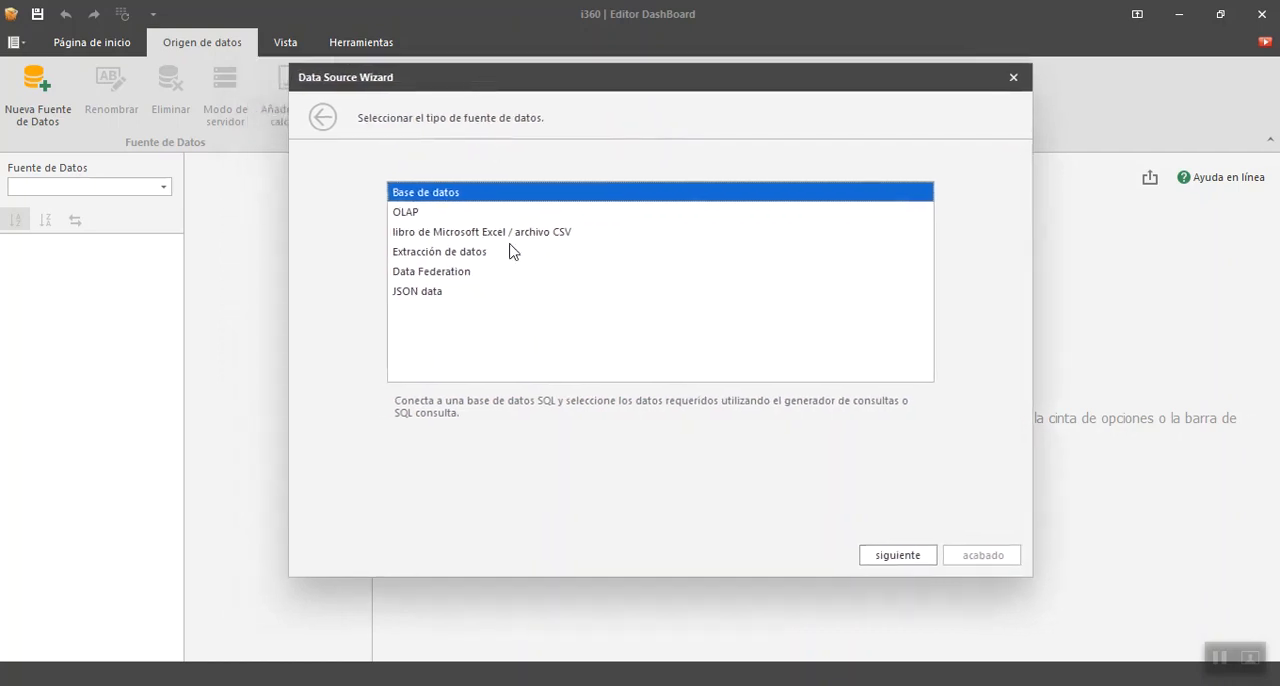
{"action": "mouse_move", "coordinate": [444, 292]}
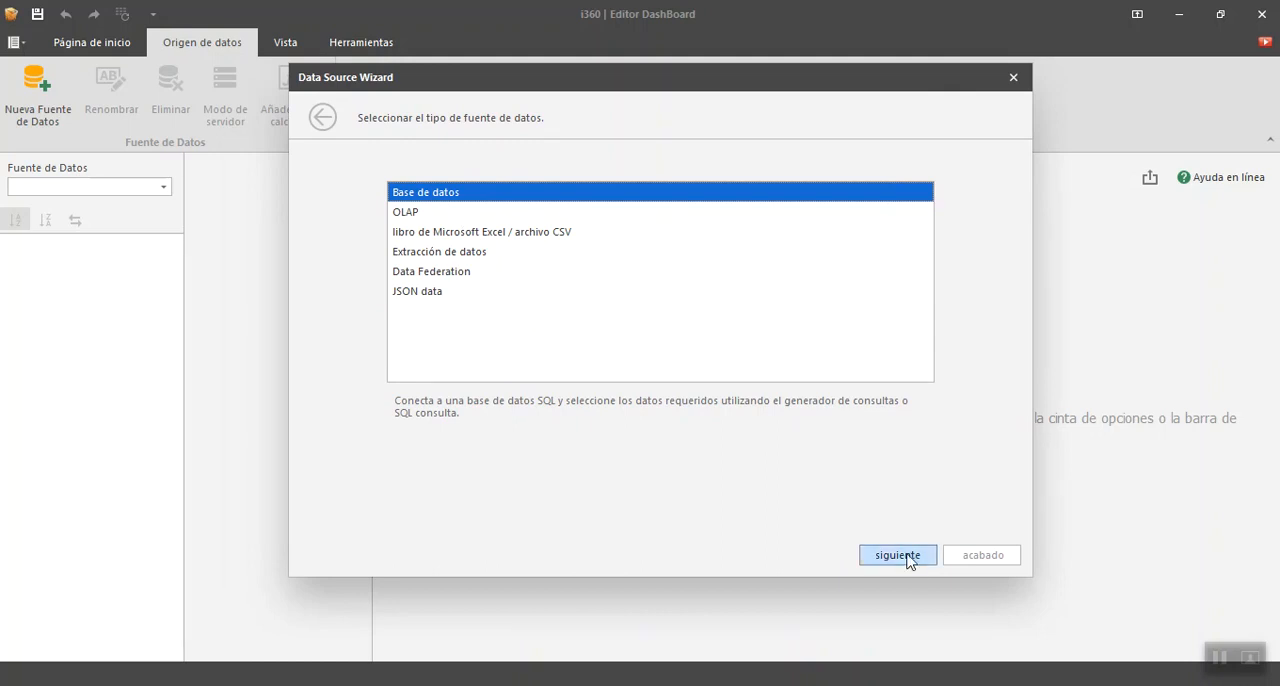
- Continue with a database source and choose to specify connection parameters manually
{"action": "left_click", "coordinate": [896, 556]}
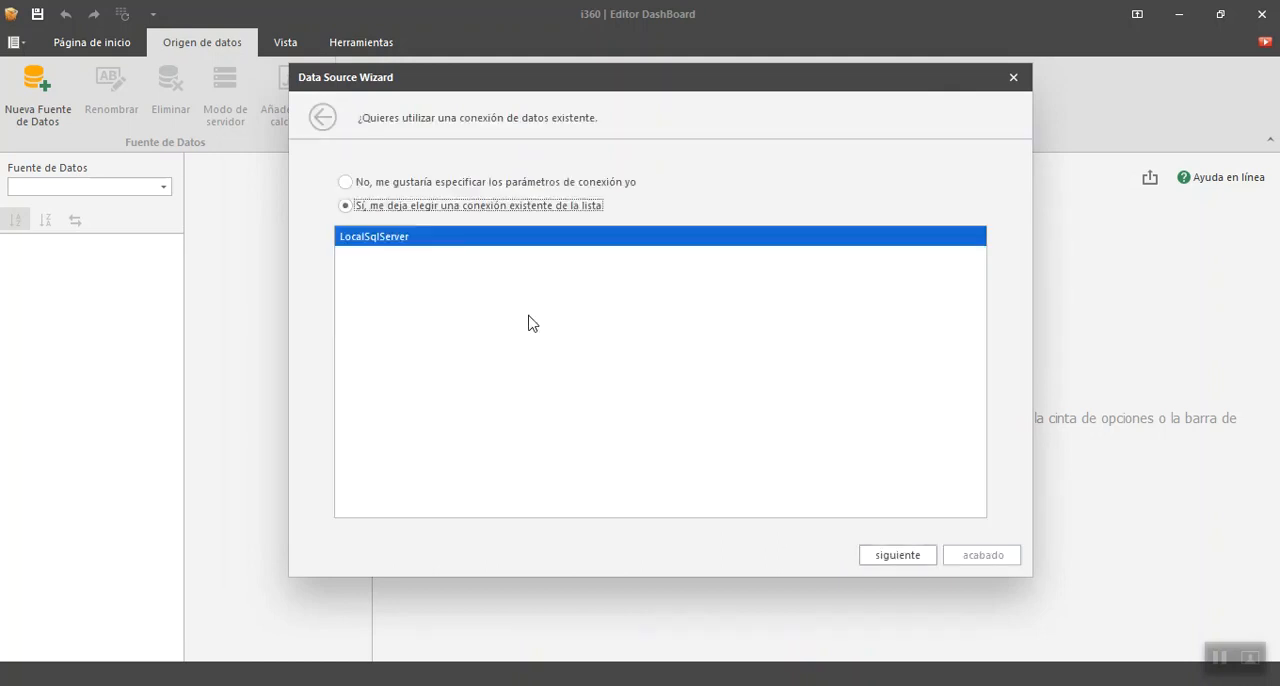
{"action": "mouse_move", "coordinate": [472, 372]}
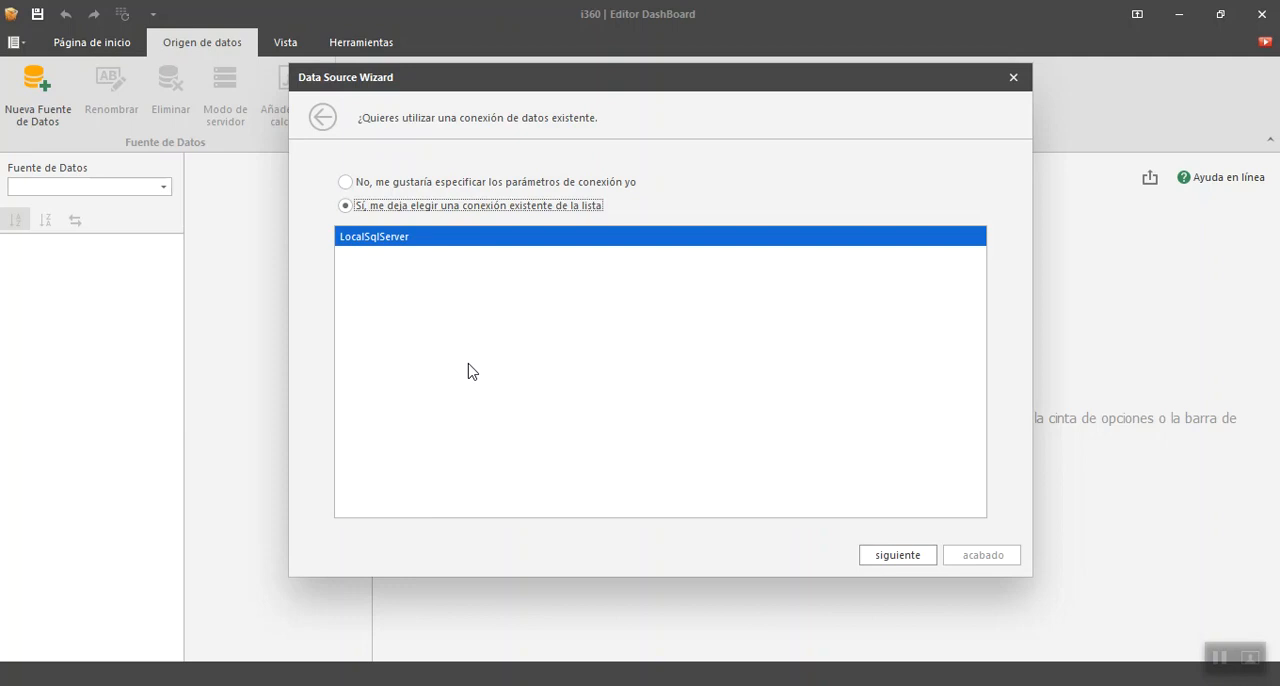
{"action": "left_click", "coordinate": [344, 182]}
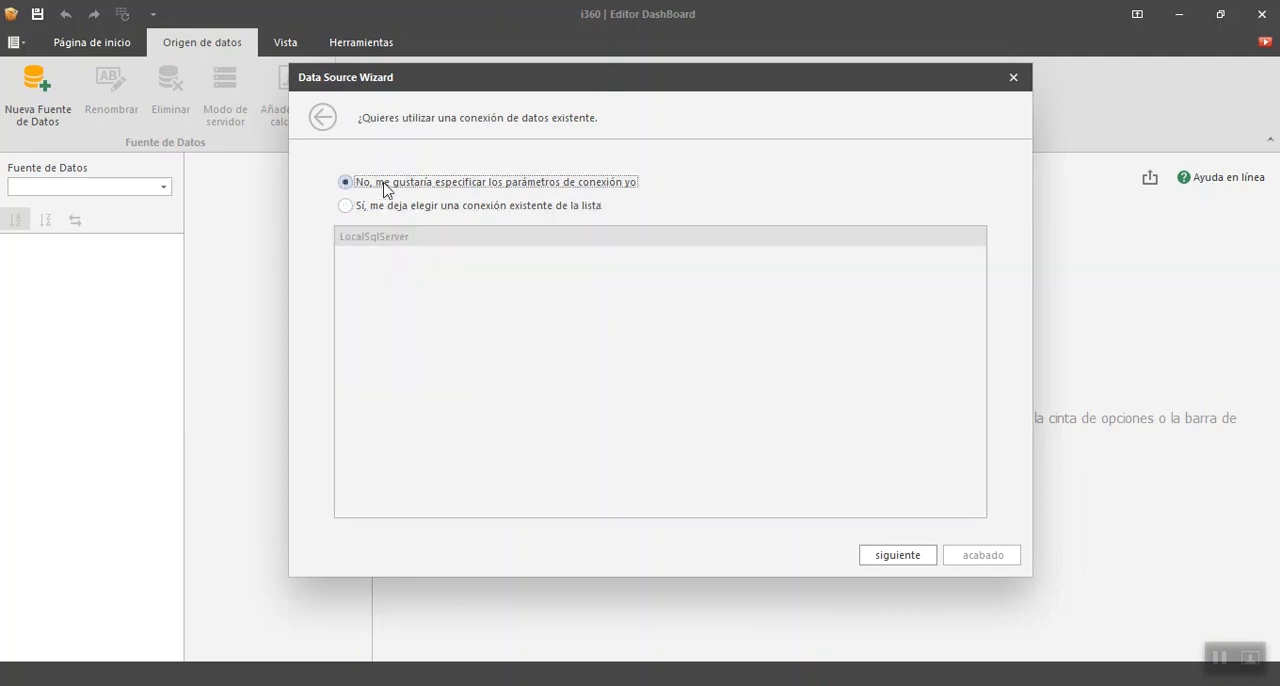
{"action": "mouse_move", "coordinate": [624, 250]}
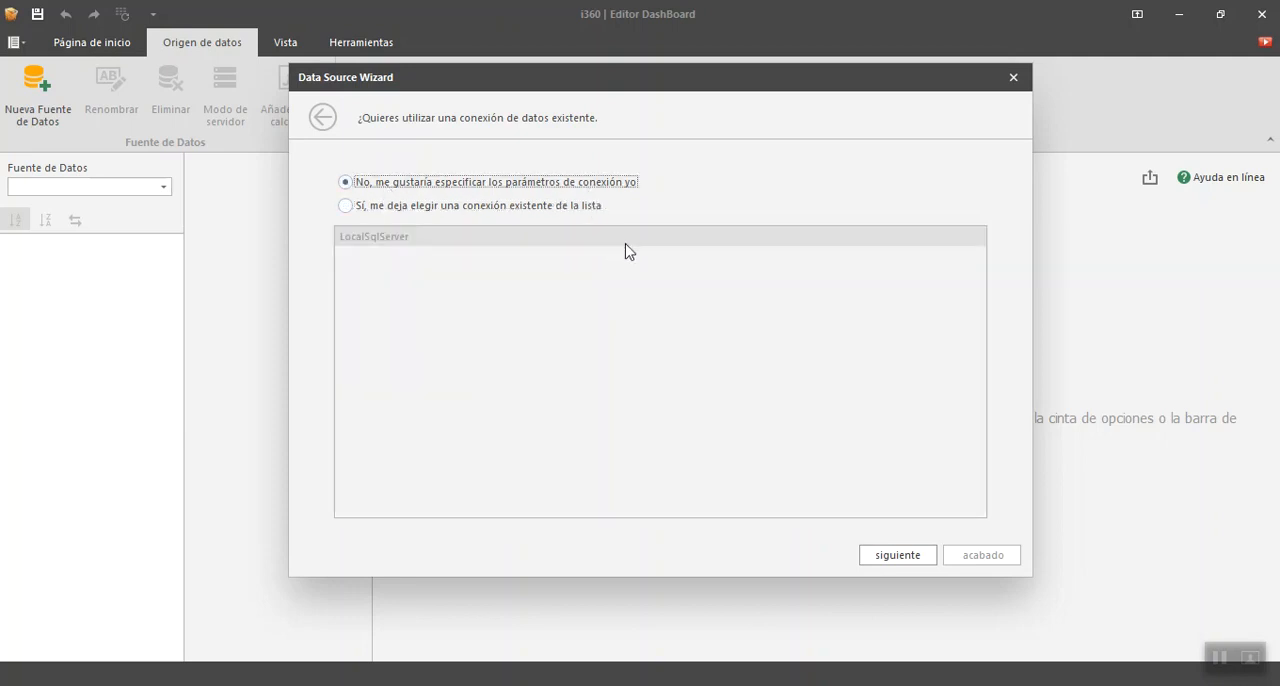
- Set the provider to Microsoft SQL Server with server name localhost
{"action": "left_click", "coordinate": [896, 556]}
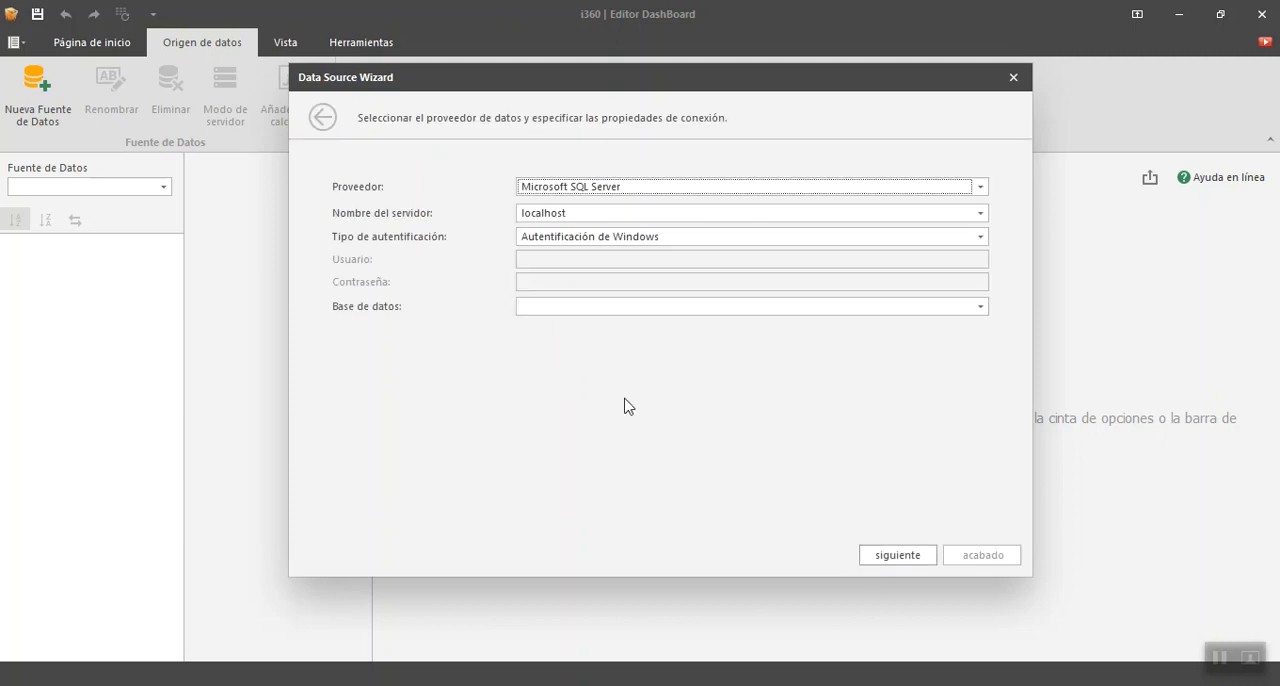
{"action": "left_click", "coordinate": [980, 186]}
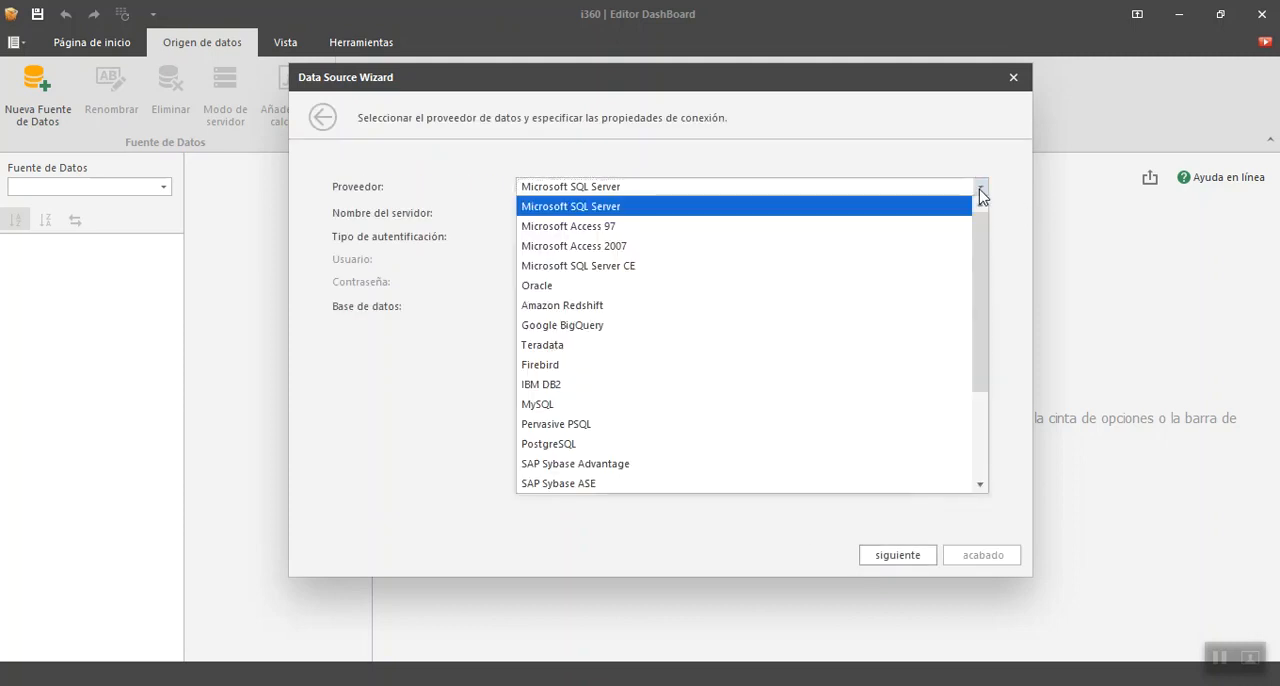
{"action": "mouse_move", "coordinate": [604, 220]}
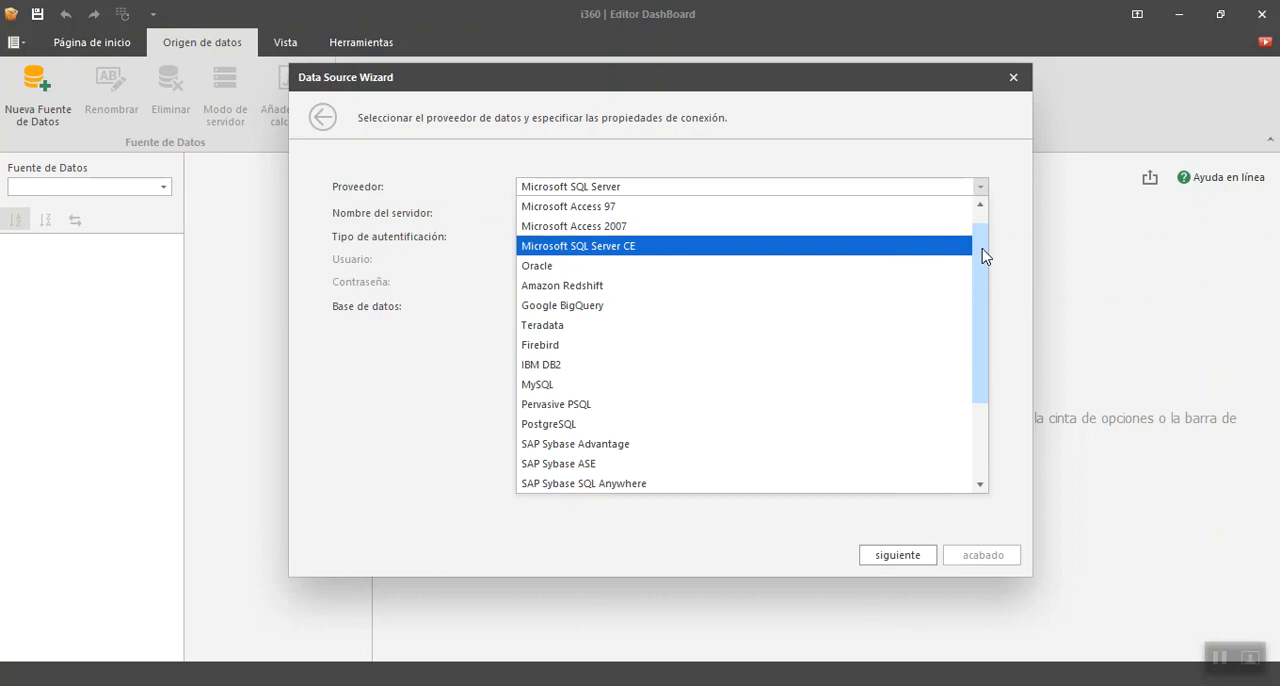
{"action": "scroll", "scroll_direction": "down", "scroll_amount": 3}
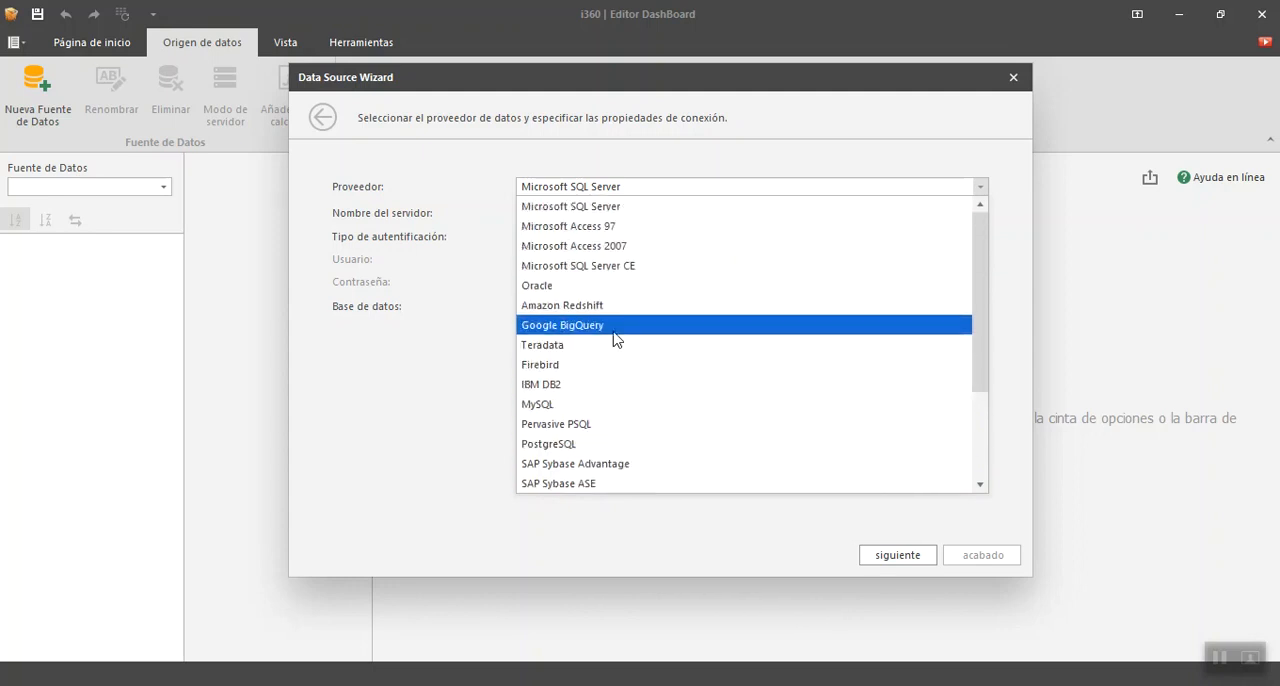
{"action": "left_click", "coordinate": [570, 206]}
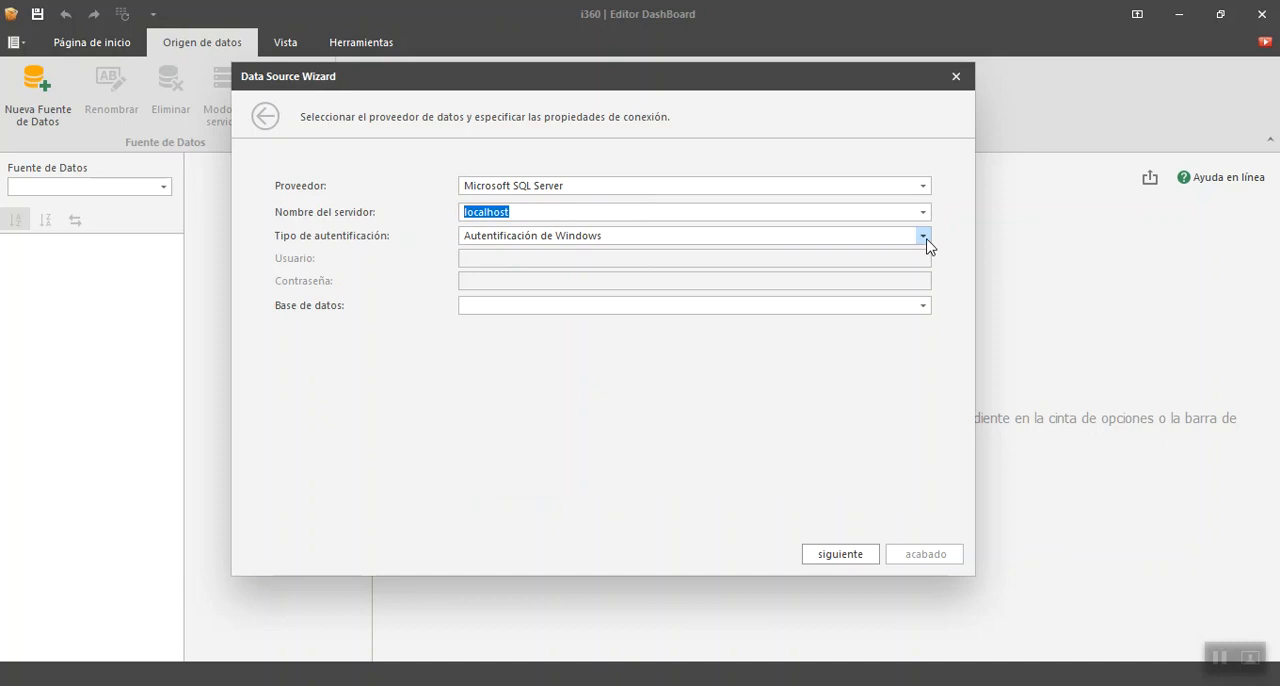
- Use server authentication with user cubo and password, and select the nba database
{"action": "left_click", "coordinate": [920, 236]}
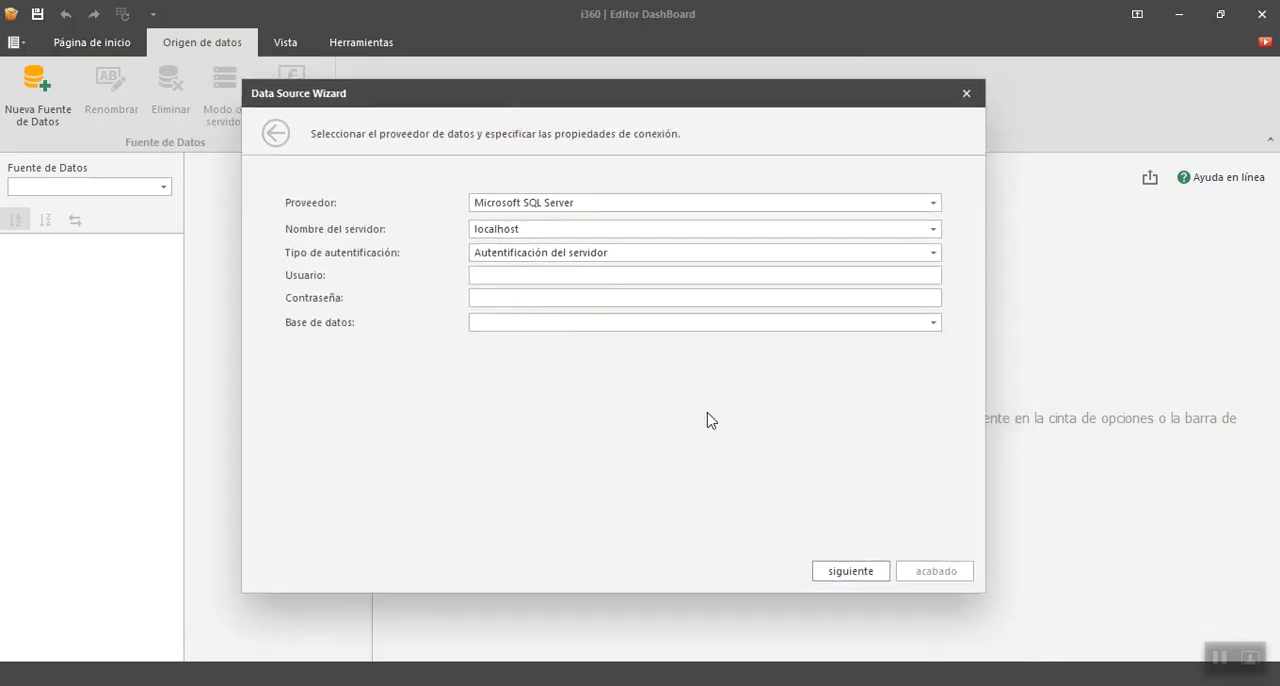
{"action": "left_click", "coordinate": [704, 276]}
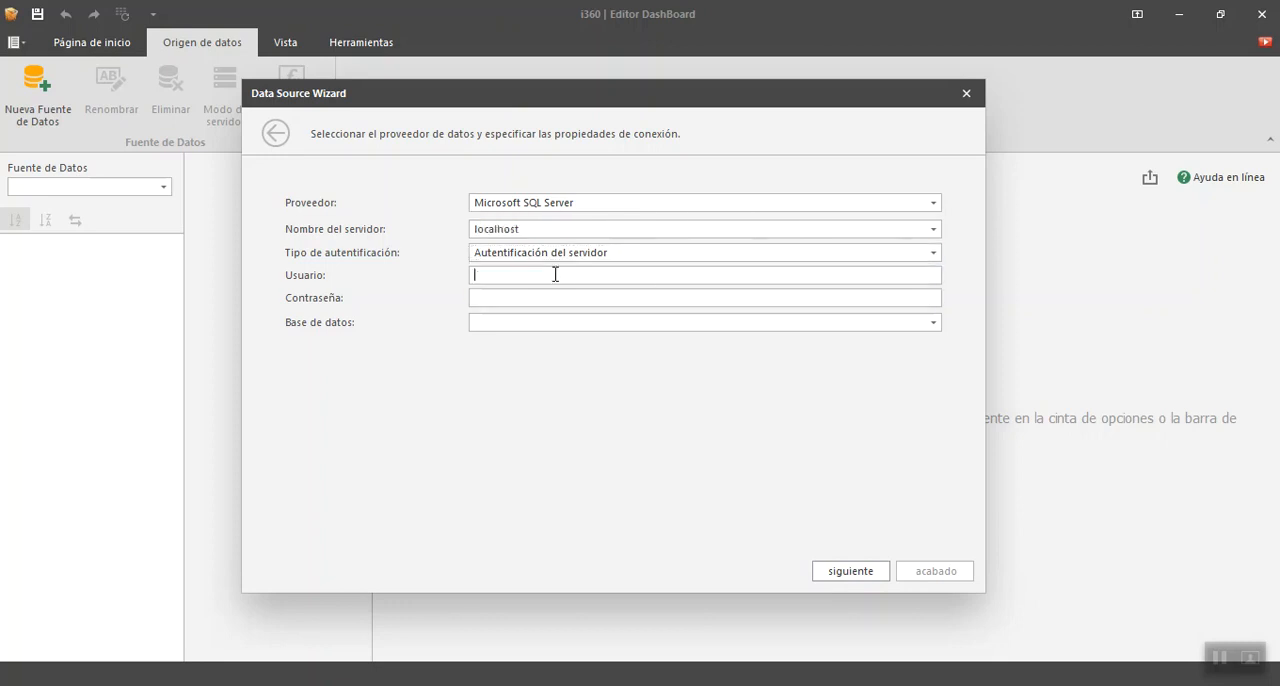
{"action": "type", "text": "cubo"}
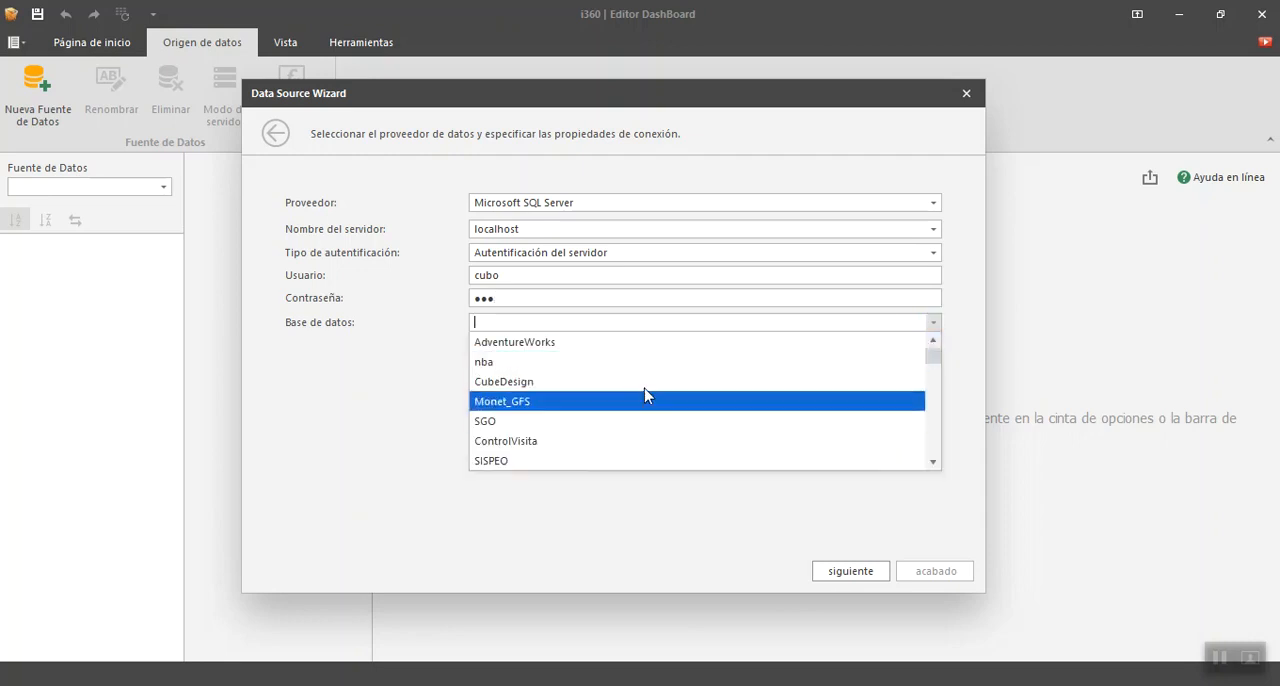
{"action": "mouse_move", "coordinate": [560, 380]}
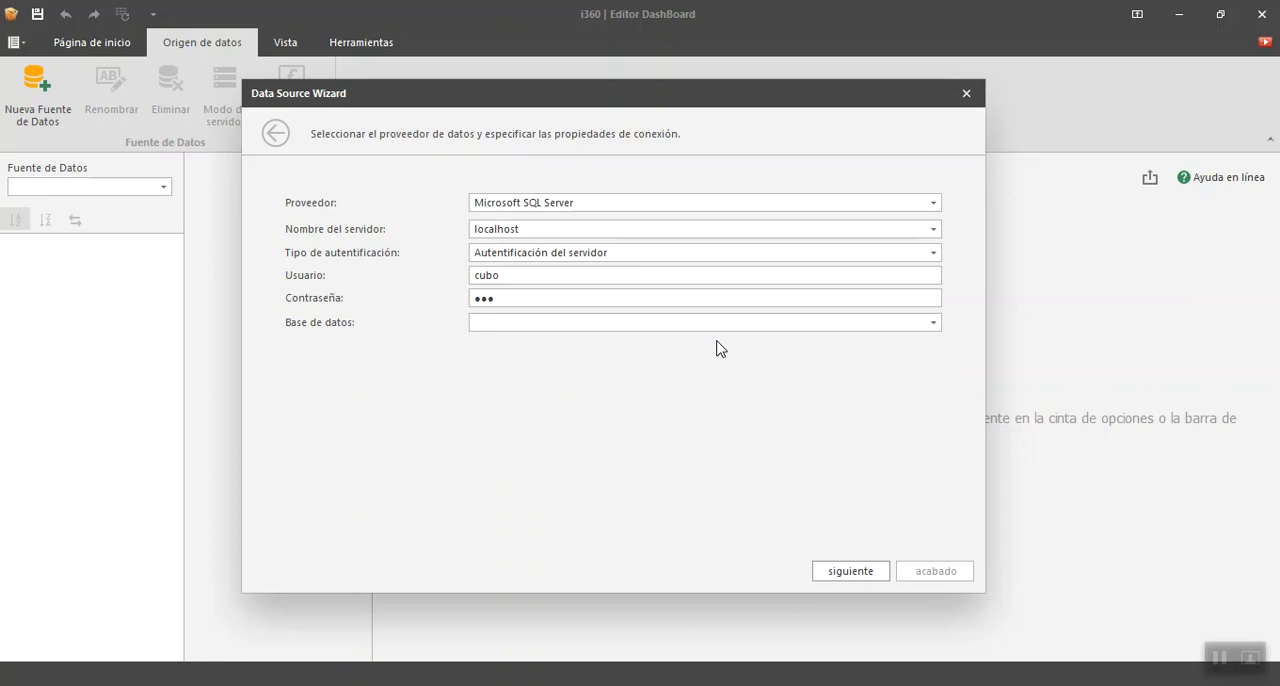
{"action": "left_click", "coordinate": [932, 322]}
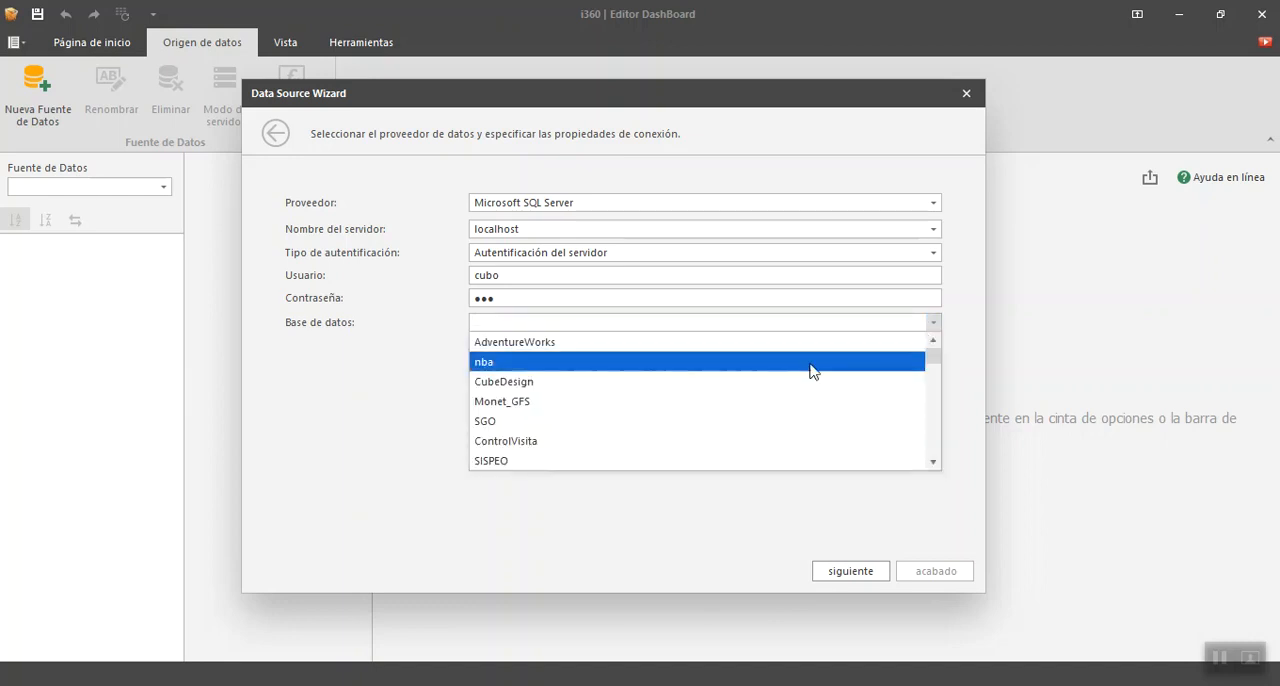
{"action": "left_click", "coordinate": [484, 360]}
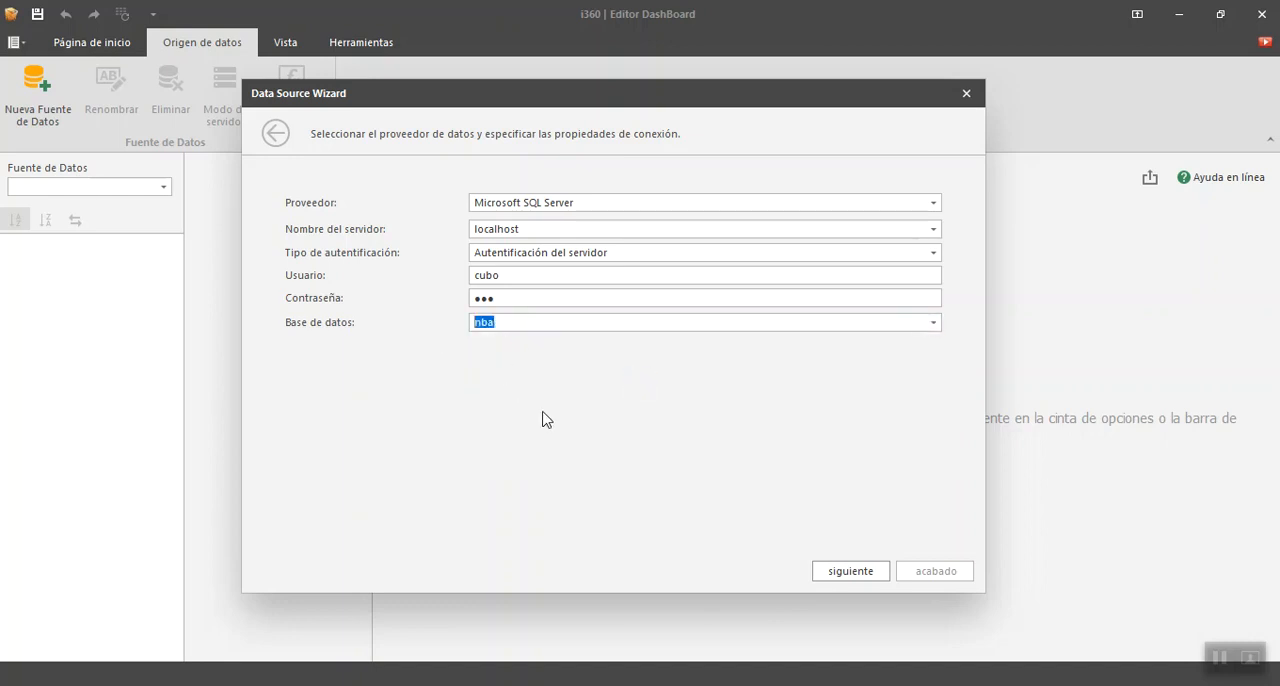
- Advance to the credential-saving step, leaving credentials omitted for security
{"action": "left_click", "coordinate": [848, 570]}
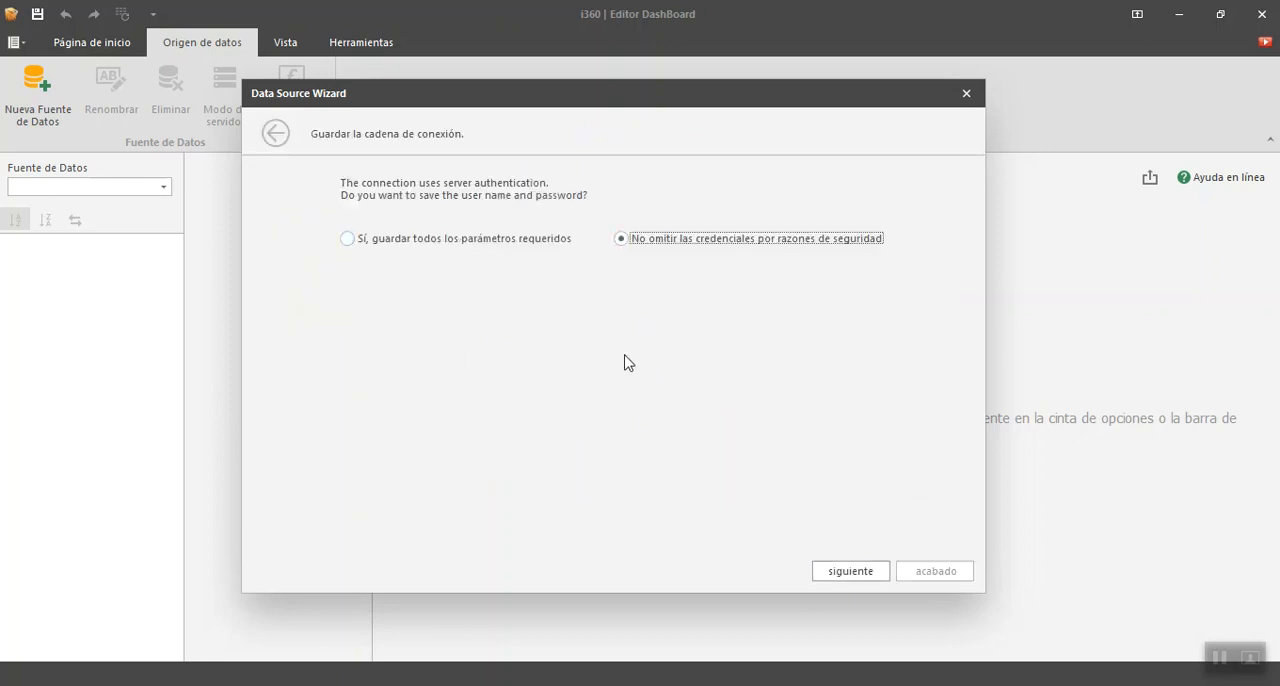
{"action": "mouse_move", "coordinate": [532, 392]}
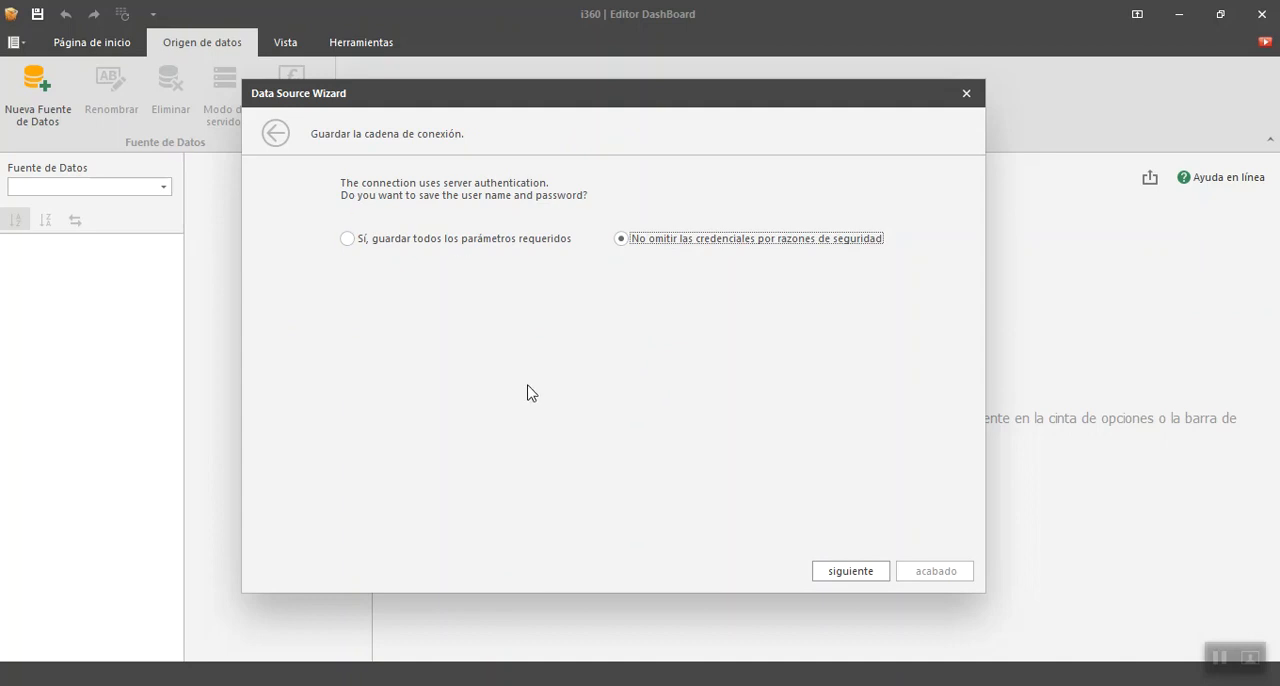
{"action": "mouse_move", "coordinate": [532, 384]}
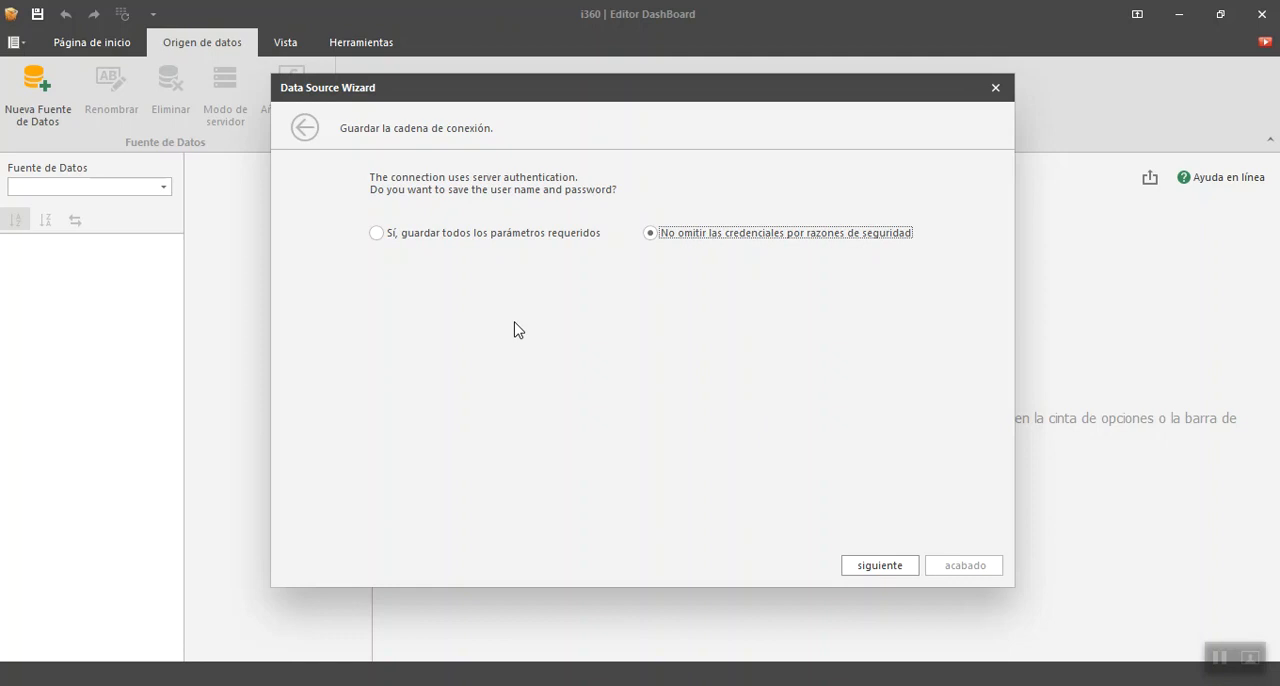
{"action": "mouse_move", "coordinate": [588, 344]}
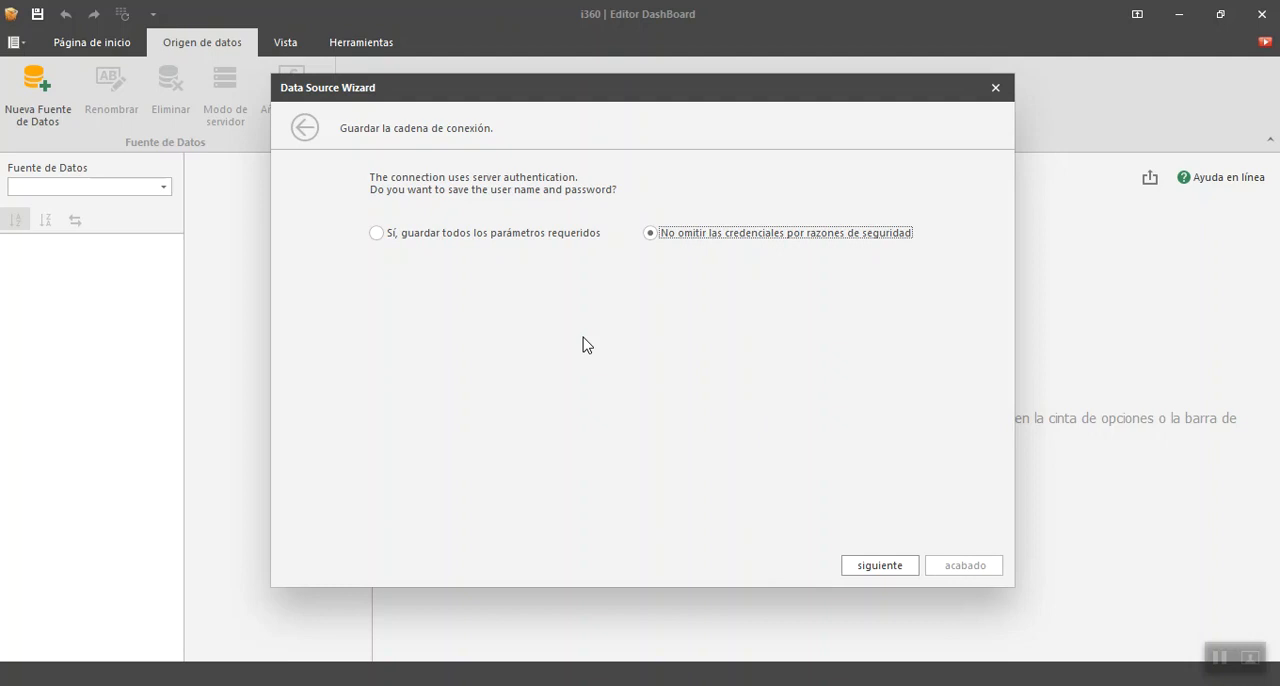
{"action": "mouse_move", "coordinate": [898, 554]}
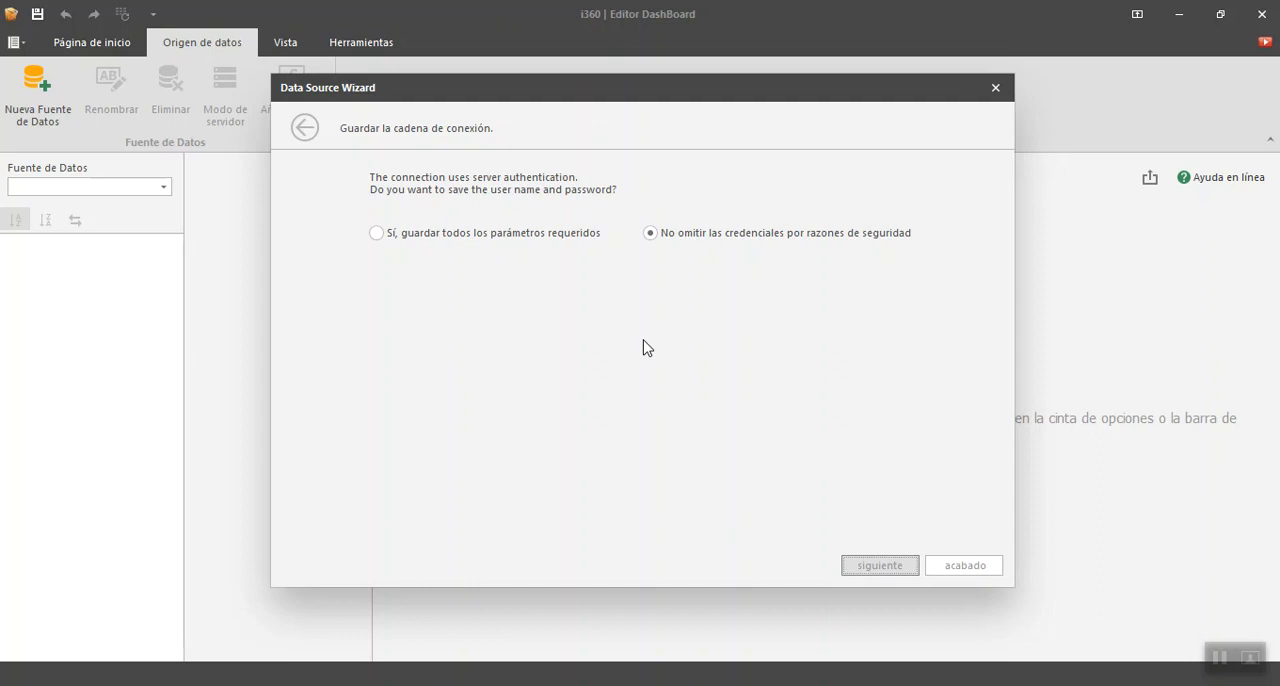
{"action": "mouse_move", "coordinate": [690, 304]}
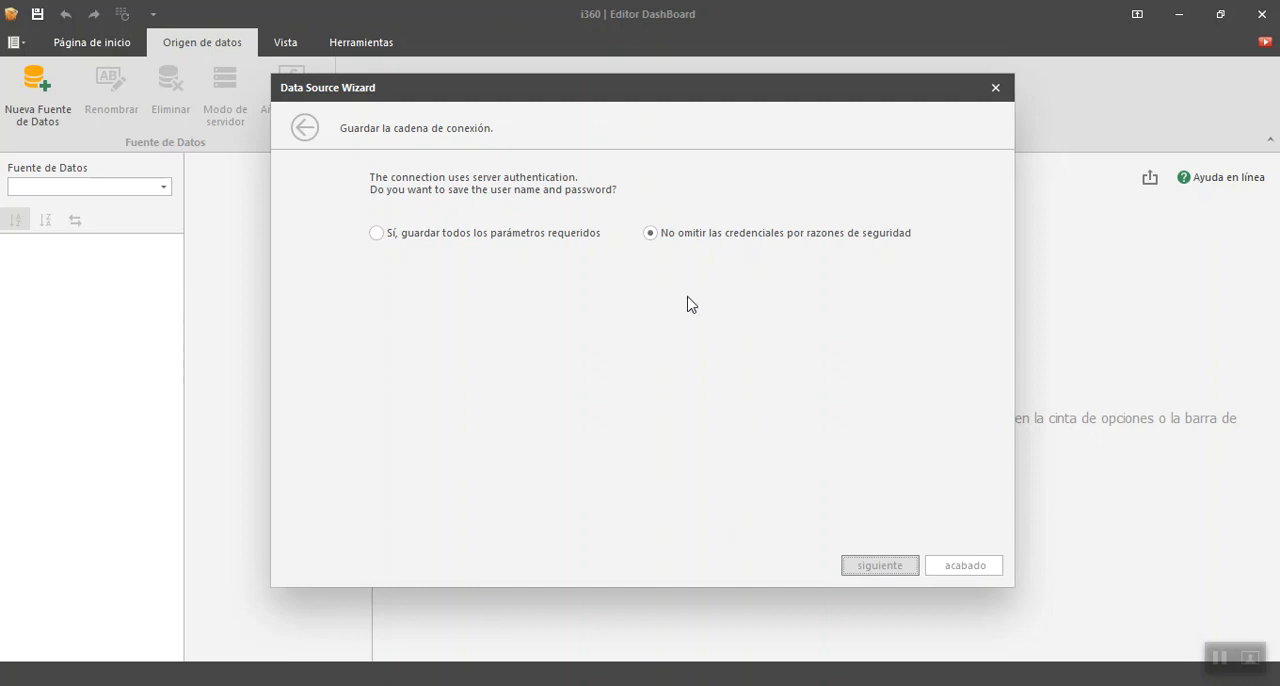
- Advance to the query step with Consulta selected and launch Query Builder
{"action": "left_click", "coordinate": [878, 564]}
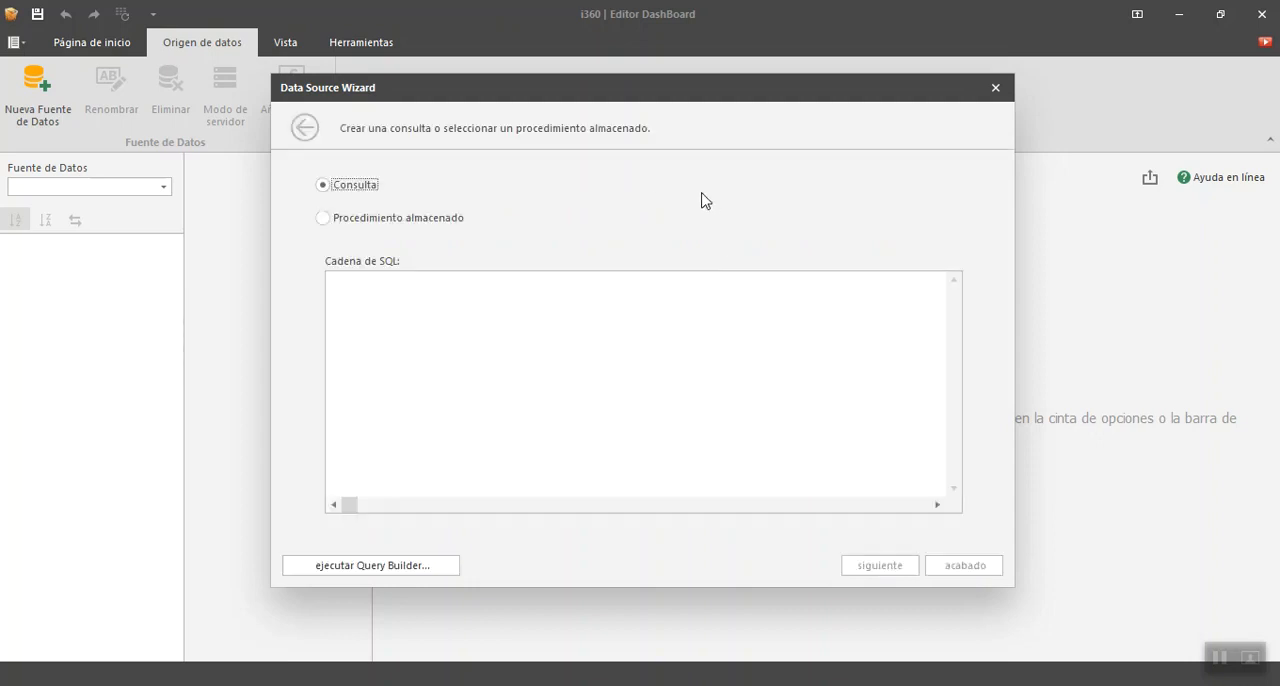
{"action": "left_click_drag", "start_coordinate": [636, 88], "coordinate": [628, 60]}
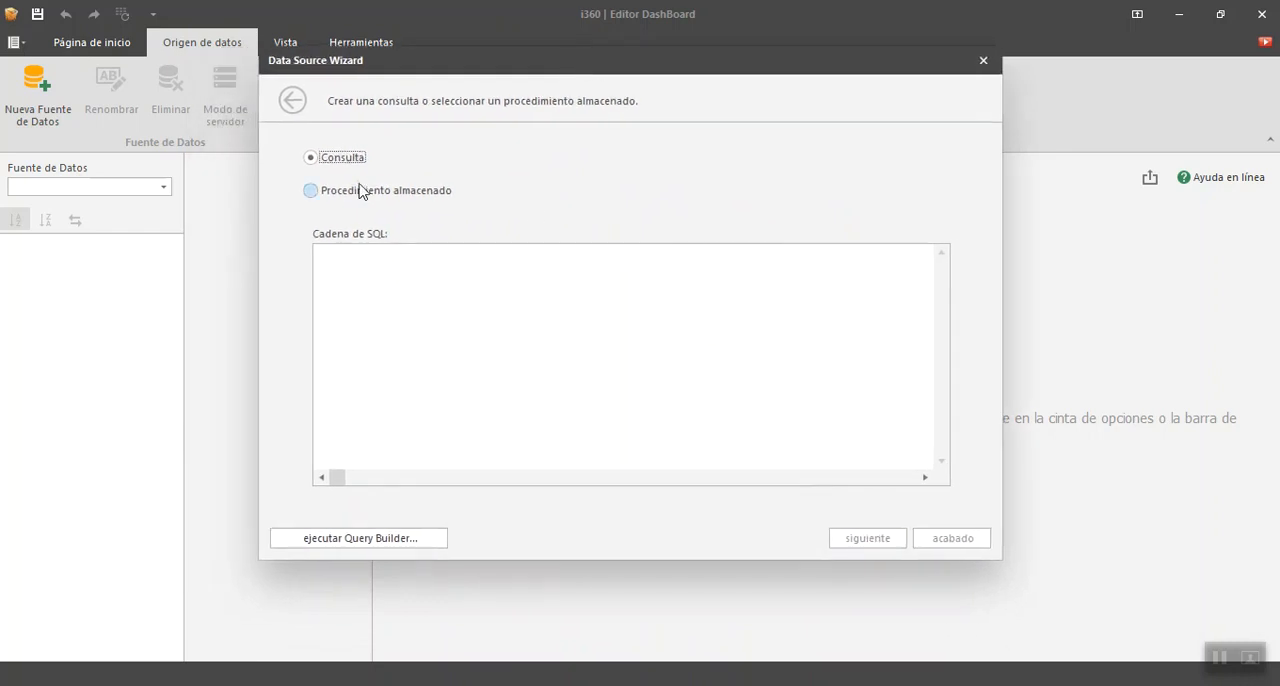
{"action": "mouse_move", "coordinate": [358, 538]}
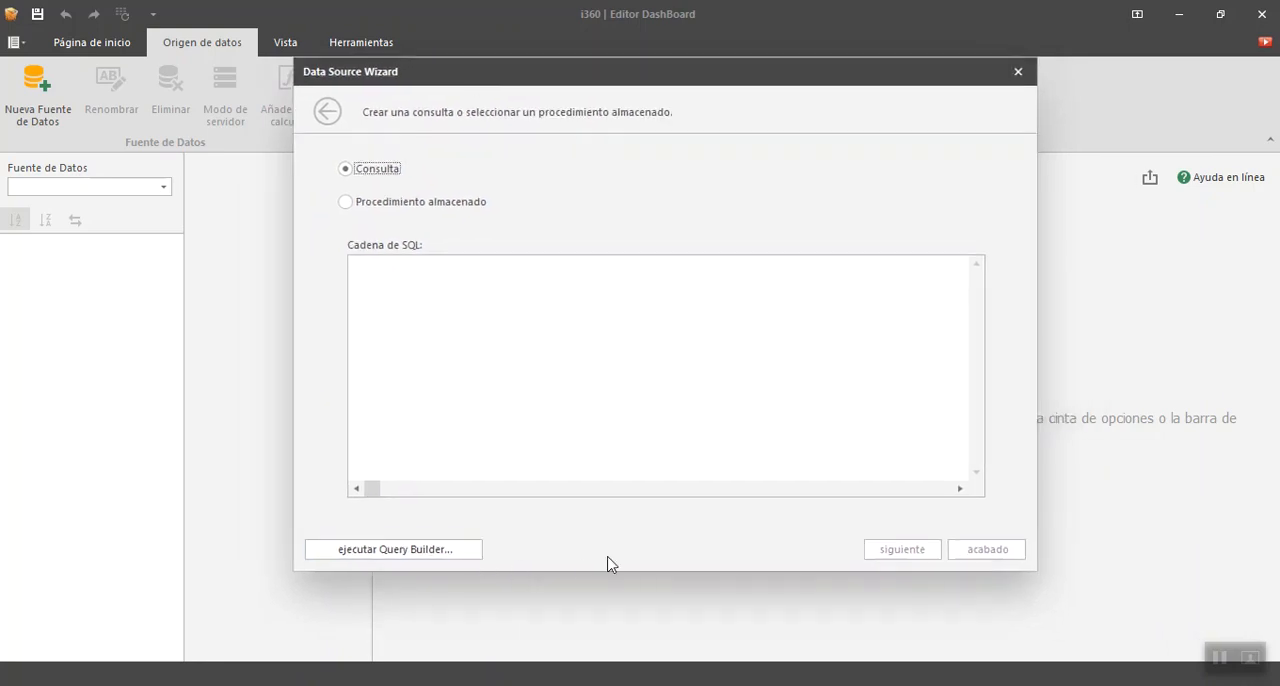
{"action": "left_click", "coordinate": [392, 548]}
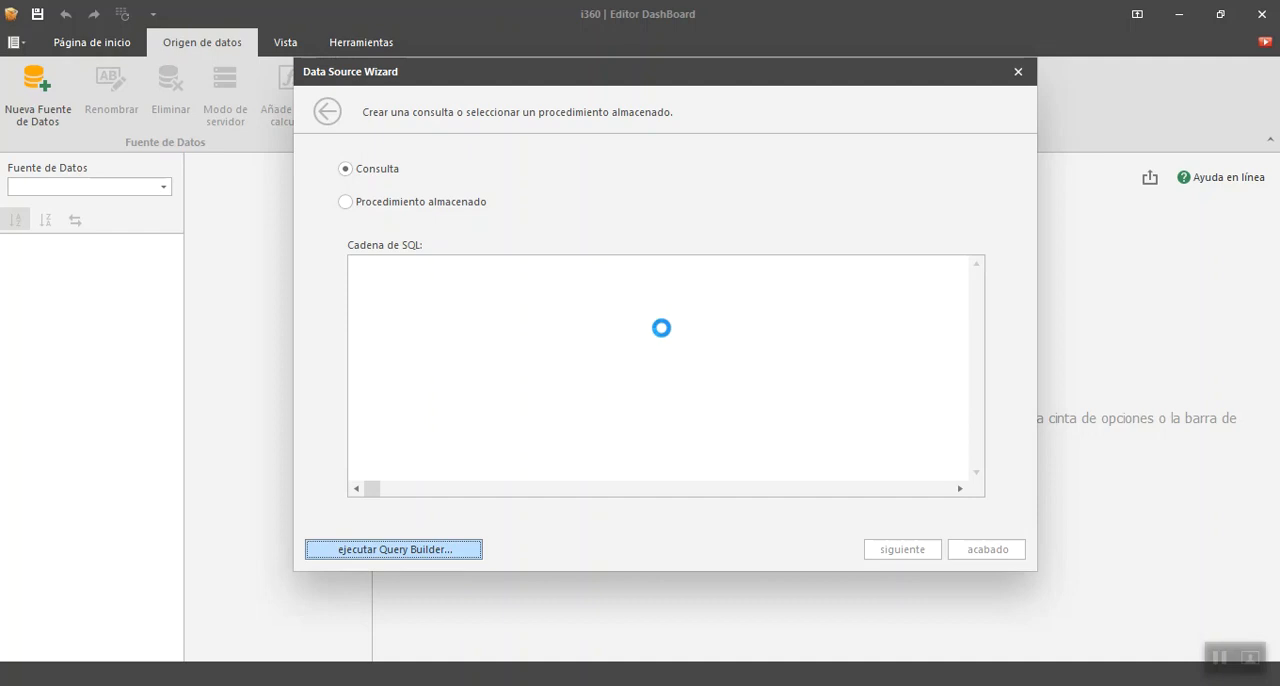
- Open the Query Builder and toggle direct SQL editing on then off to stay in the designer
{"action": "left_click", "coordinate": [392, 548]}
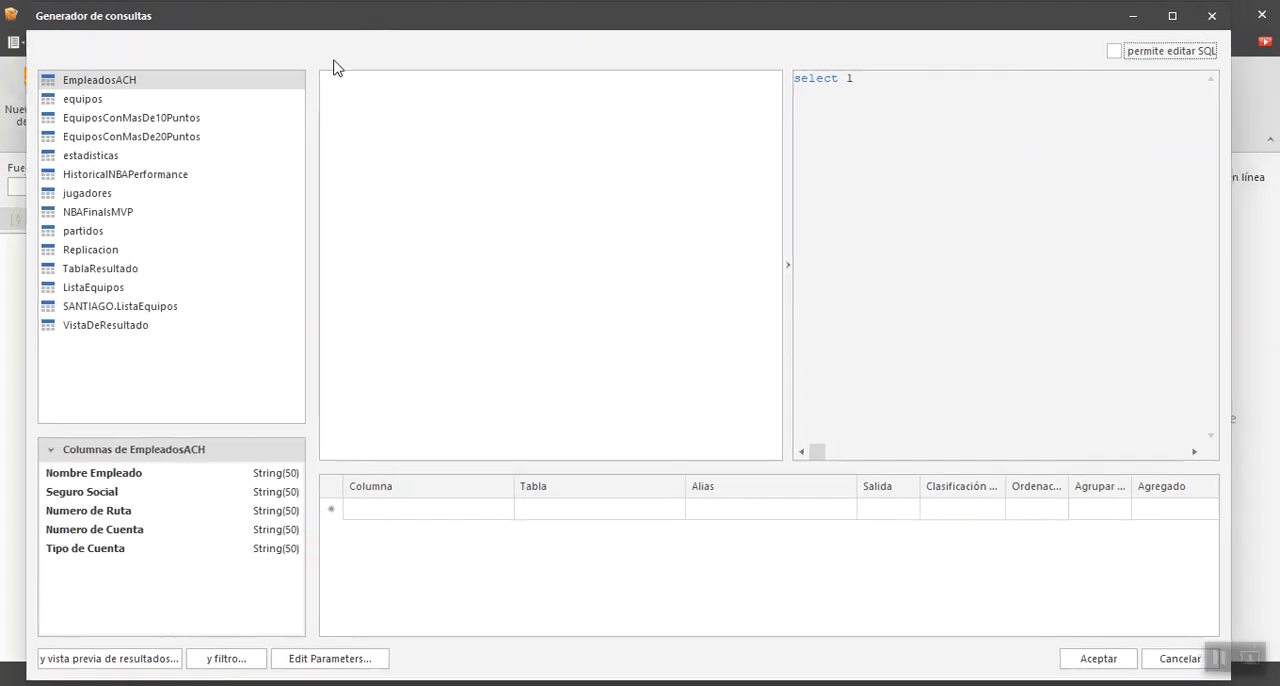
{"action": "mouse_move", "coordinate": [208, 178]}
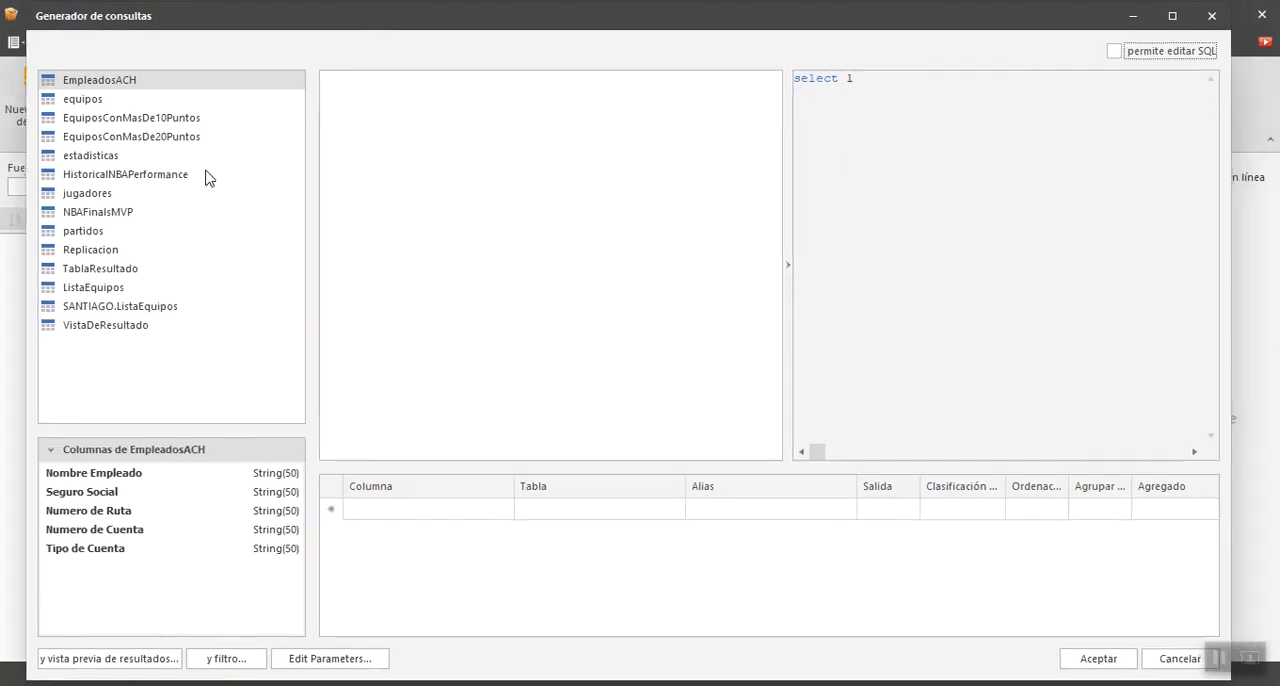
{"action": "mouse_move", "coordinate": [104, 110]}
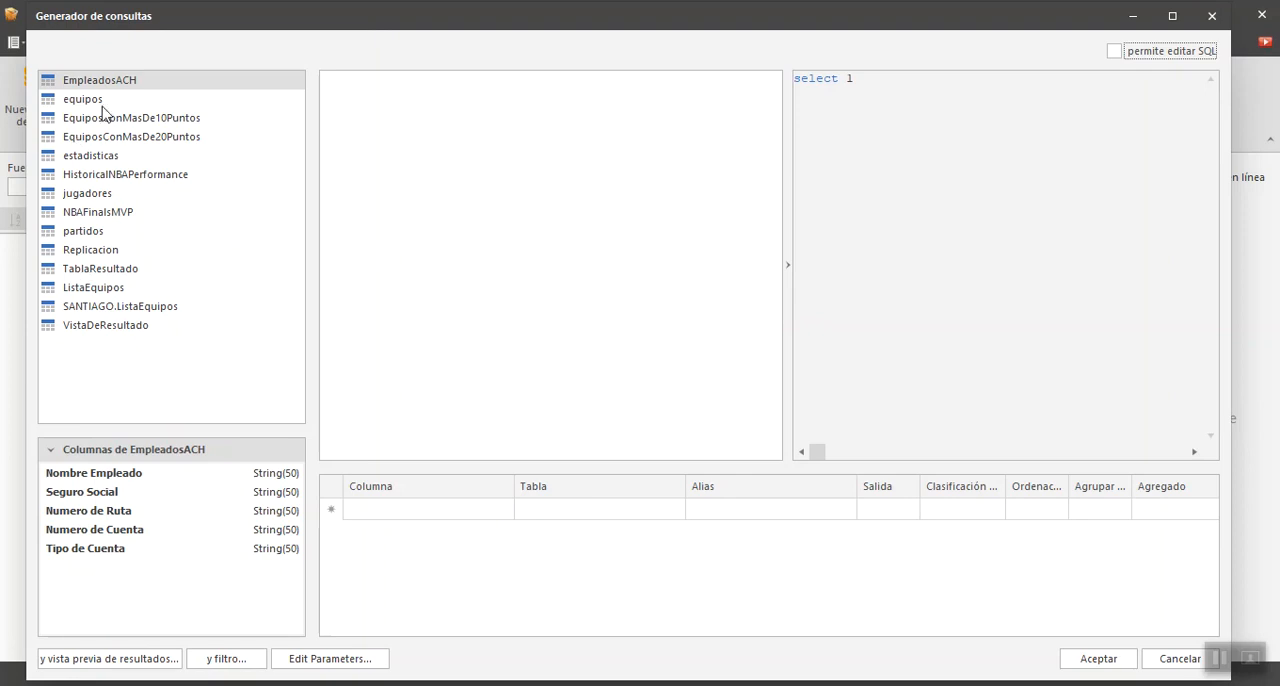
{"action": "mouse_move", "coordinate": [112, 338]}
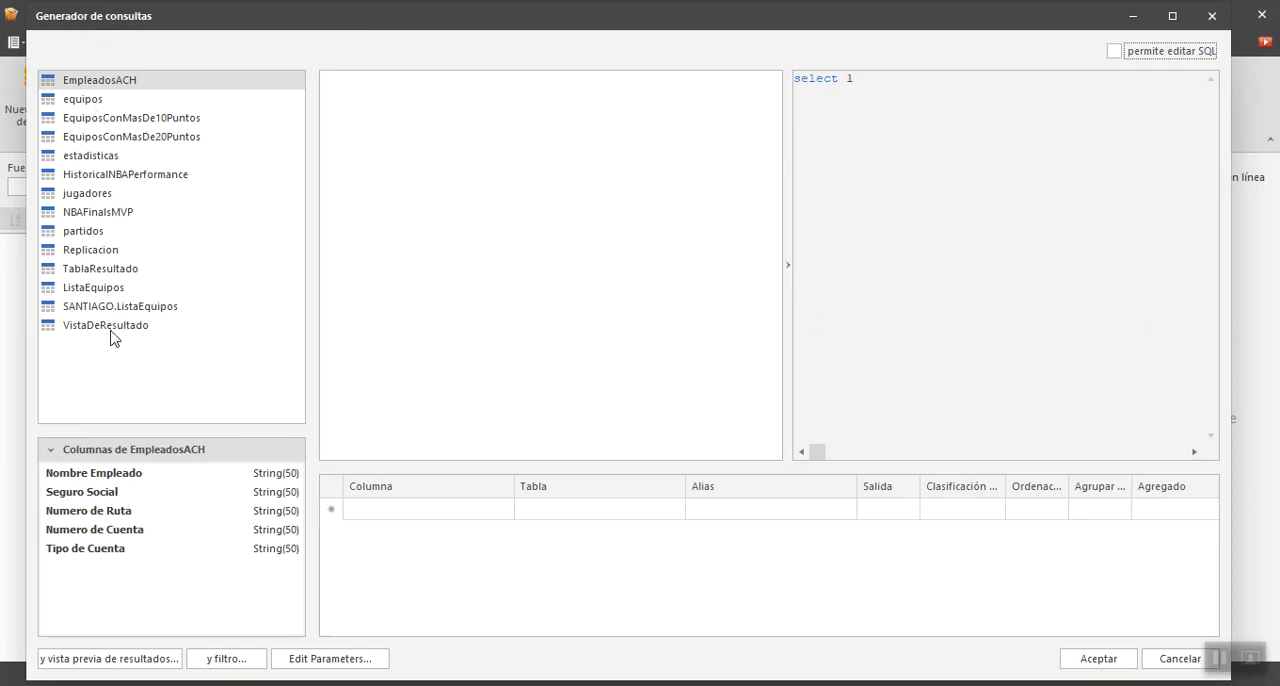
{"action": "mouse_move", "coordinate": [116, 258]}
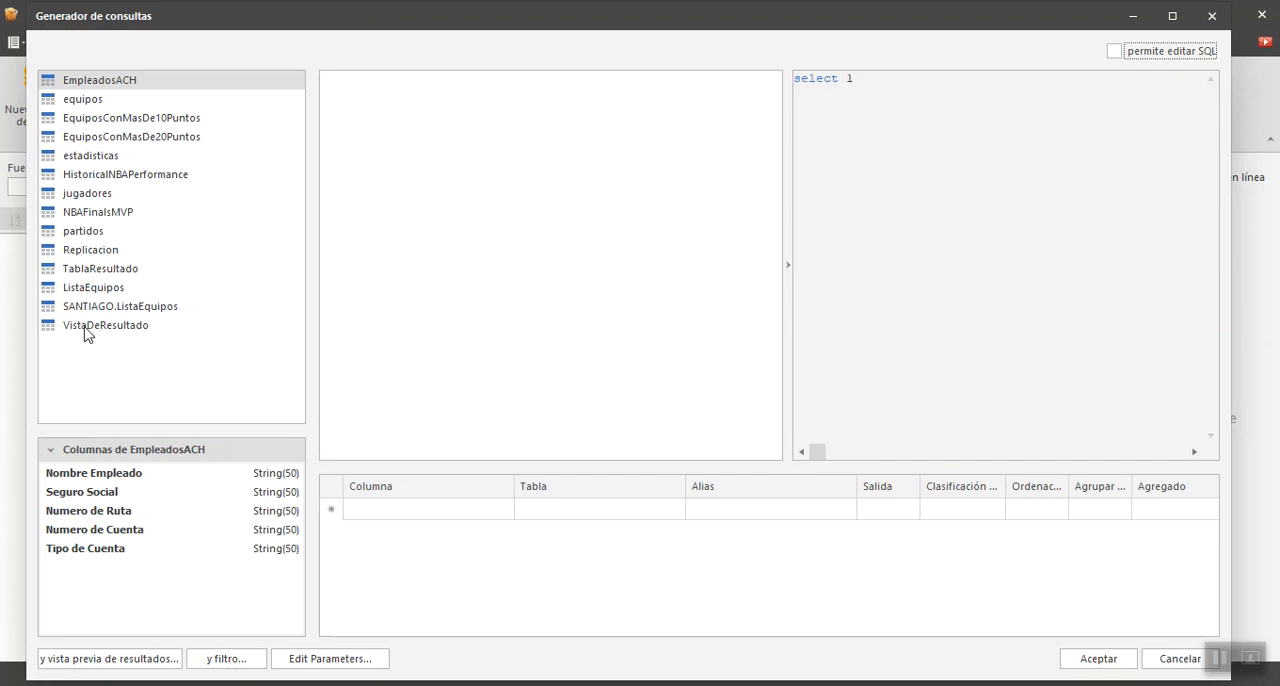
{"action": "mouse_move", "coordinate": [112, 136]}
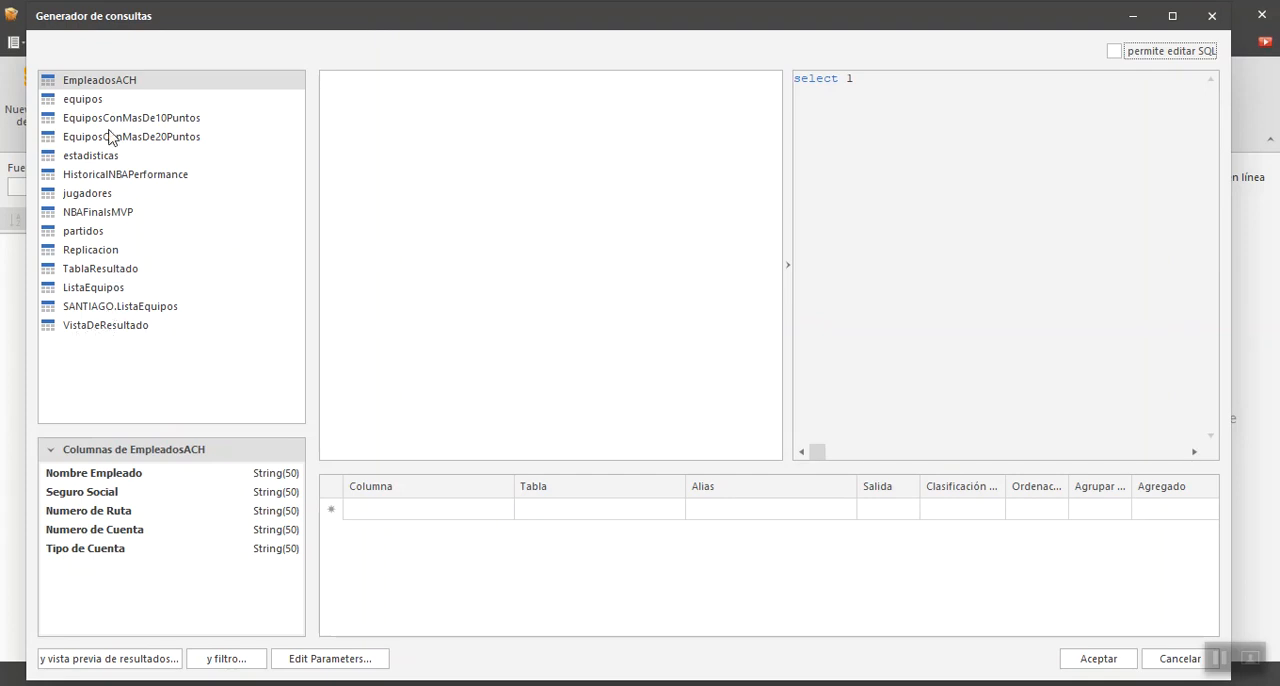
{"action": "mouse_move", "coordinate": [152, 332]}
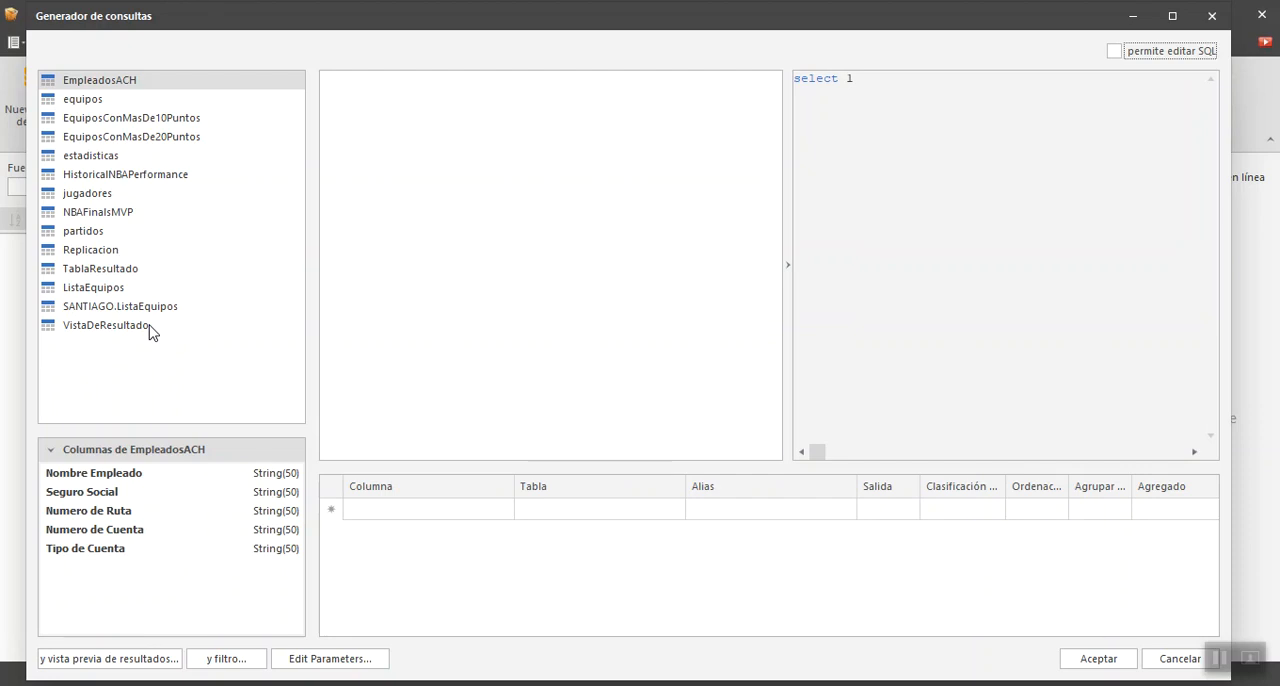
{"action": "mouse_move", "coordinate": [136, 356]}
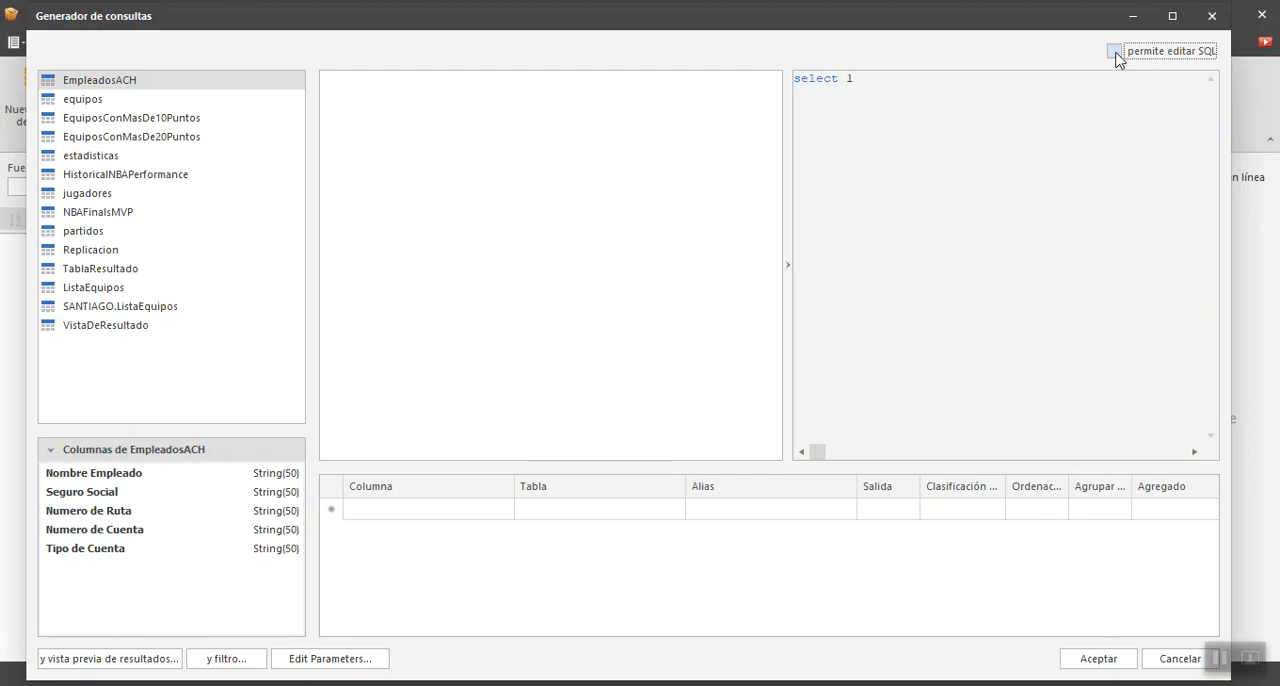
{"action": "left_click", "coordinate": [1114, 52]}
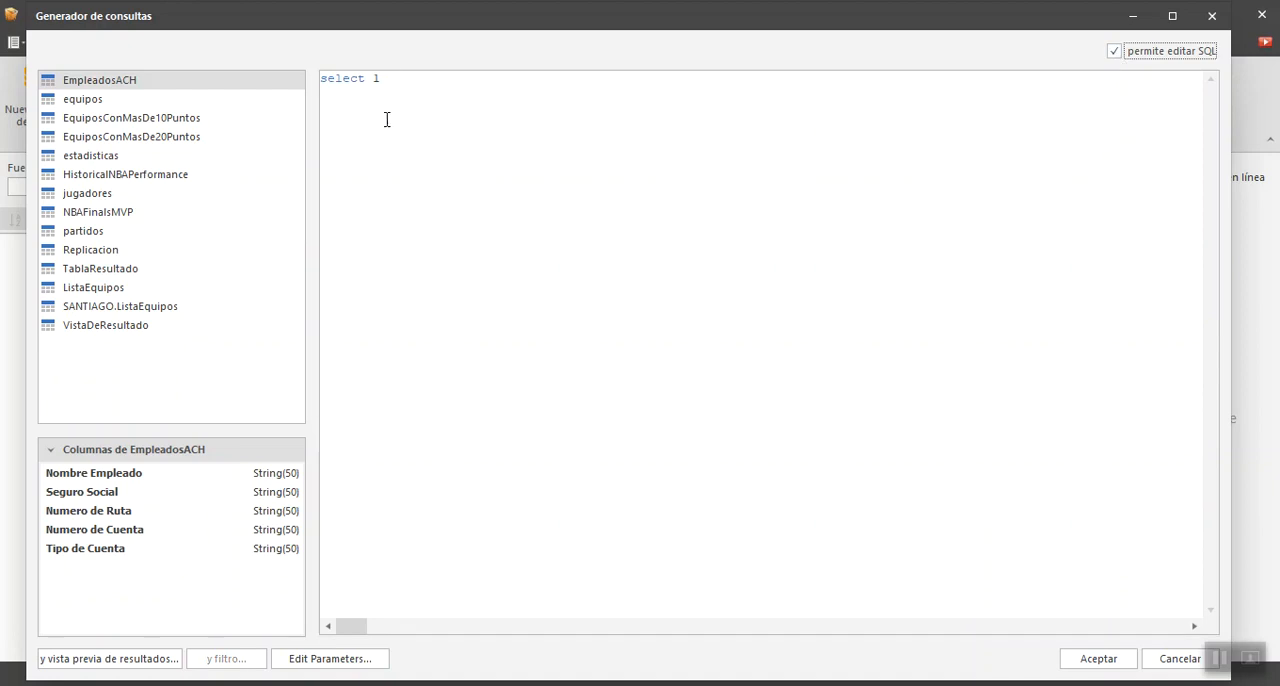
{"action": "mouse_move", "coordinate": [444, 148]}
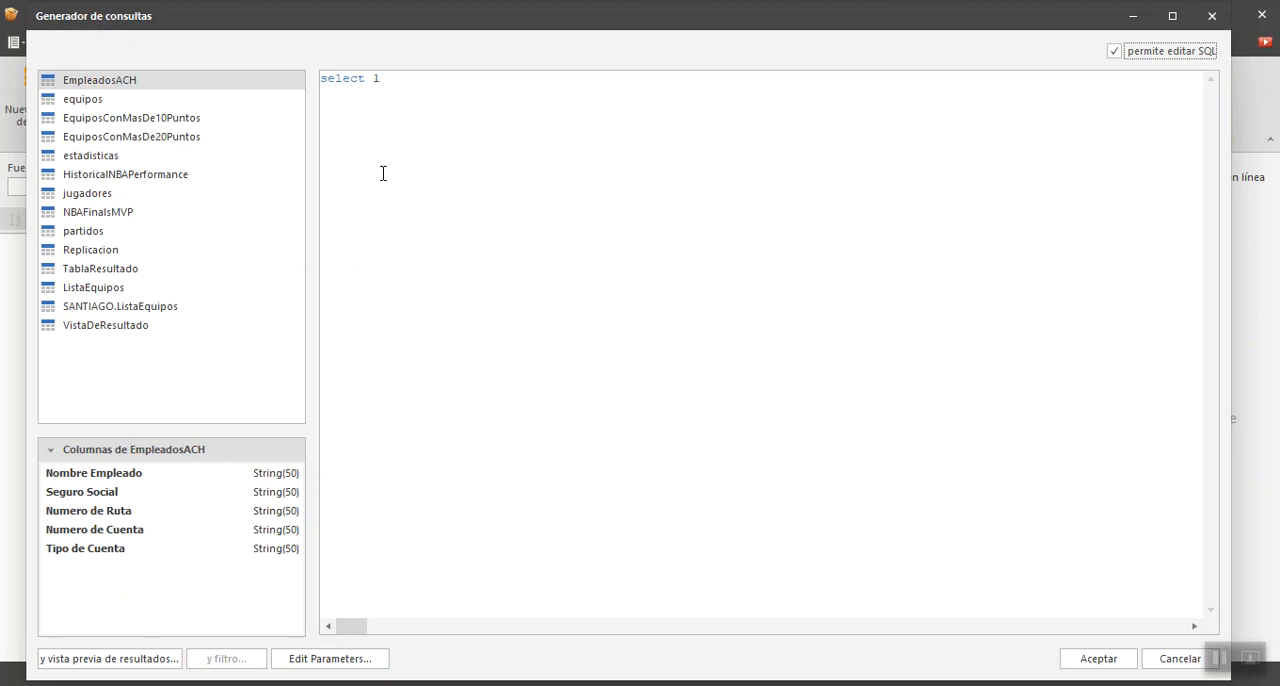
{"action": "mouse_move", "coordinate": [780, 122]}
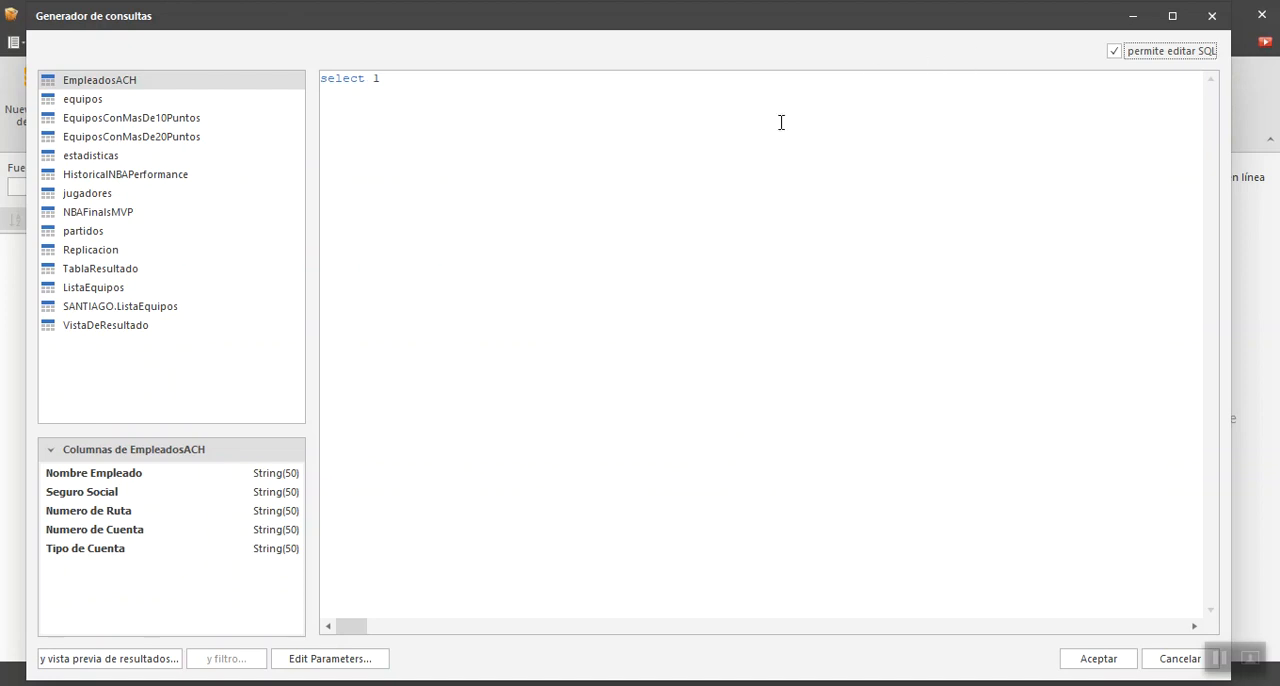
{"action": "left_click", "coordinate": [1112, 50]}
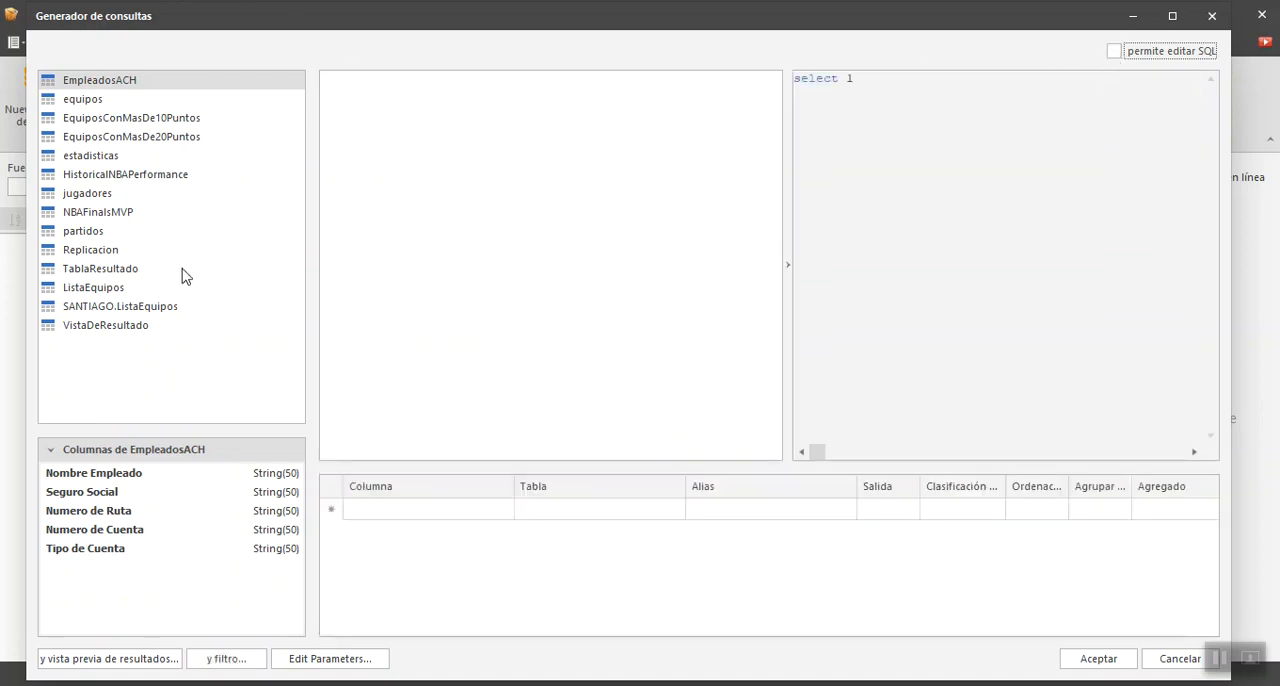
- Move the jugadores table aside and select equipos.Nombre with player Procedencia, Altura and Peso
{"action": "left_click", "coordinate": [84, 98]}
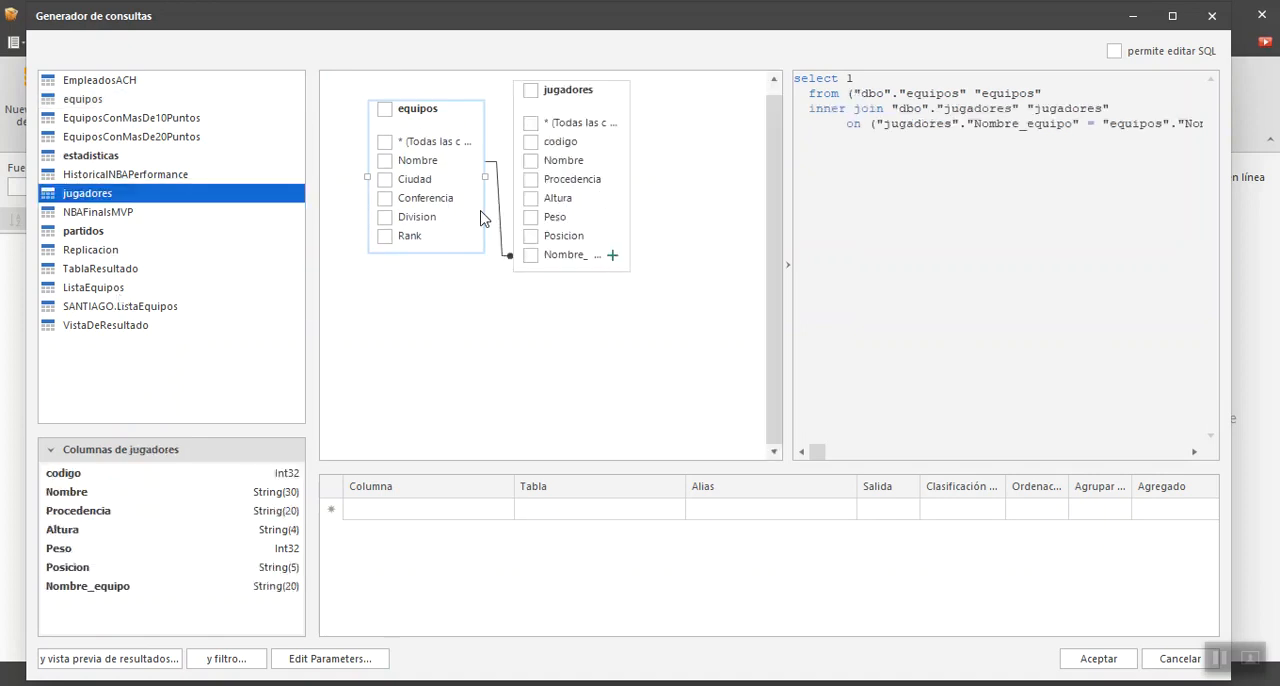
{"action": "left_click_drag", "start_coordinate": [568, 88], "coordinate": [648, 146]}
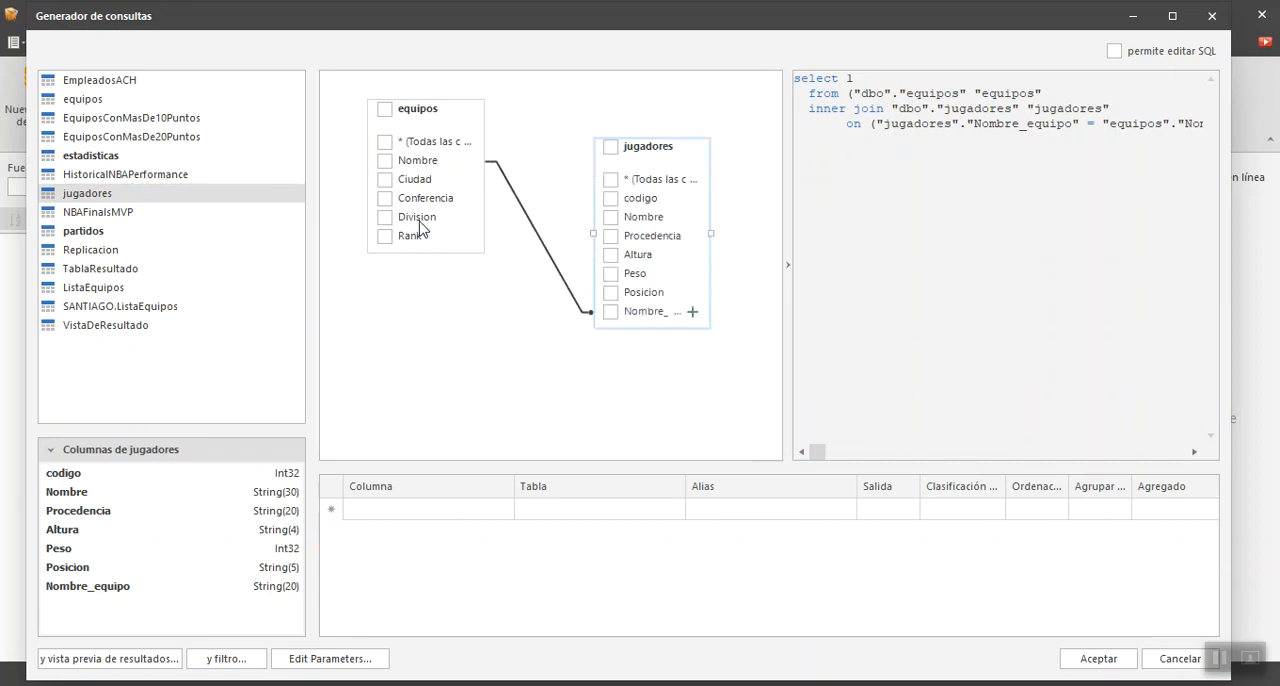
{"action": "mouse_move", "coordinate": [428, 216]}
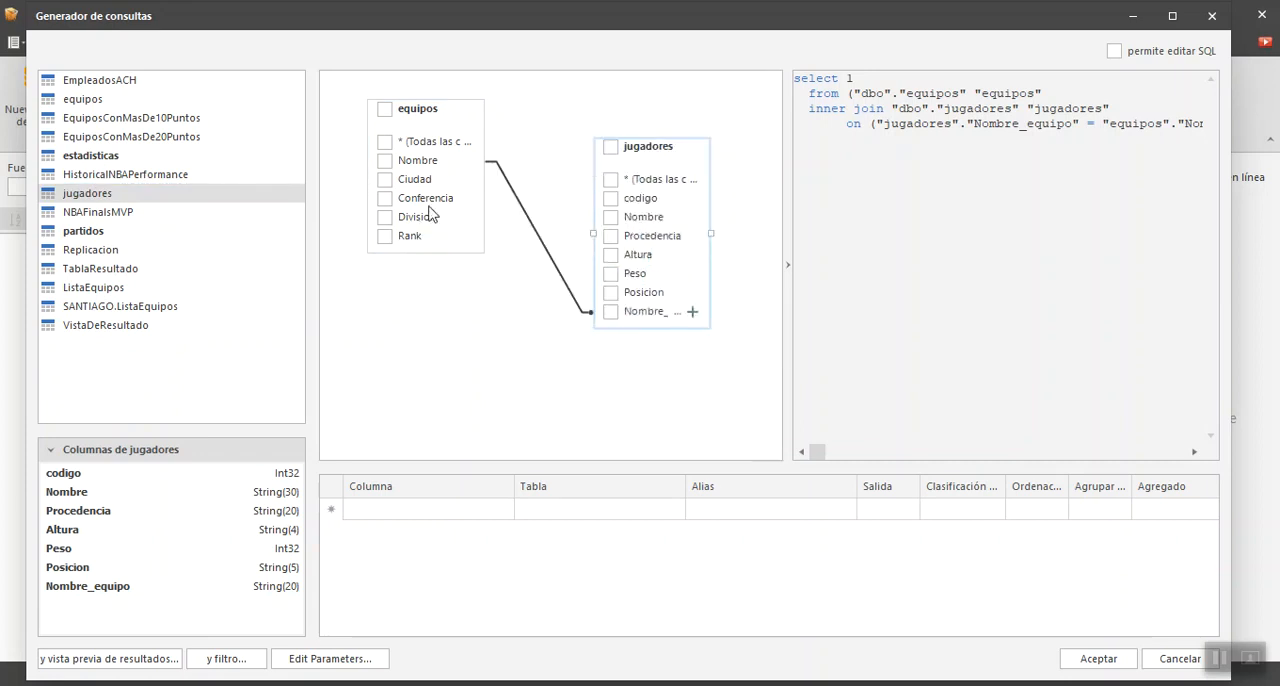
{"action": "left_click", "coordinate": [384, 160]}
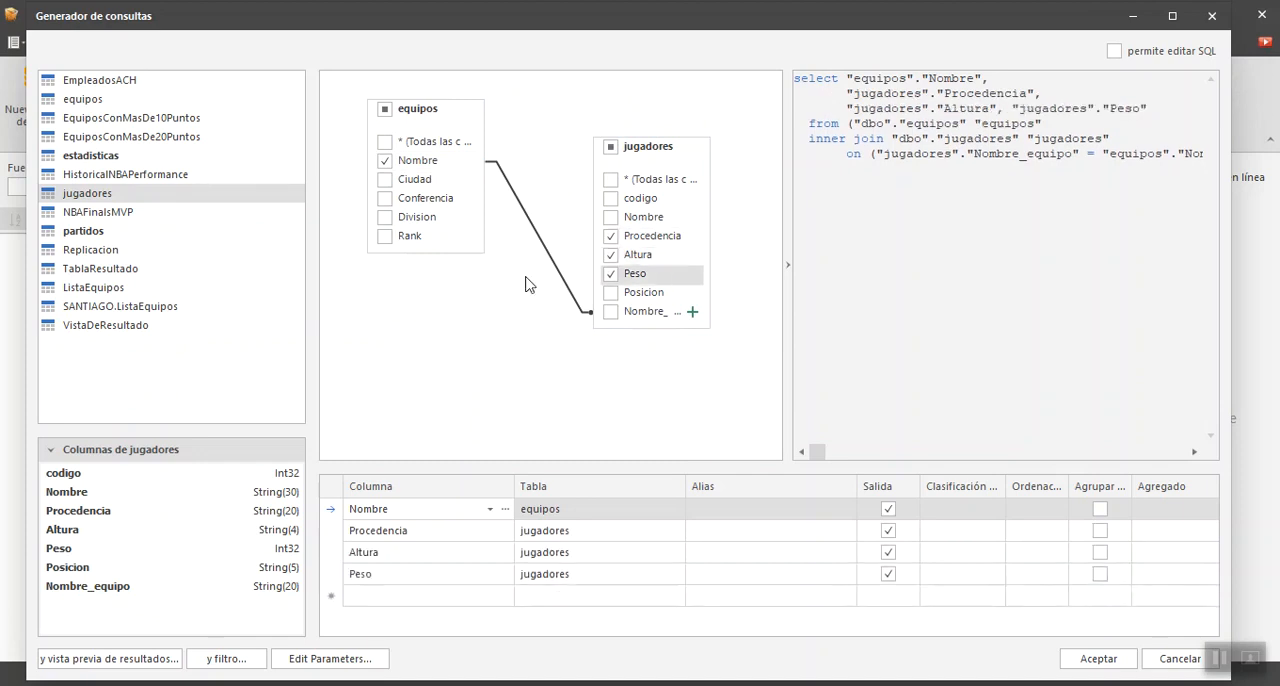
{"action": "mouse_move", "coordinate": [128, 268]}
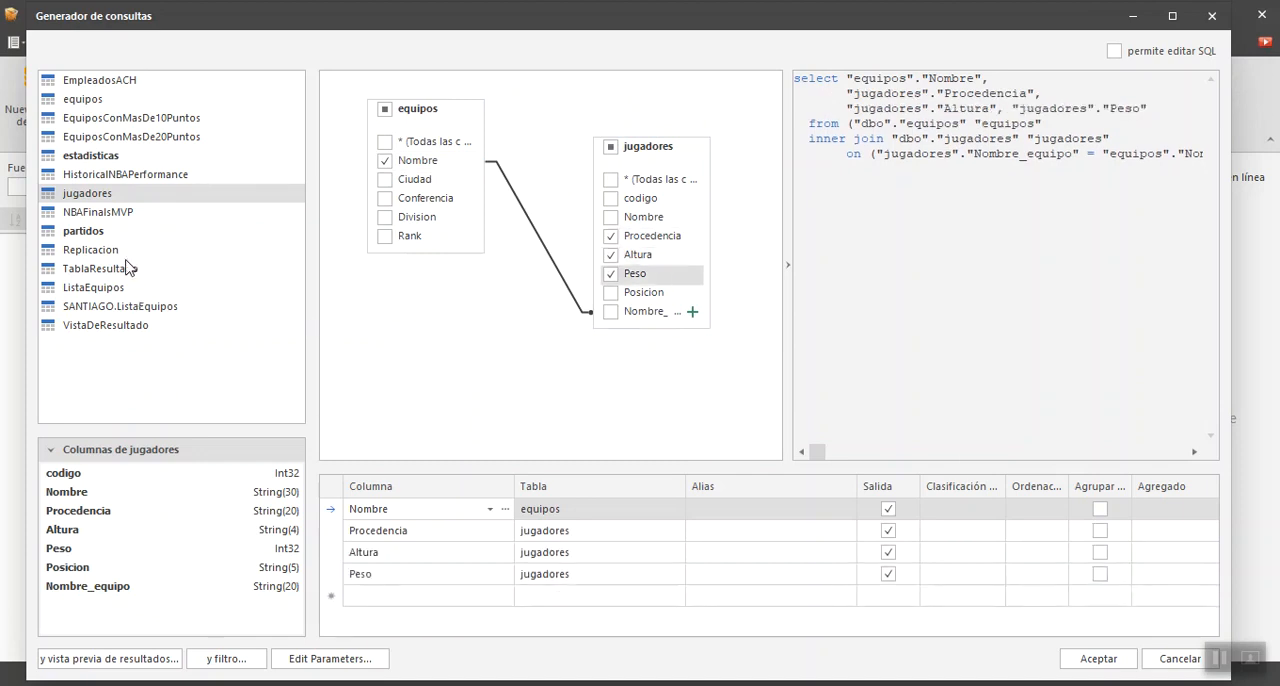
{"action": "mouse_move", "coordinate": [184, 300]}
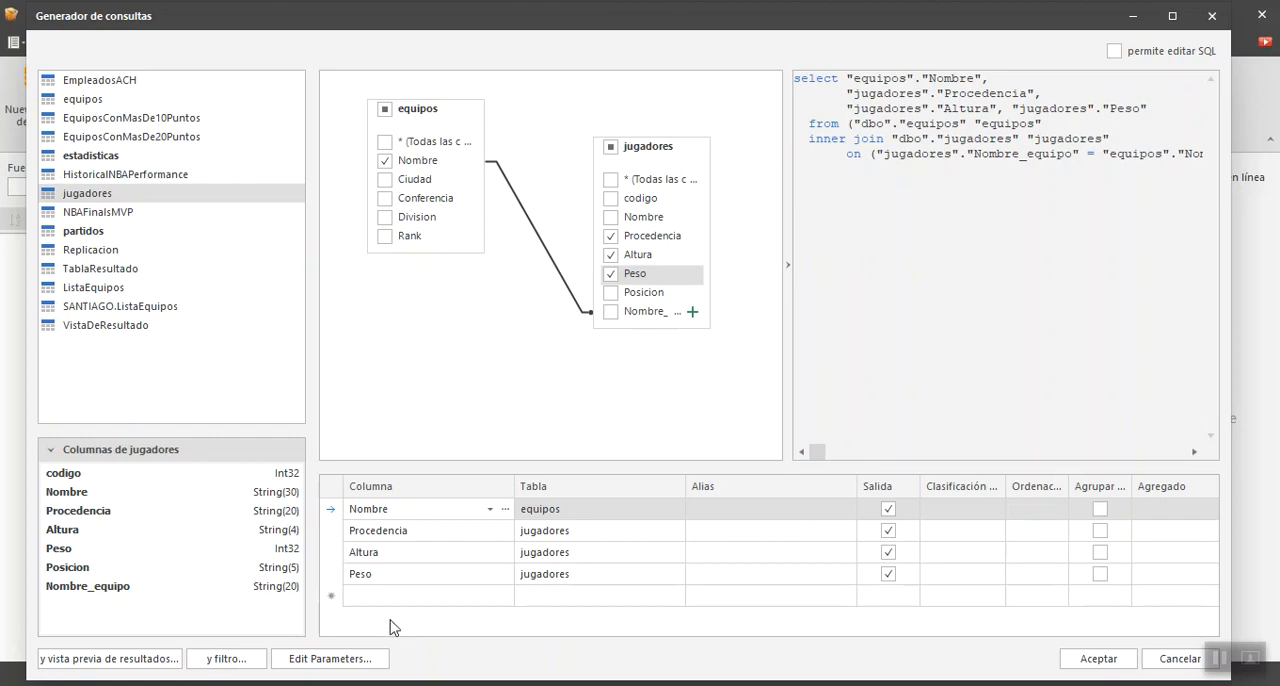
- Preview the join results and check the Nombre column filter without filtering
{"action": "left_click", "coordinate": [108, 658]}
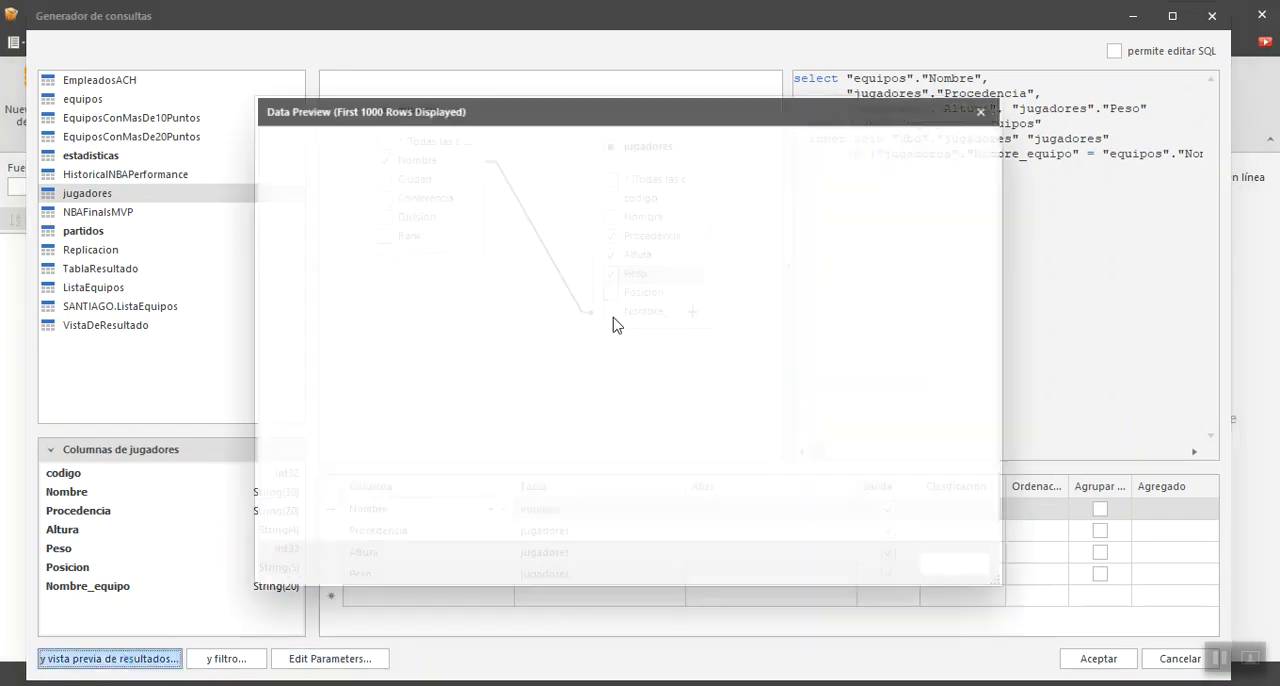
{"action": "left_click", "coordinate": [108, 658]}
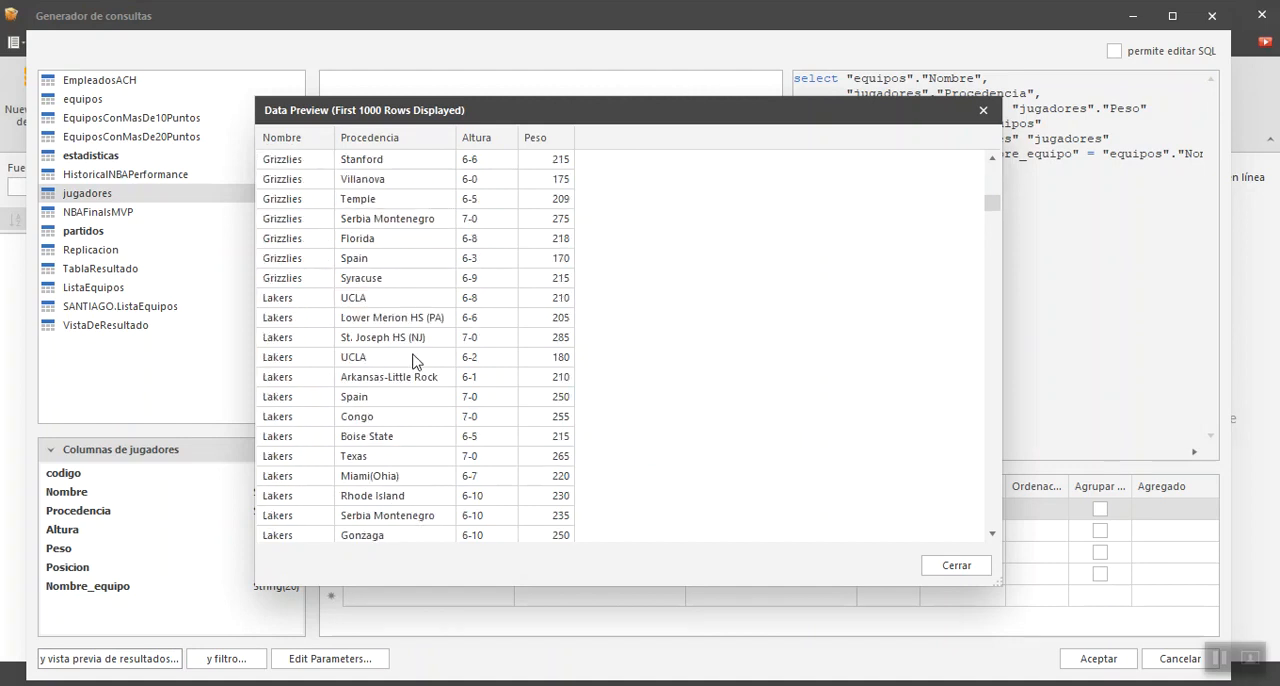
{"action": "left_click", "coordinate": [324, 136]}
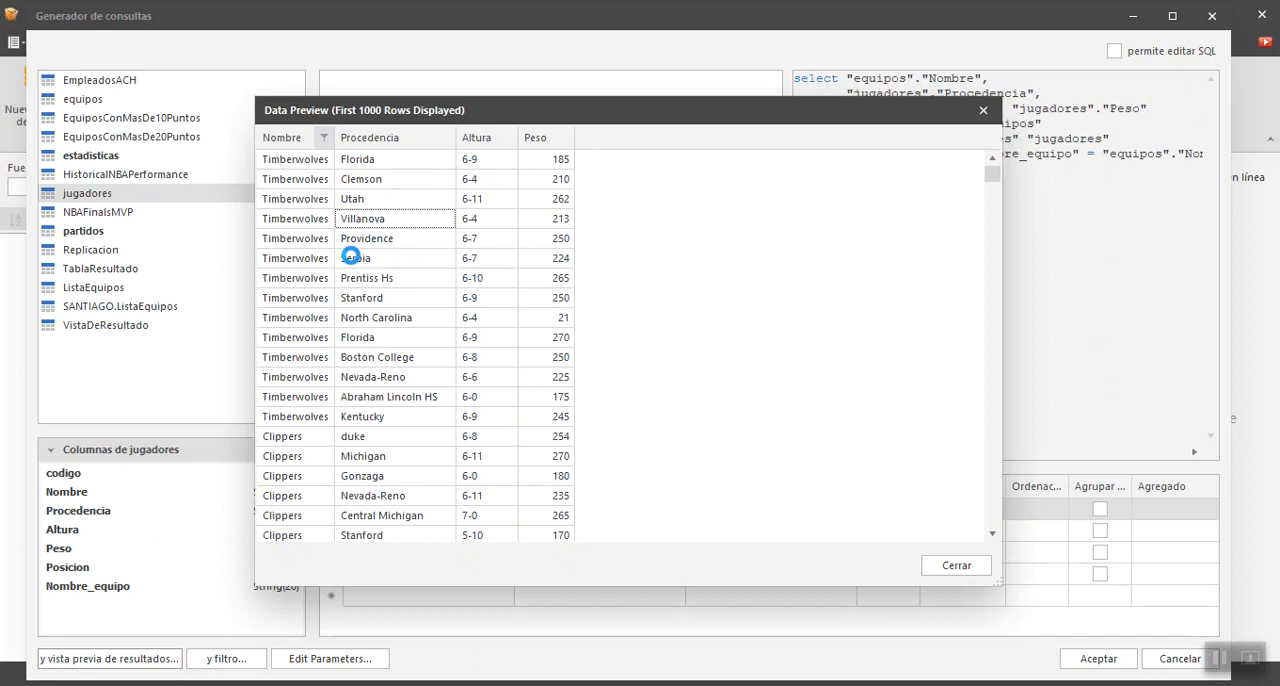
{"action": "left_click", "coordinate": [324, 136]}
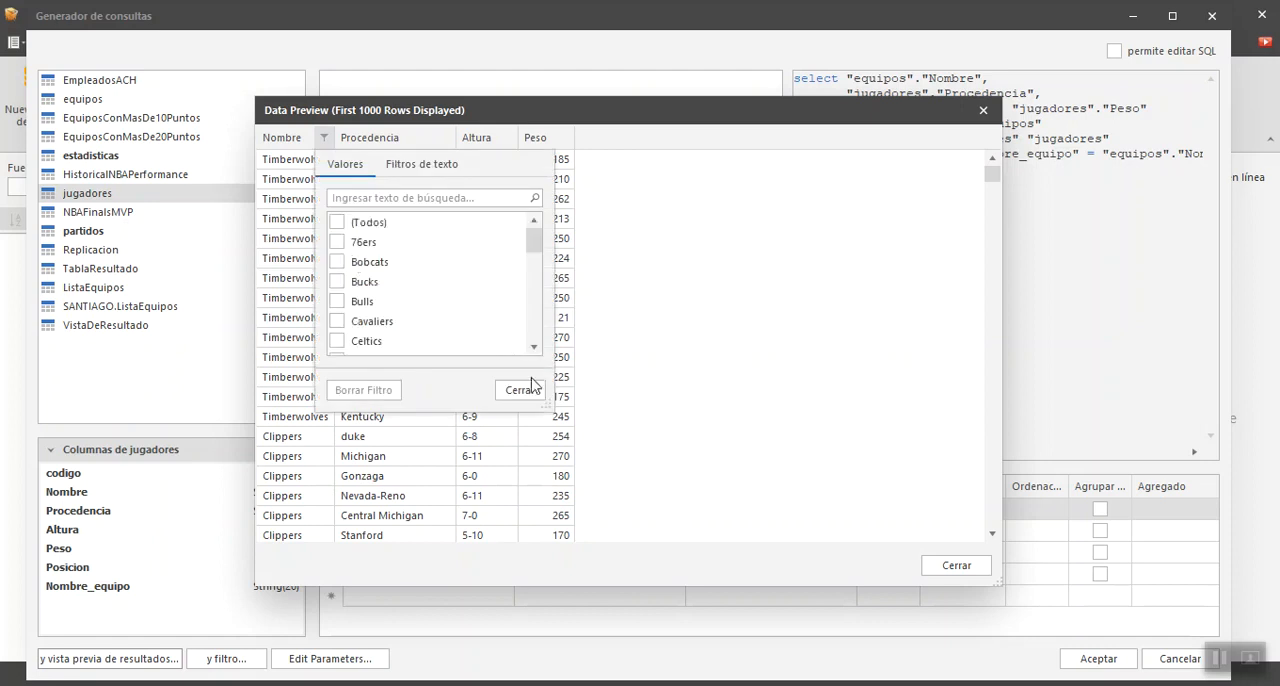
{"action": "left_click", "coordinate": [520, 390]}
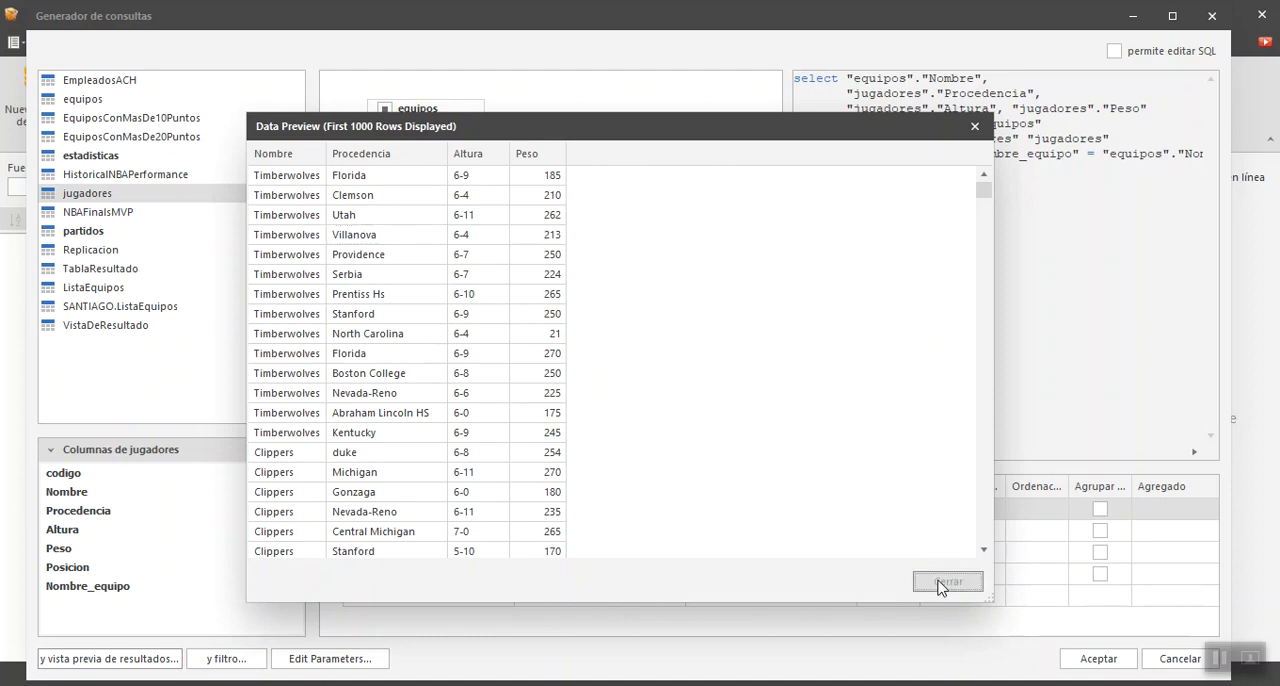
- Close the preview, accept the join query and finish the Empleados data source
{"action": "left_click", "coordinate": [948, 582]}
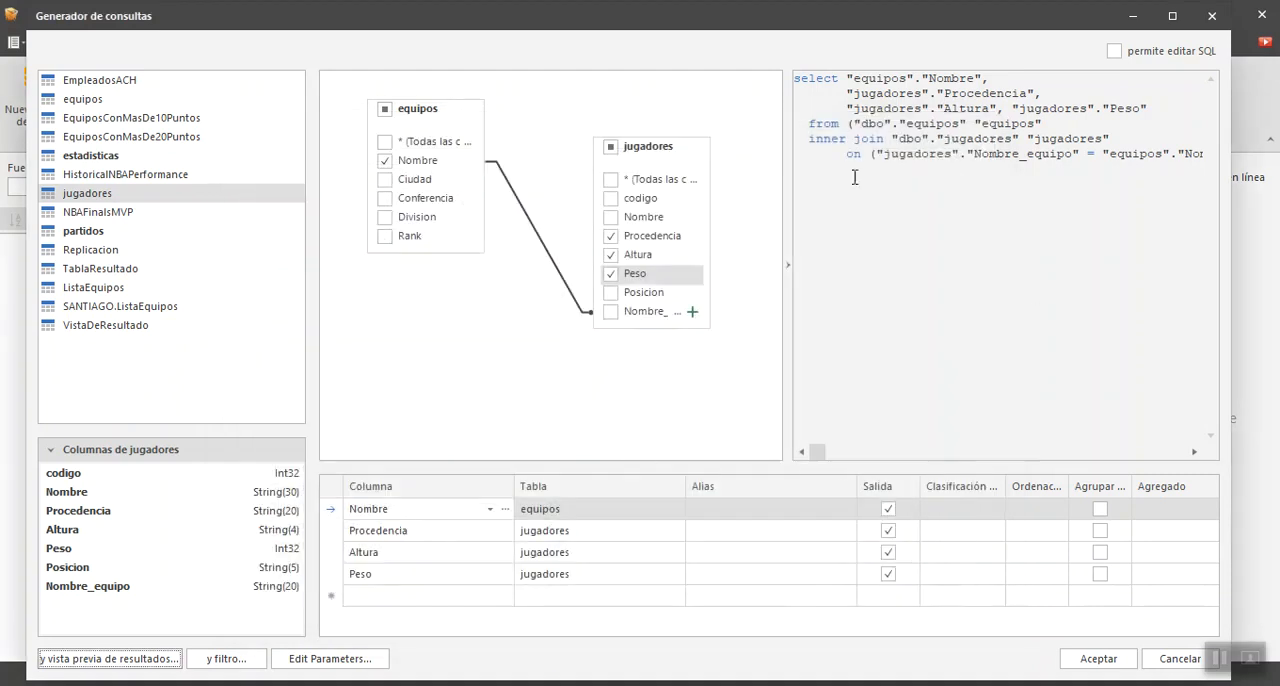
{"action": "mouse_move", "coordinate": [640, 520]}
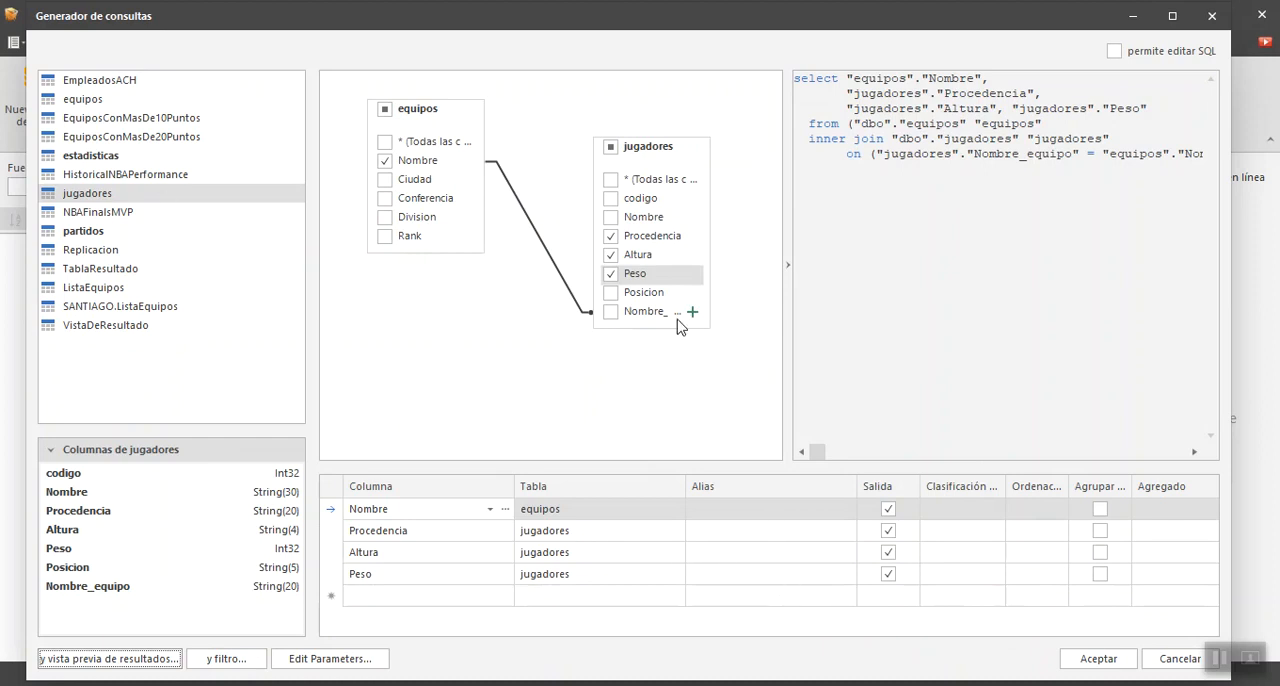
{"action": "mouse_move", "coordinate": [960, 258]}
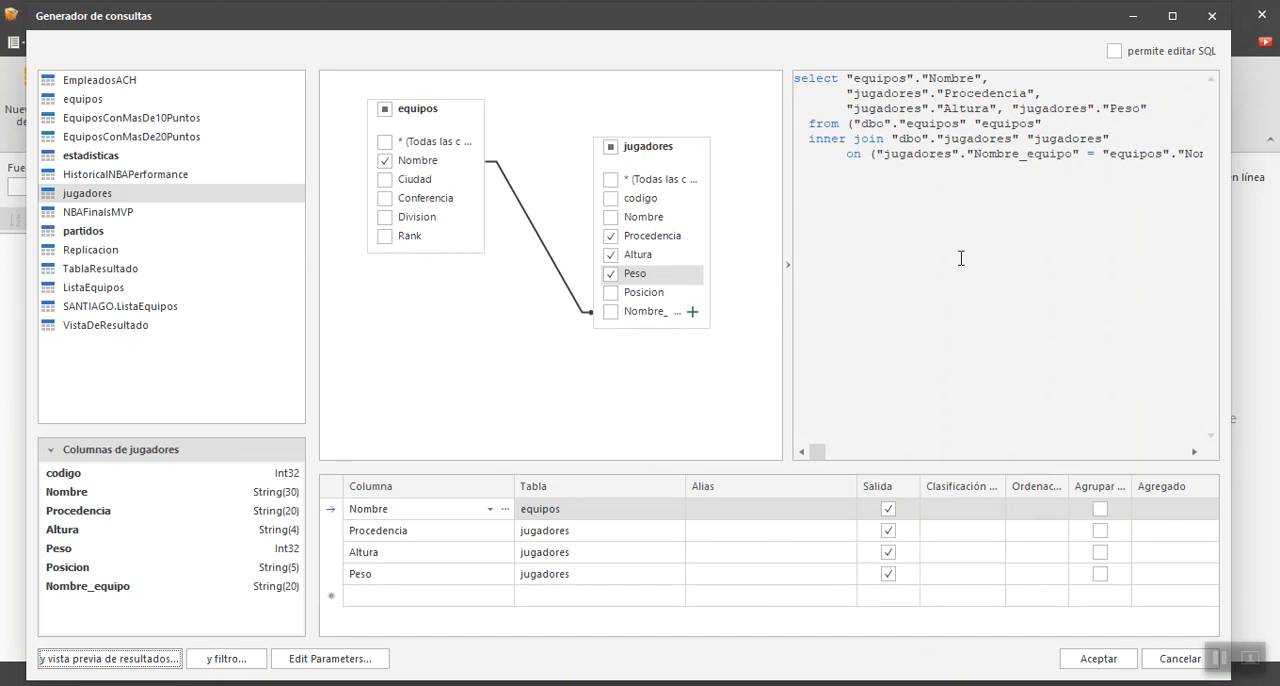
{"action": "left_click", "coordinate": [1096, 658]}
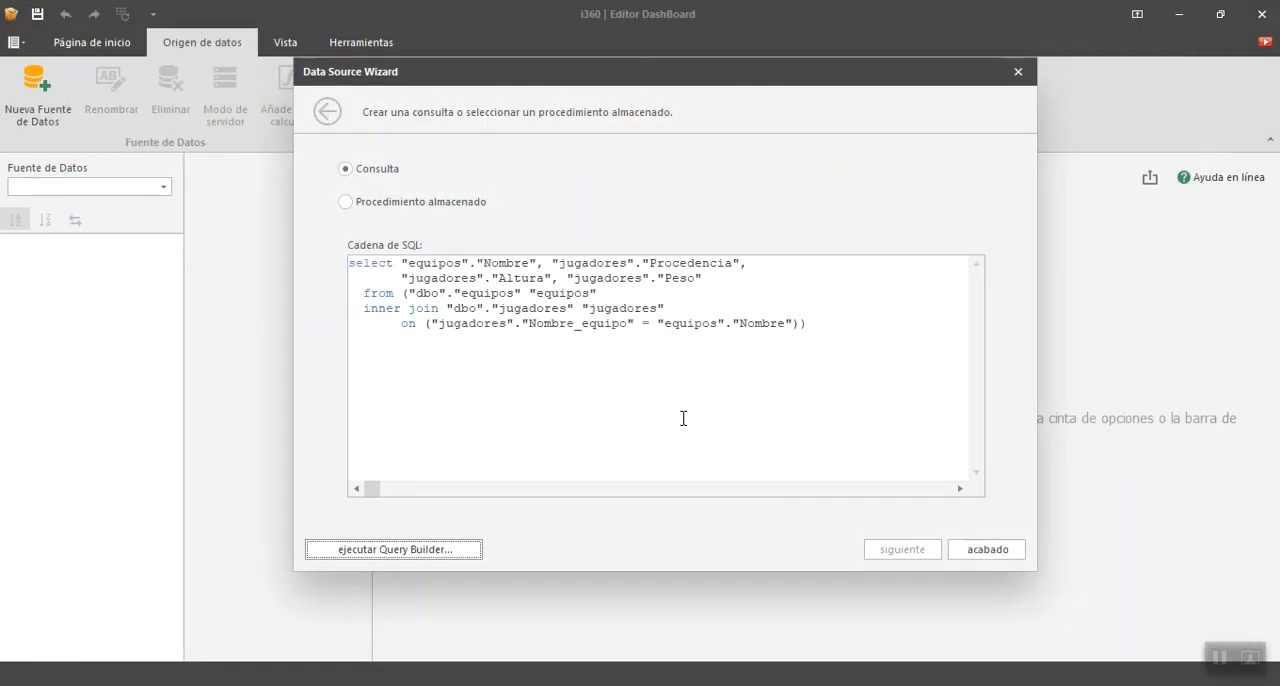
{"action": "left_click", "coordinate": [986, 548]}
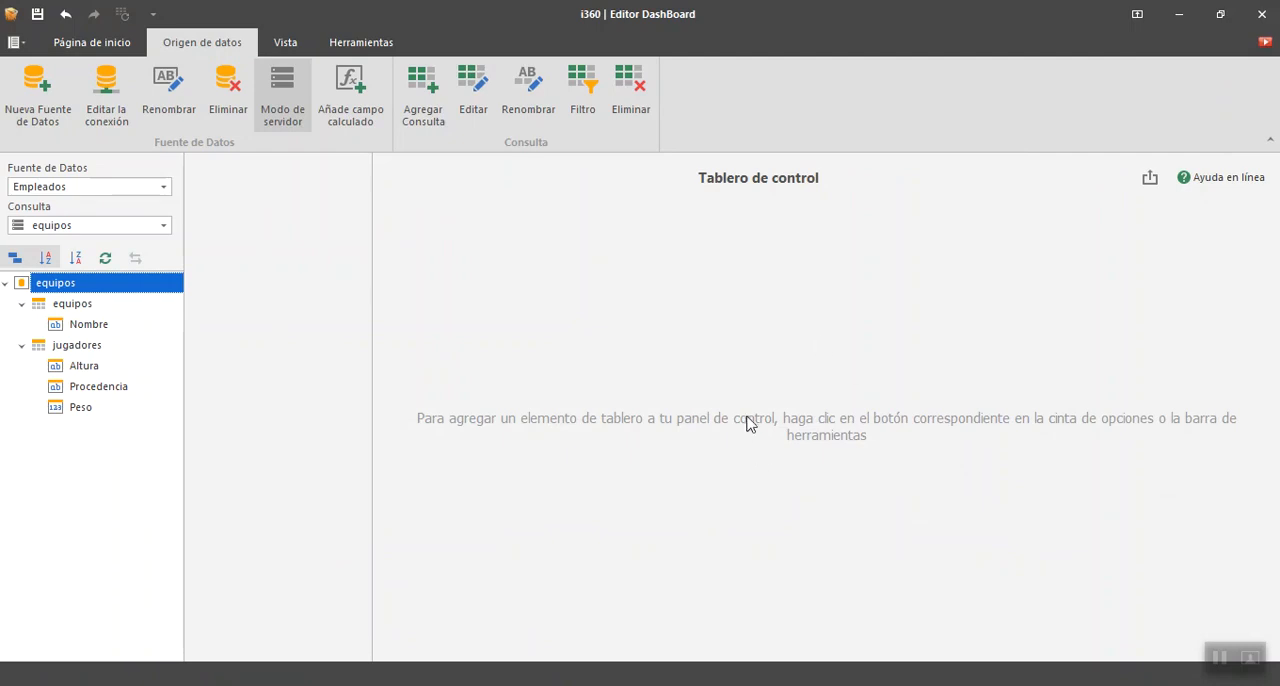
- Return to the Página de inicio ribbon and choose a Tartas pie chart item
{"action": "left_click", "coordinate": [92, 42]}
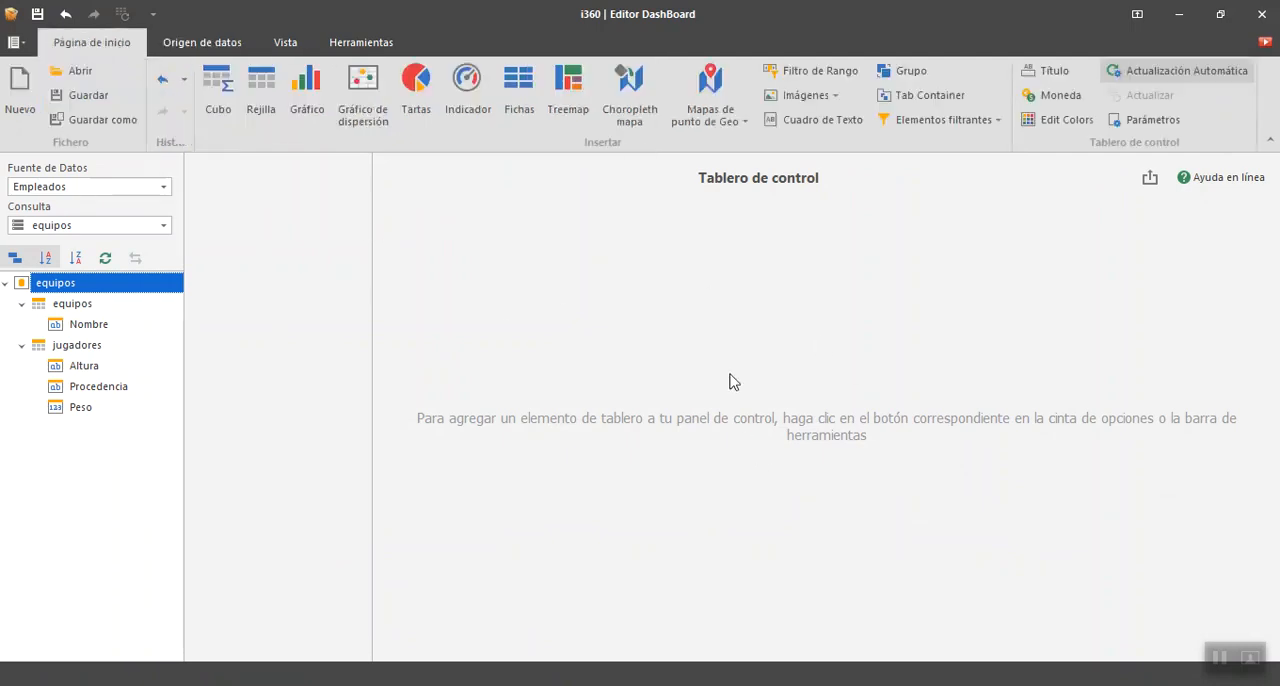
{"action": "mouse_move", "coordinate": [660, 400]}
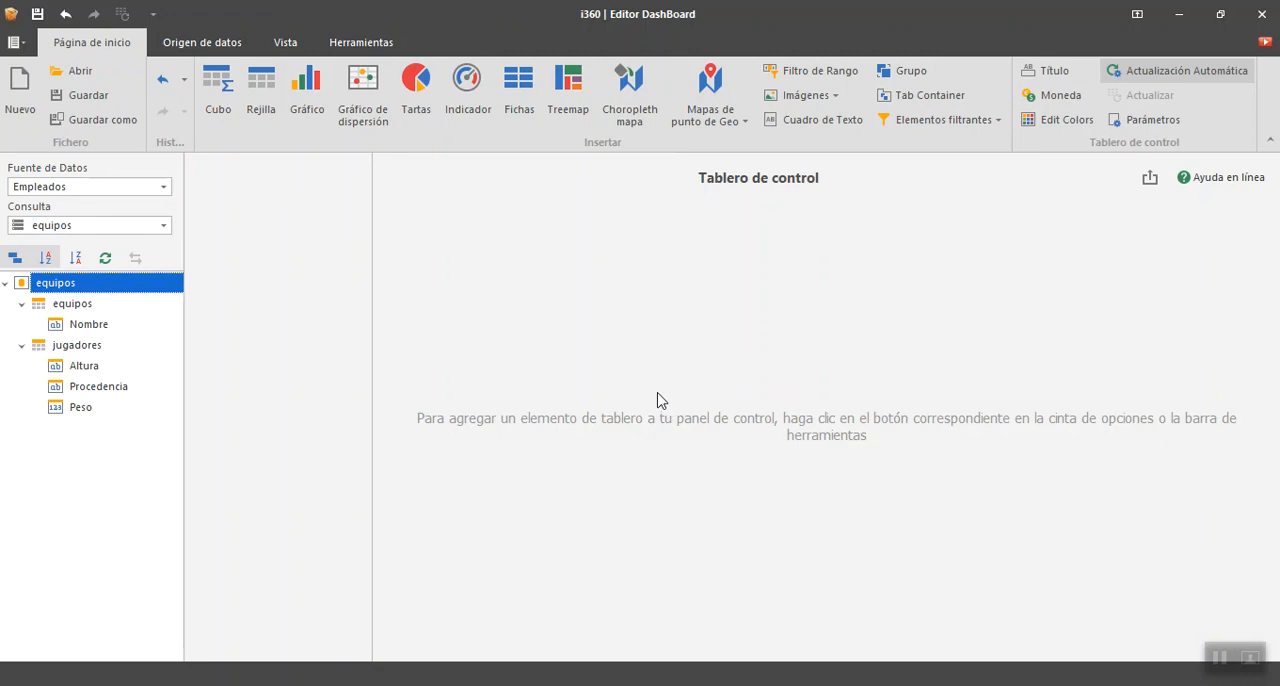
{"action": "mouse_move", "coordinate": [664, 396]}
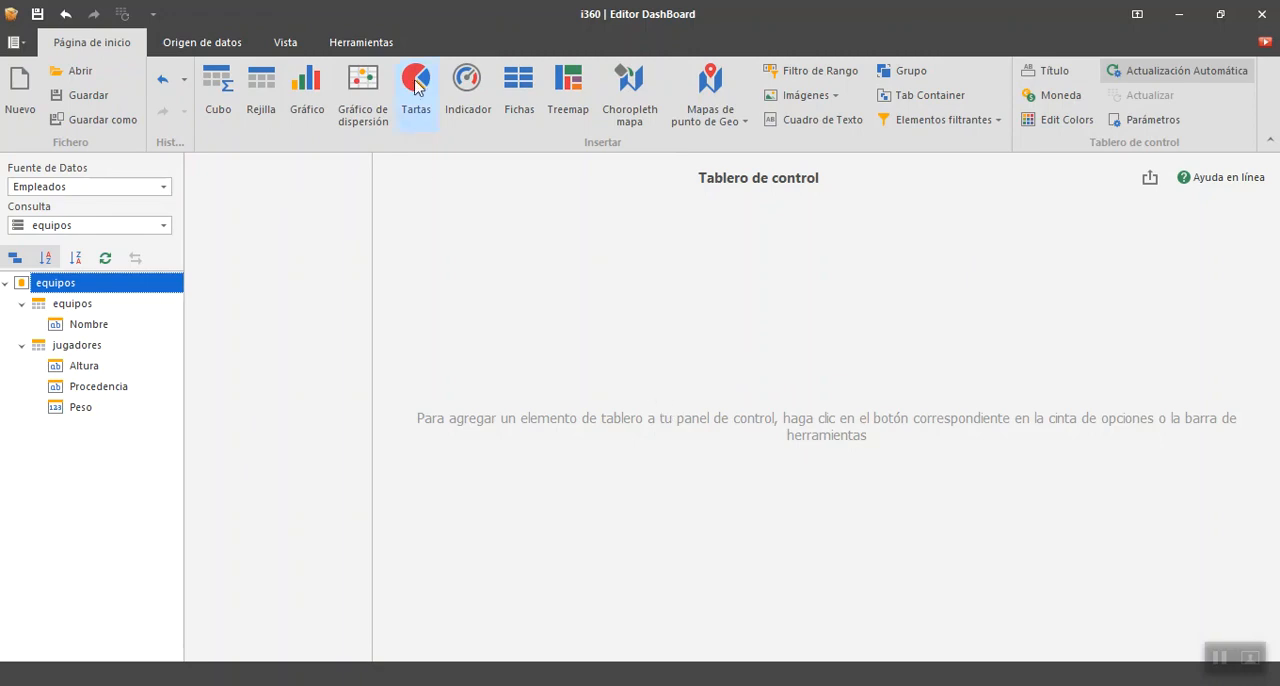
{"action": "left_click", "coordinate": [416, 88]}
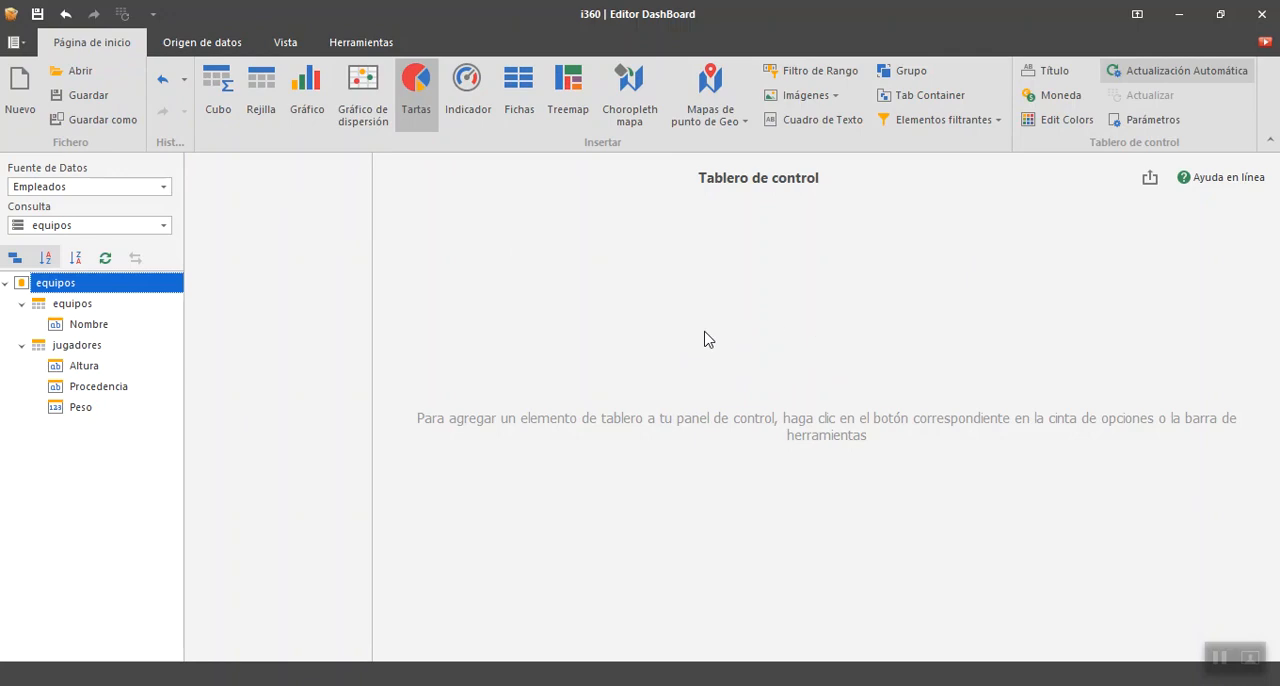
- Assign equipos Nombre as the pie's Argumento and Valor to count rows per team
{"action": "left_click", "coordinate": [416, 90]}
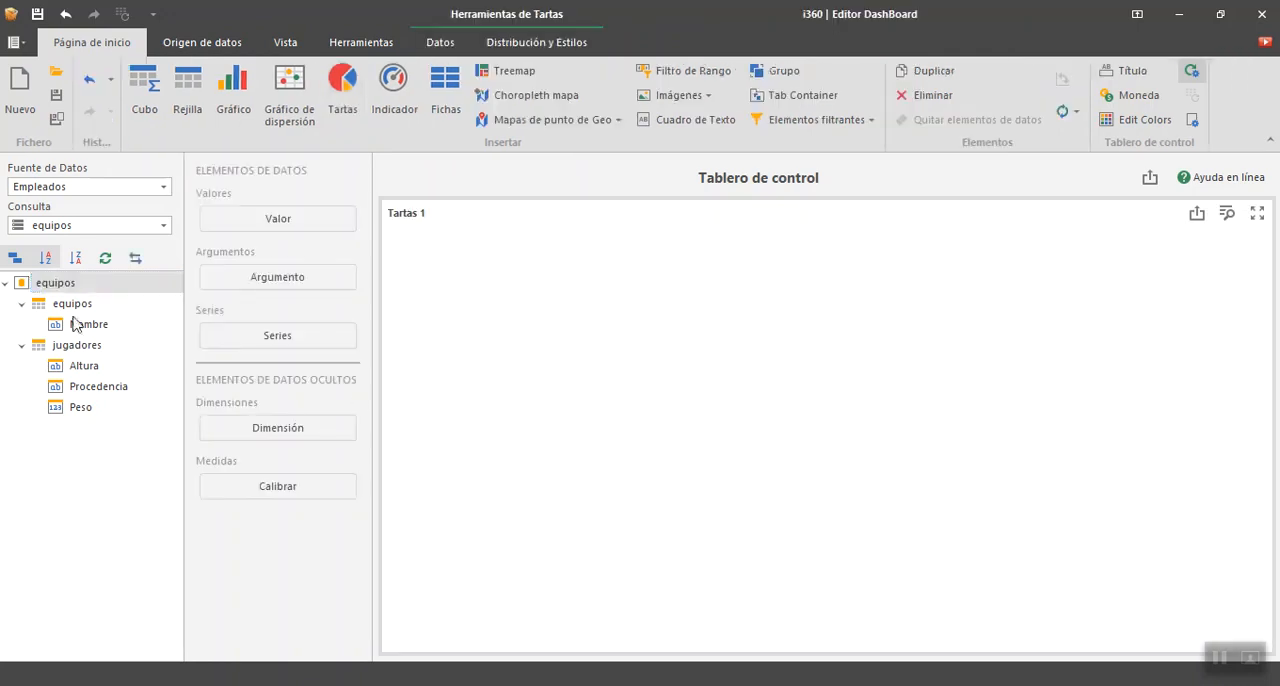
{"action": "left_click", "coordinate": [72, 304]}
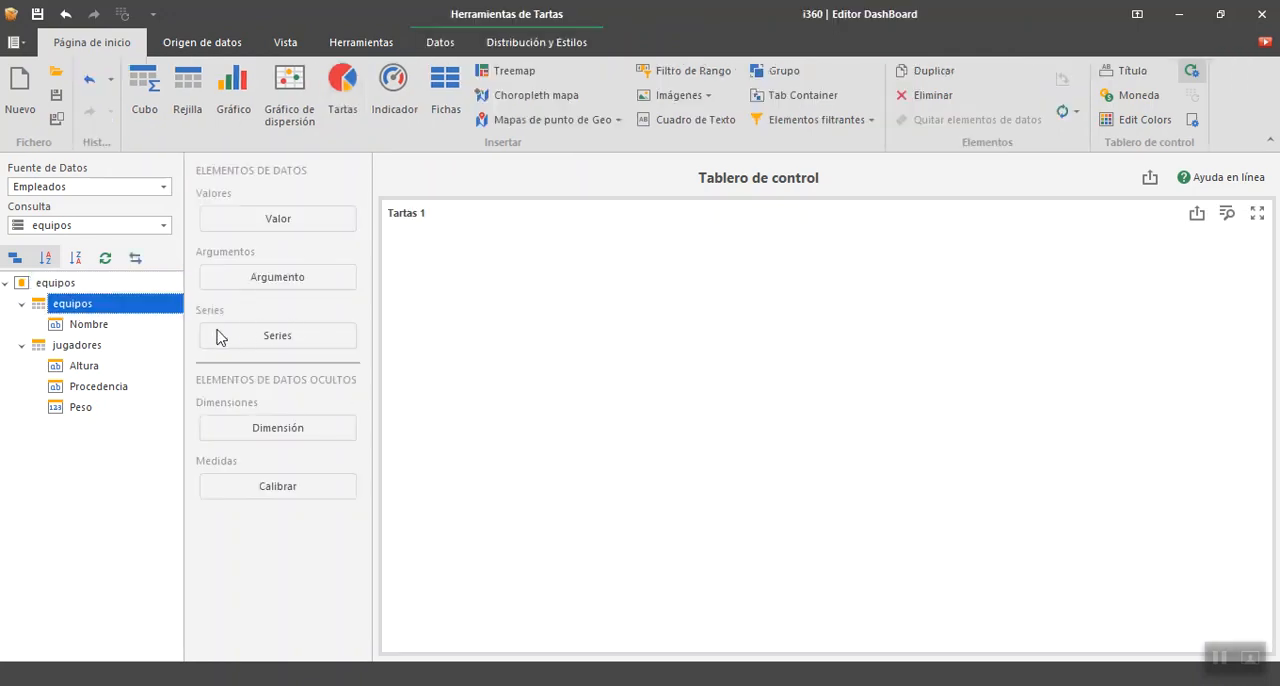
{"action": "mouse_move", "coordinate": [200, 302]}
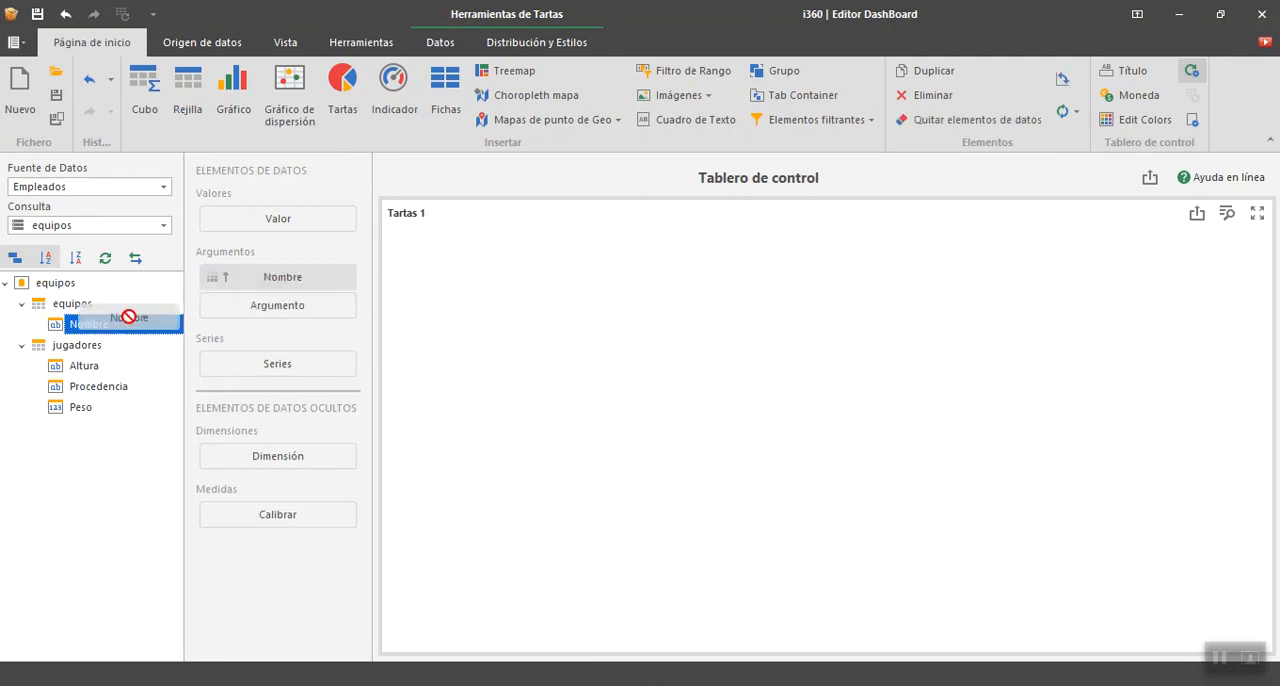
{"action": "left_click_drag", "start_coordinate": [88, 324], "coordinate": [276, 218]}
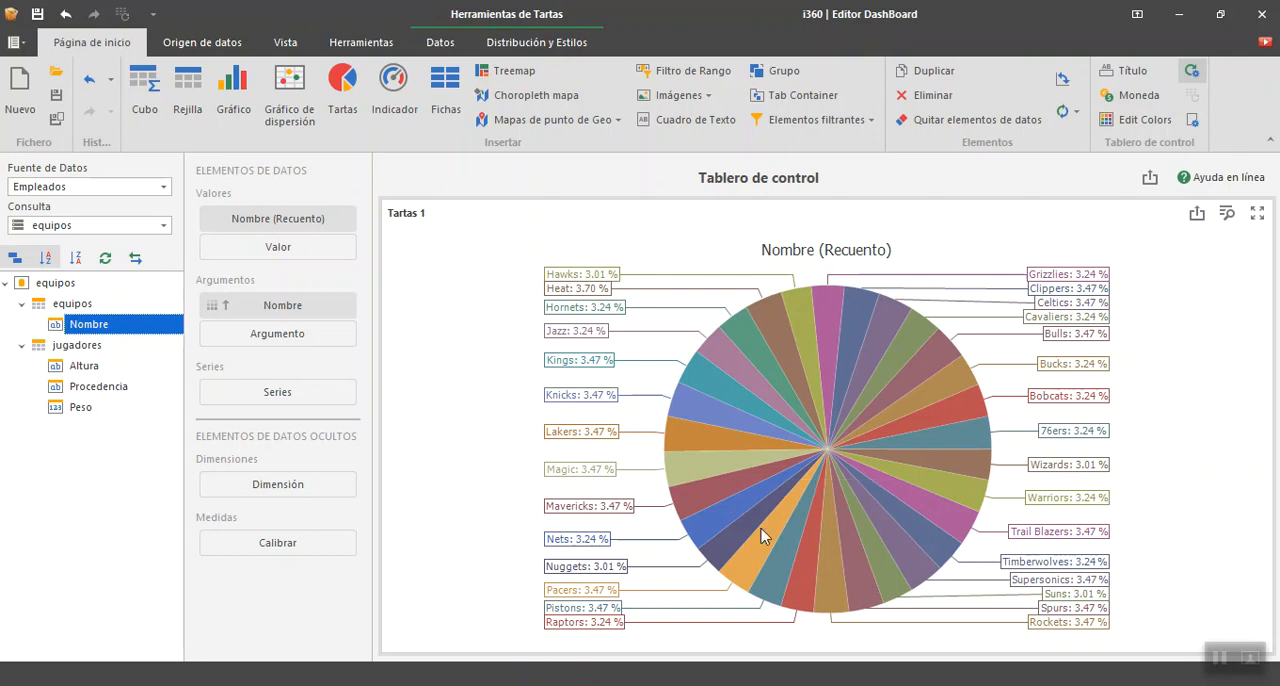
{"action": "mouse_move", "coordinate": [200, 292]}
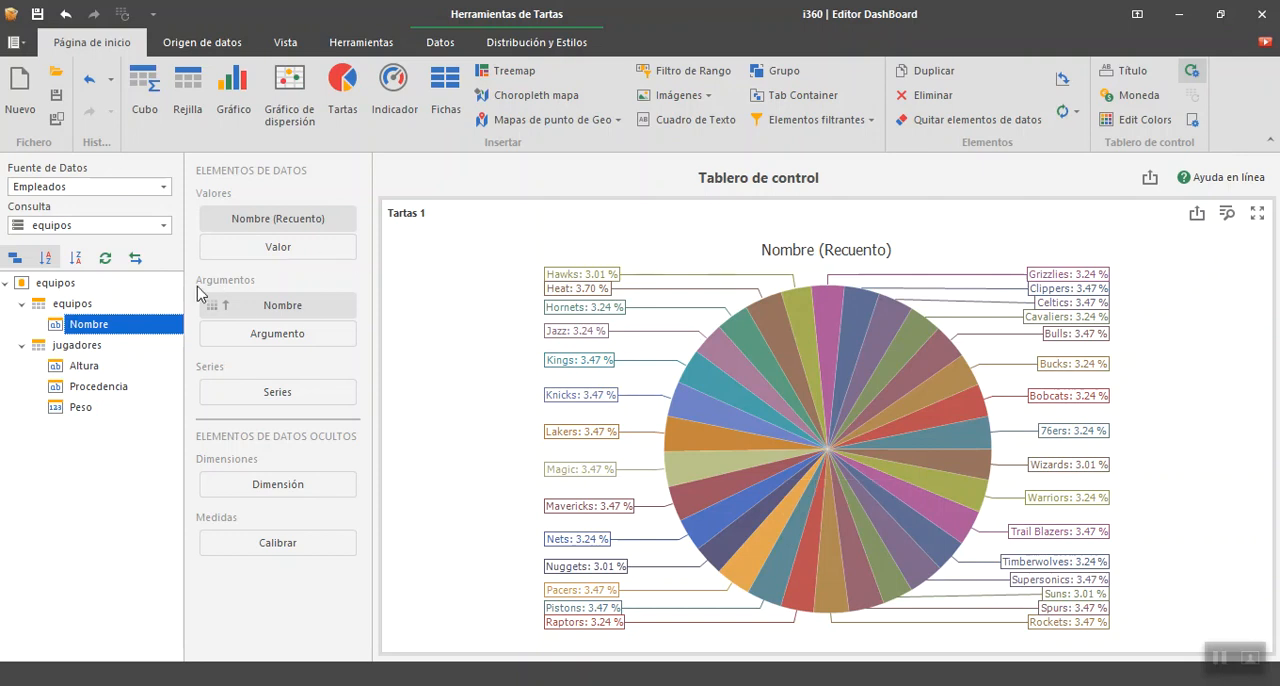
{"action": "mouse_move", "coordinate": [868, 480]}
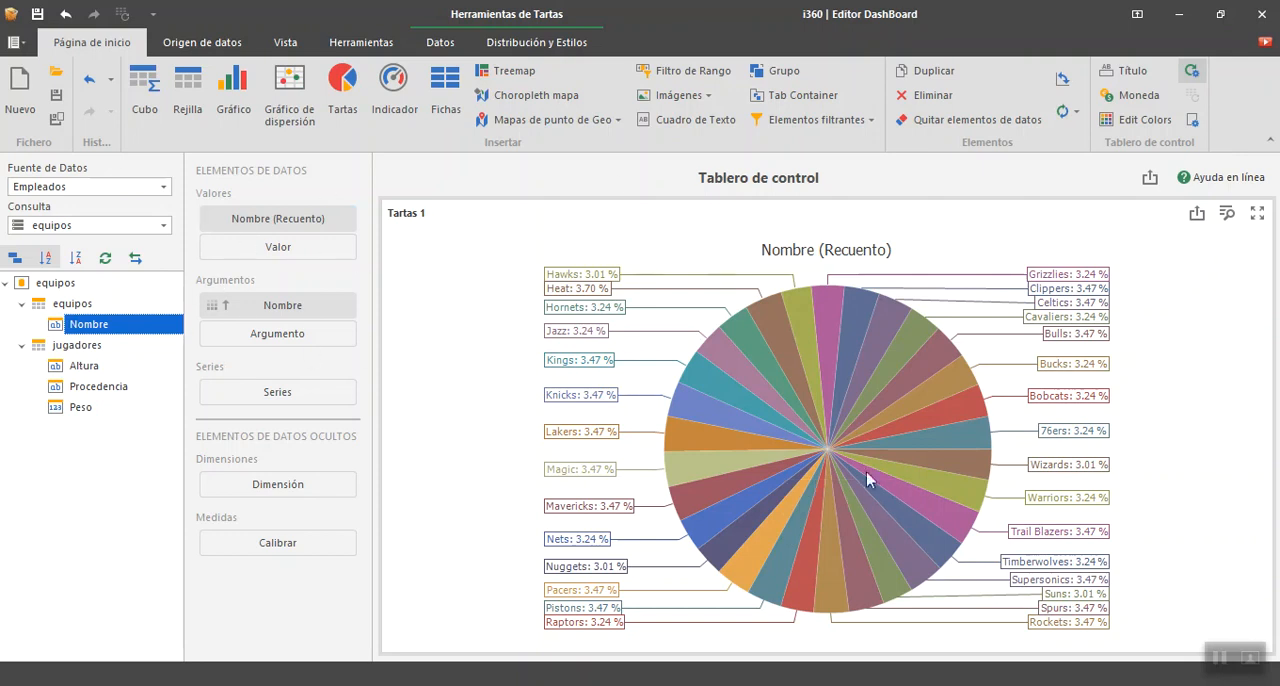
{"action": "mouse_move", "coordinate": [578, 370]}
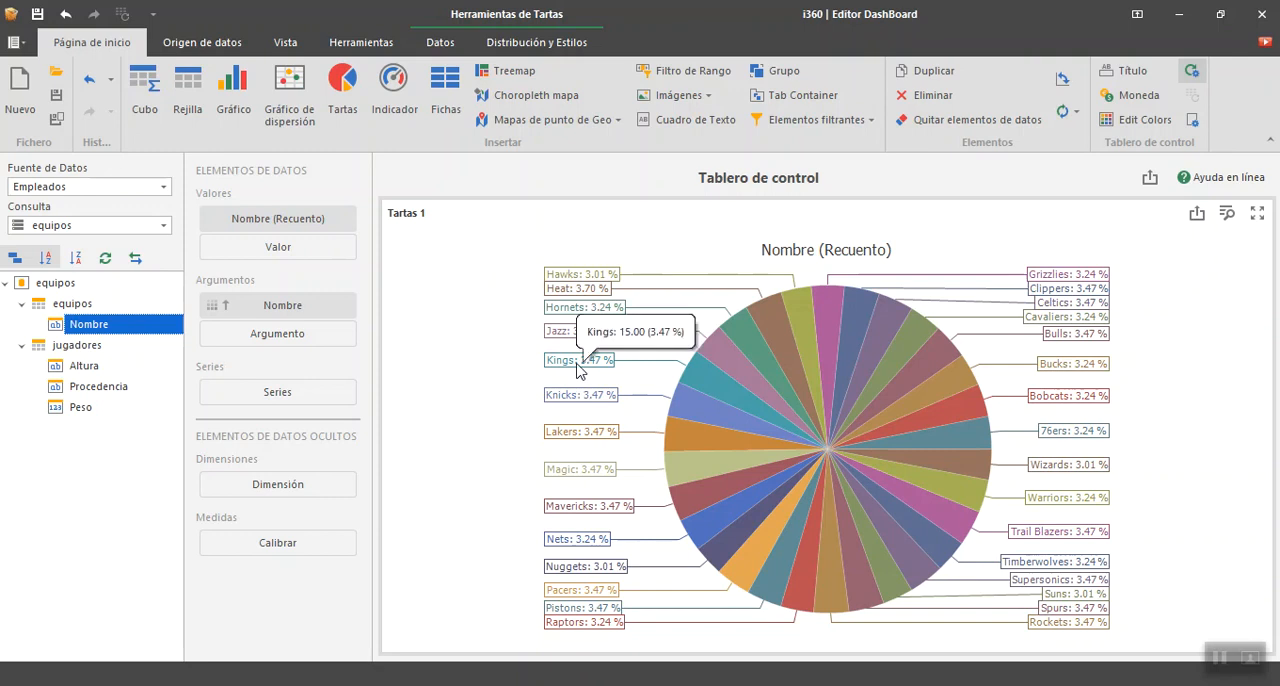
{"action": "mouse_move", "coordinate": [660, 400]}
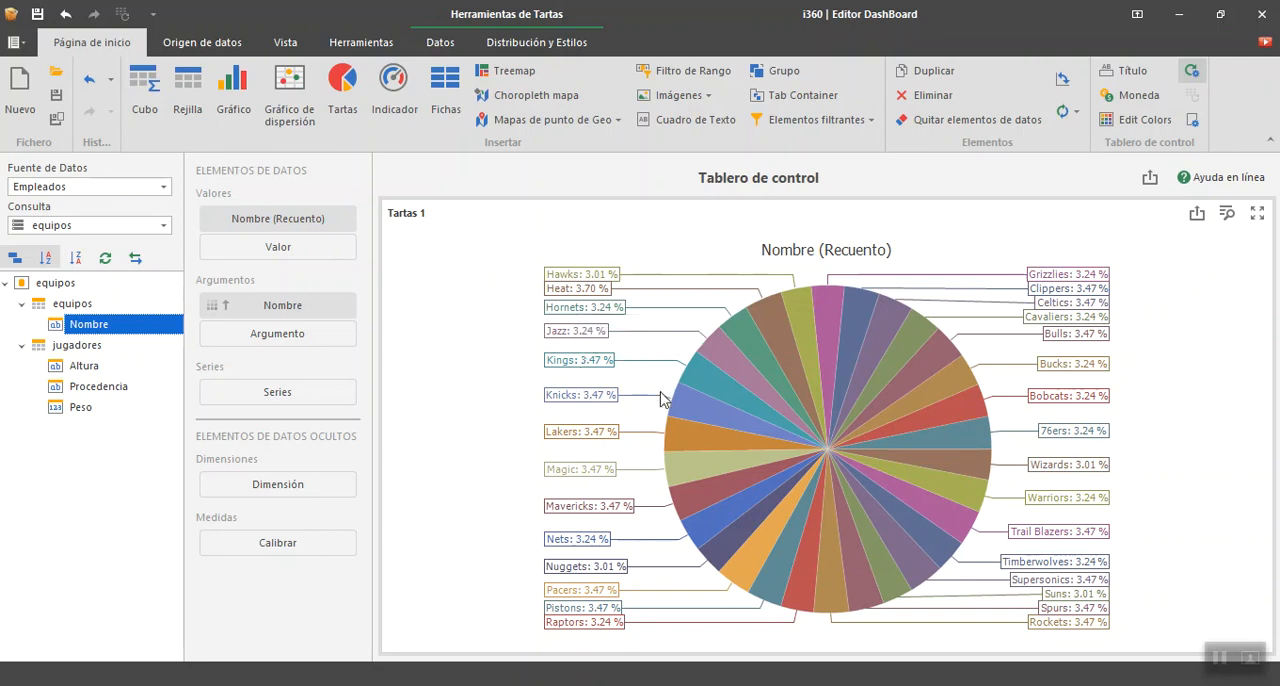